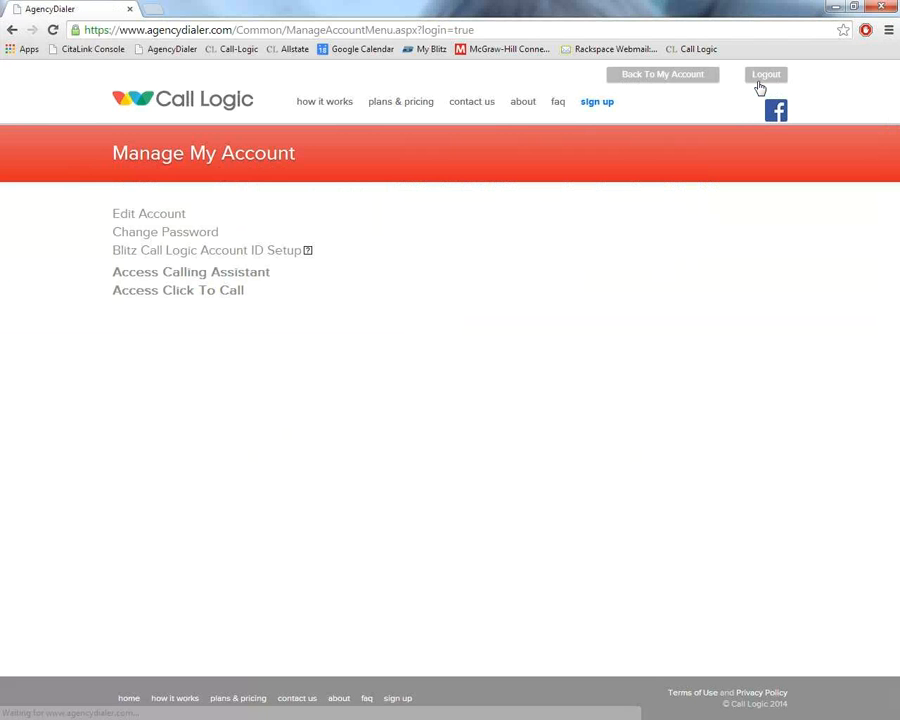
{"action": "mouse_move", "coordinate": [396, 346]}
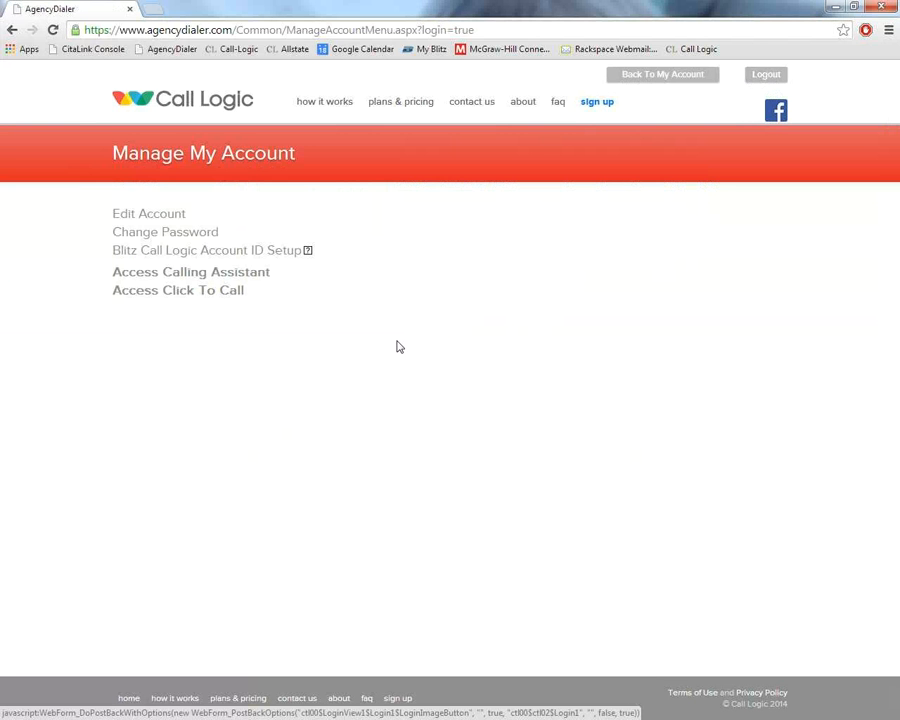
{"action": "mouse_move", "coordinate": [292, 294]}
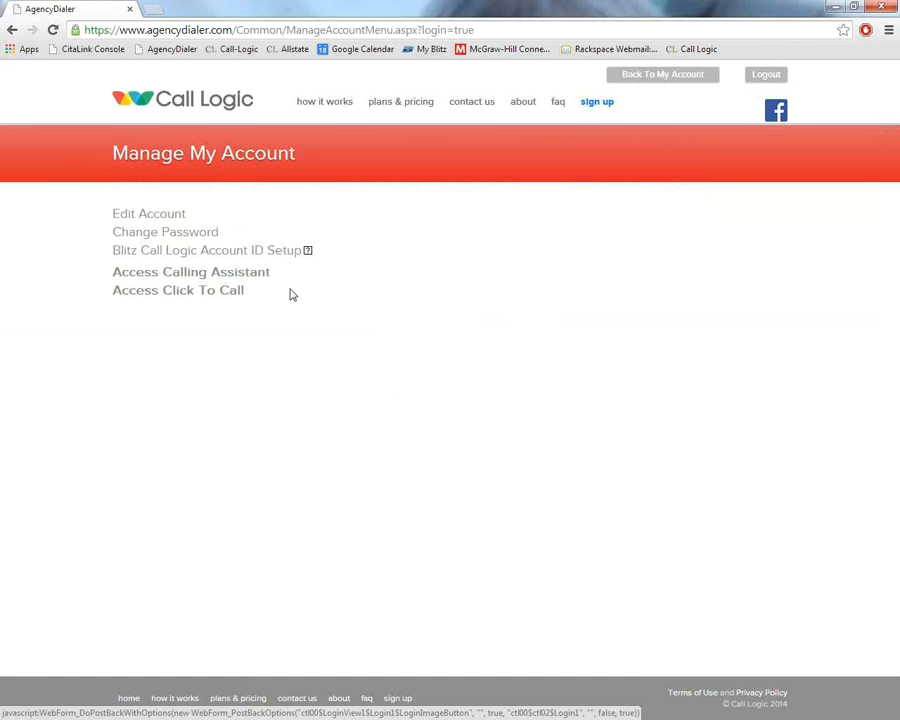
{"action": "mouse_move", "coordinate": [284, 282]}
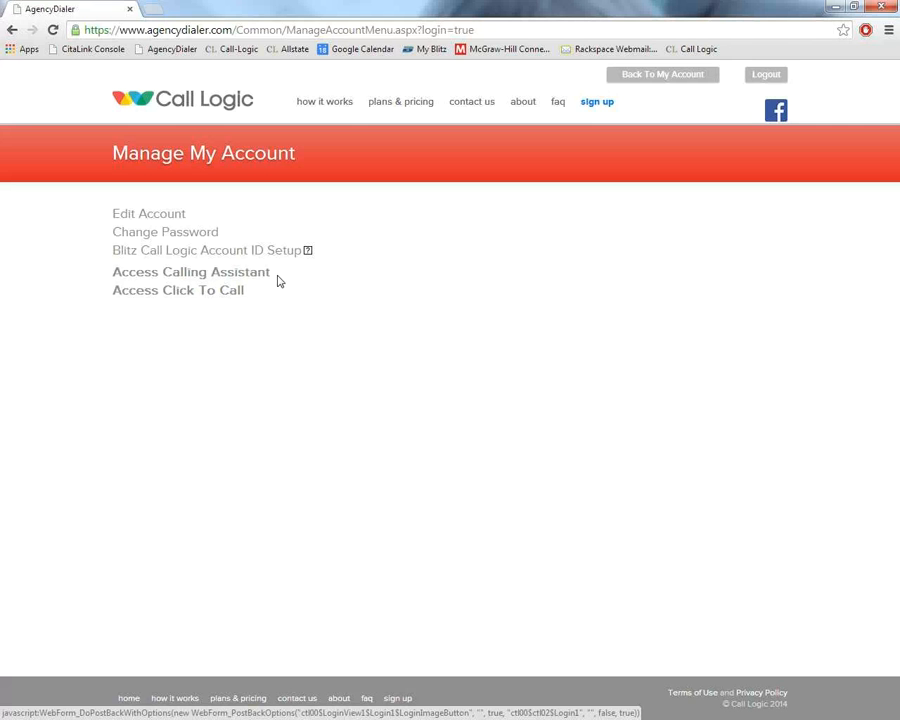
{"action": "mouse_move", "coordinate": [252, 296]}
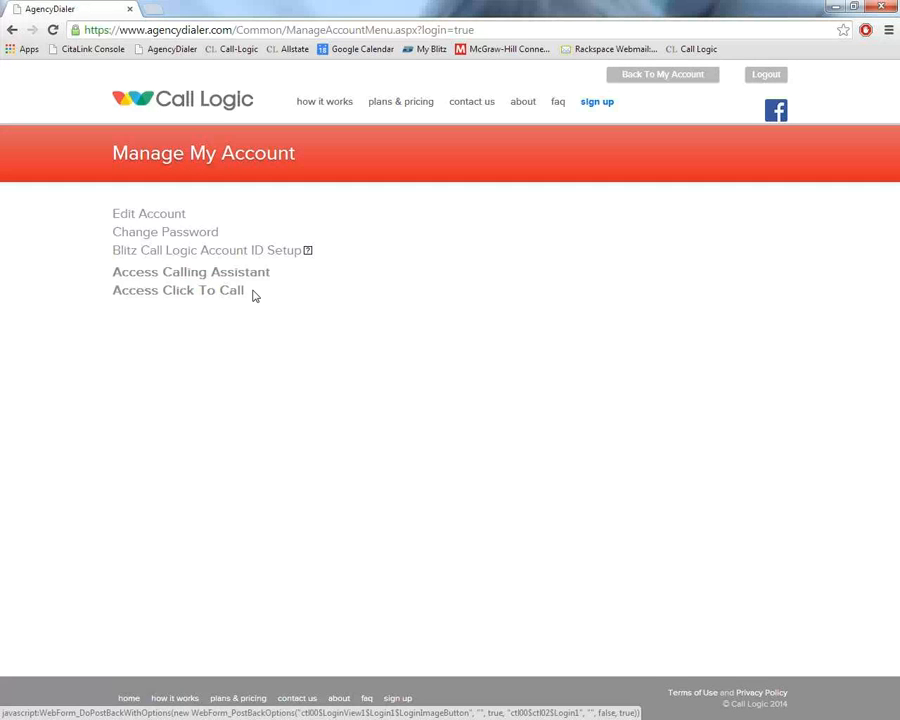
{"action": "mouse_move", "coordinate": [252, 296]}
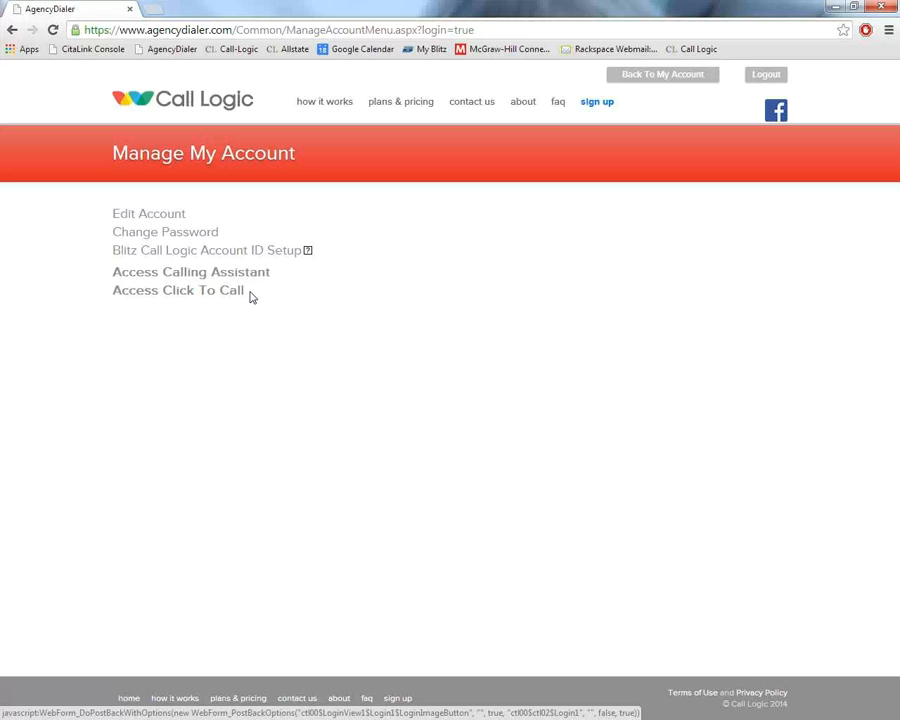
{"action": "mouse_move", "coordinate": [280, 292]}
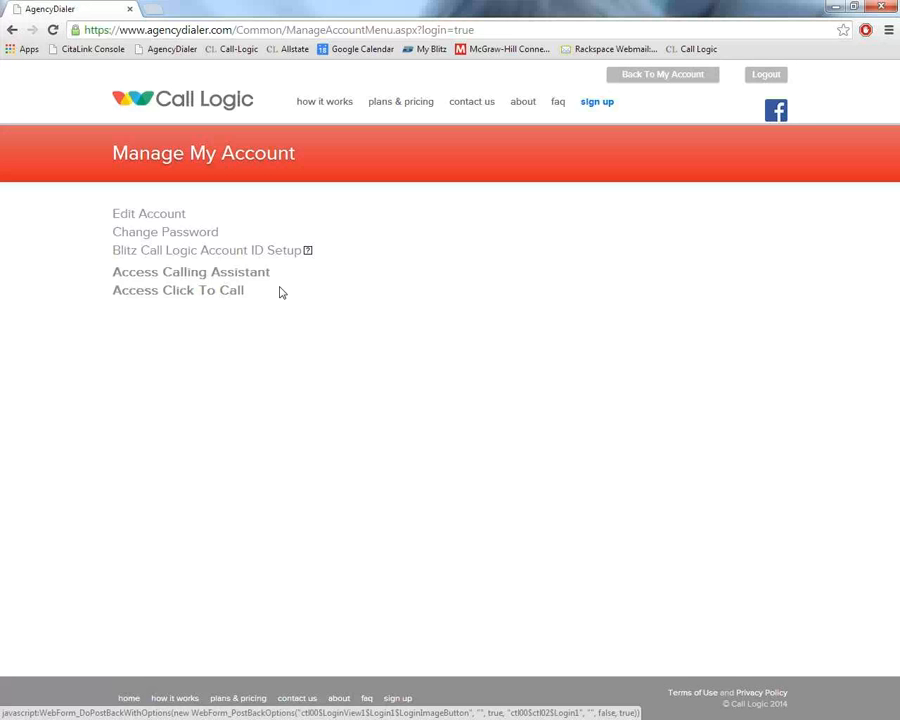
{"action": "mouse_move", "coordinate": [280, 280]}
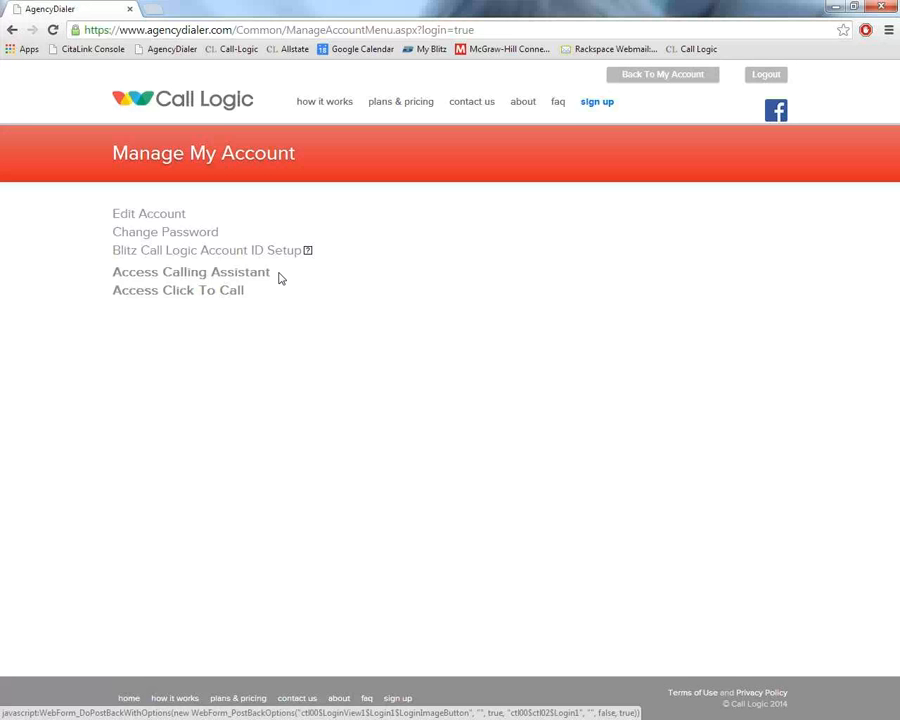
{"action": "mouse_move", "coordinate": [296, 284]}
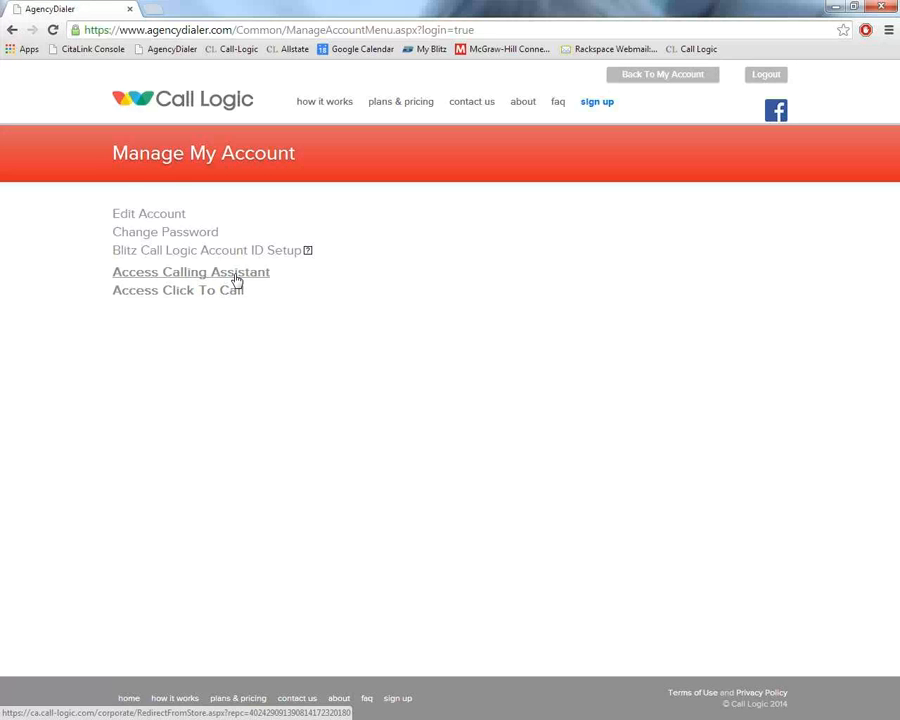
Step: Enter the Calling Assistant and show the Lists menu options for managing leads
{"action": "left_click", "coordinate": [190, 272]}
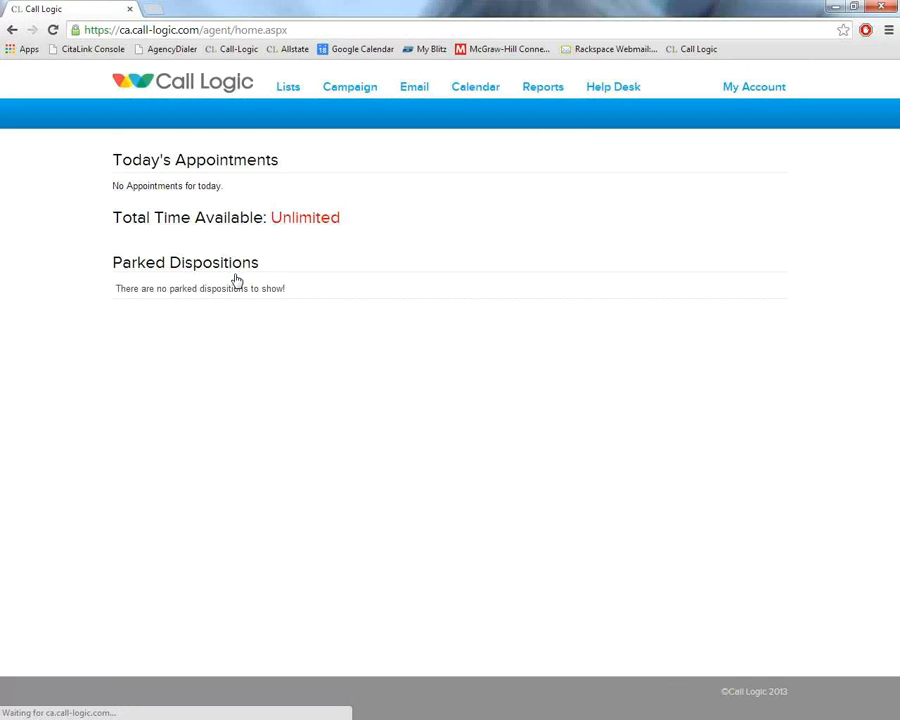
{"action": "mouse_move", "coordinate": [390, 320]}
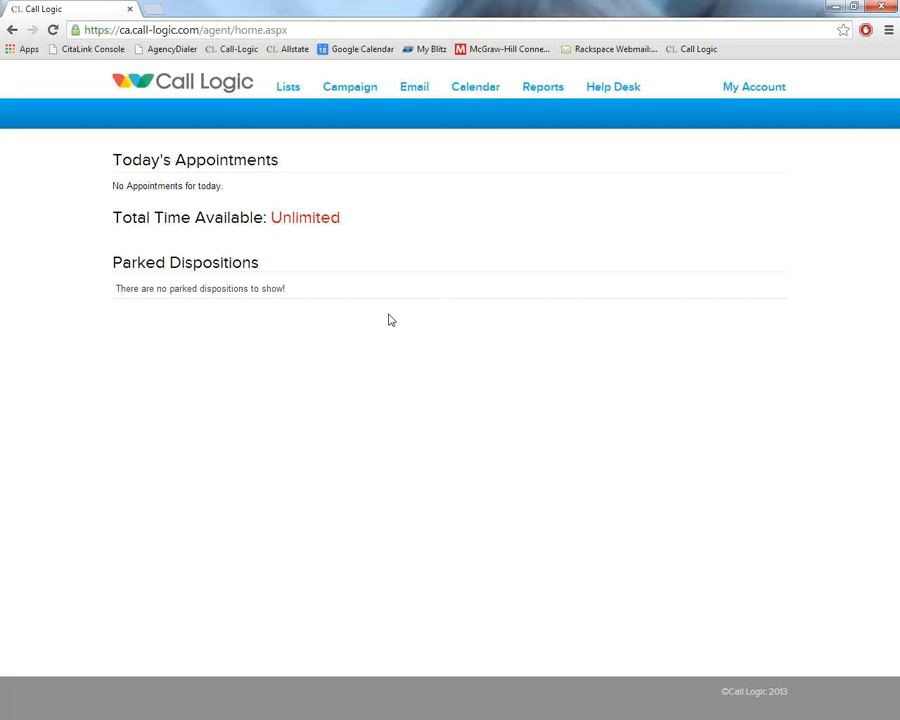
{"action": "mouse_move", "coordinate": [396, 298]}
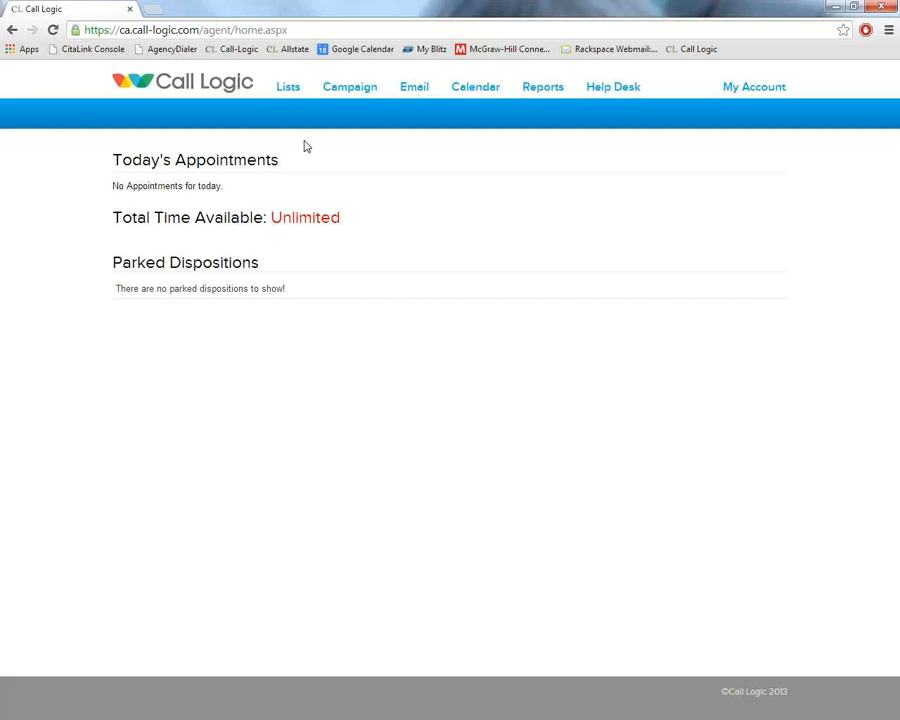
{"action": "left_click", "coordinate": [288, 86]}
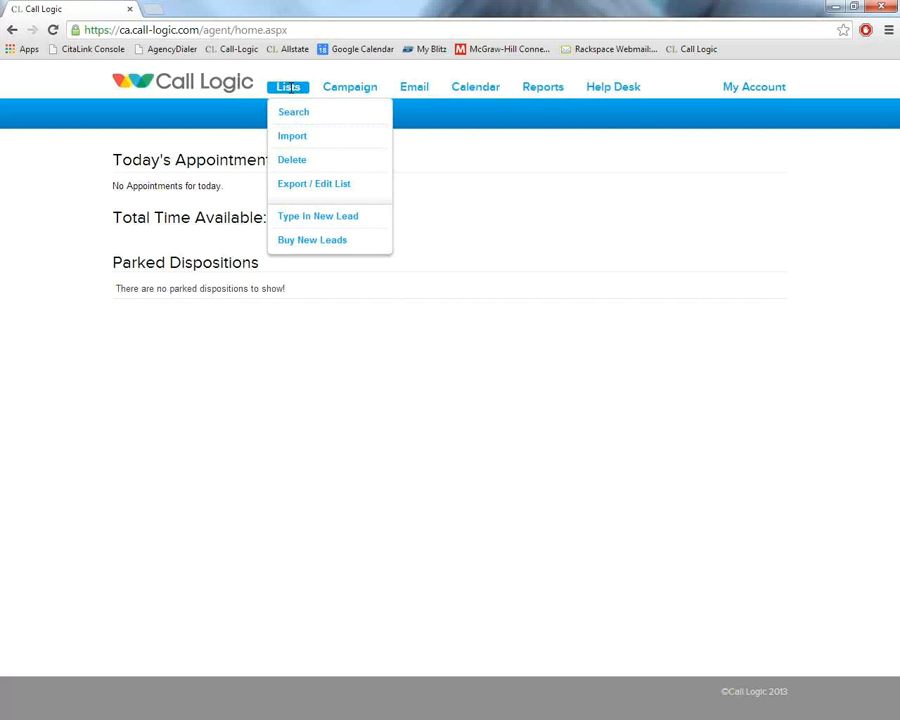
{"action": "mouse_move", "coordinate": [292, 136]}
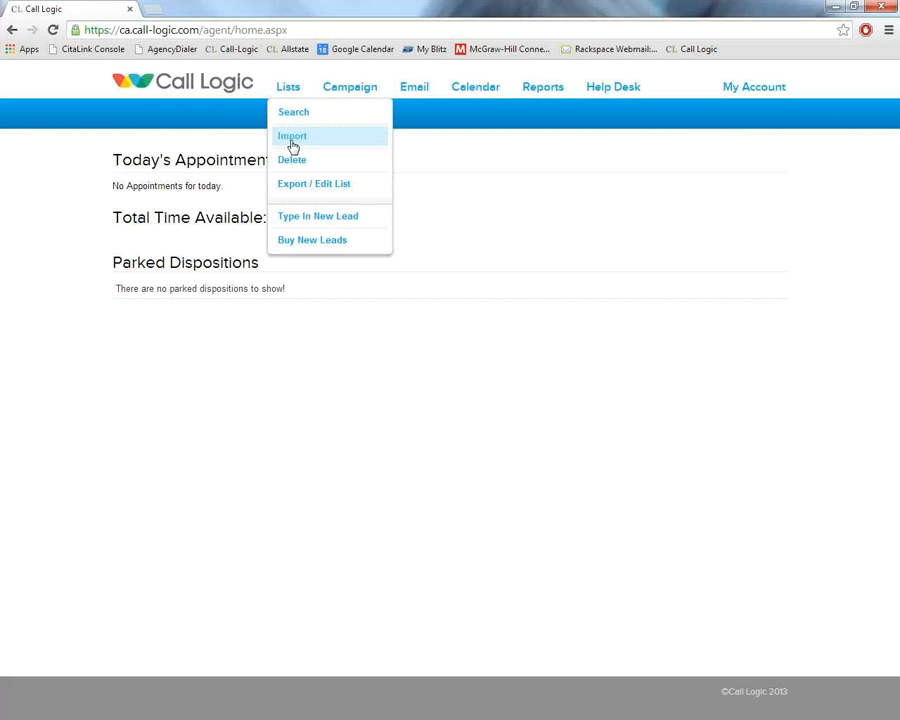
Step: Start a lead import with MAIN DEMO LIST.csv chosen as the list file, described as Demo List
{"action": "left_click", "coordinate": [292, 136]}
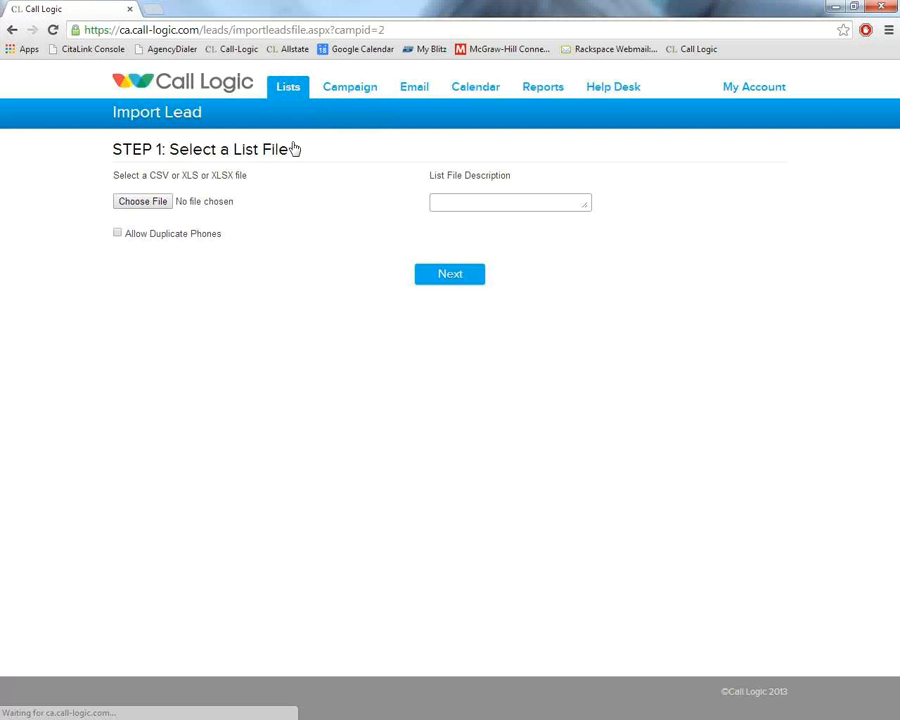
{"action": "mouse_move", "coordinate": [142, 200]}
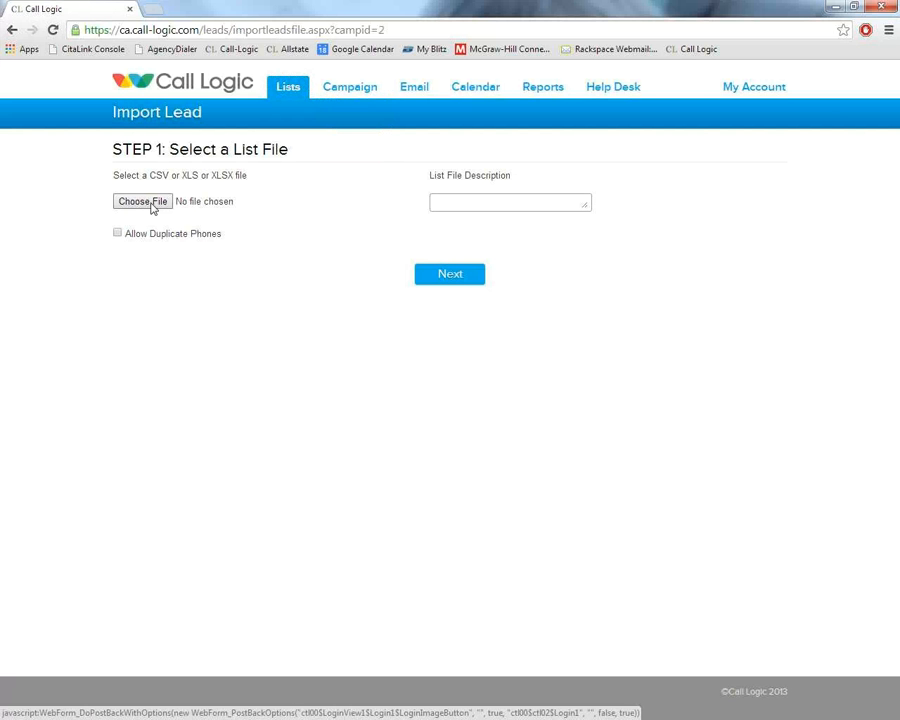
{"action": "left_click", "coordinate": [140, 200]}
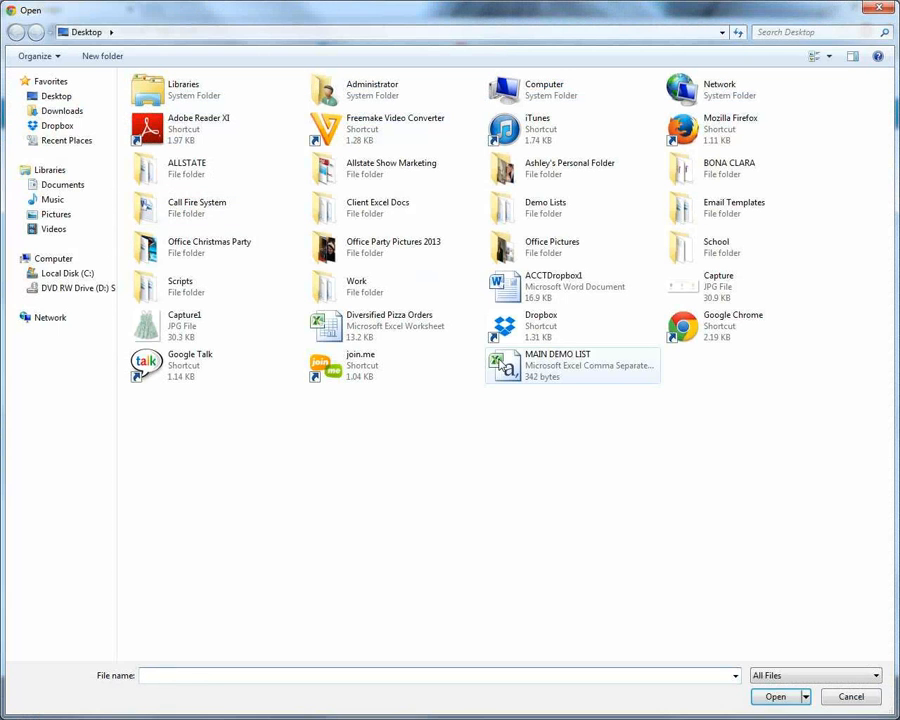
{"action": "left_click", "coordinate": [556, 364]}
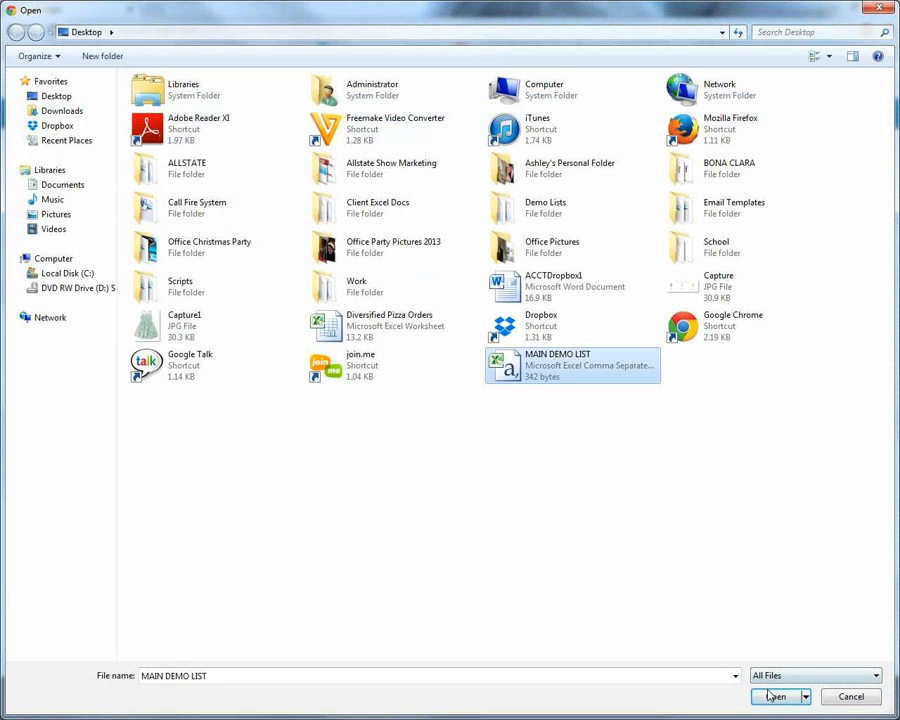
{"action": "left_click", "coordinate": [776, 696]}
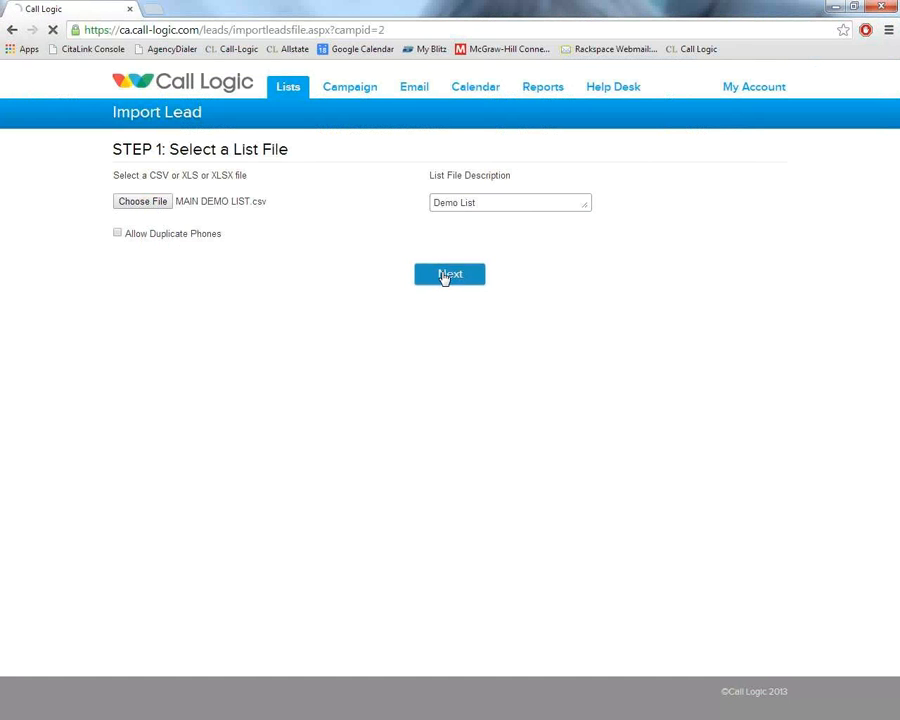
Step: Map First Name, Last Name, Phone, Address, City and State columns to their matching fields
{"action": "left_click", "coordinate": [448, 274]}
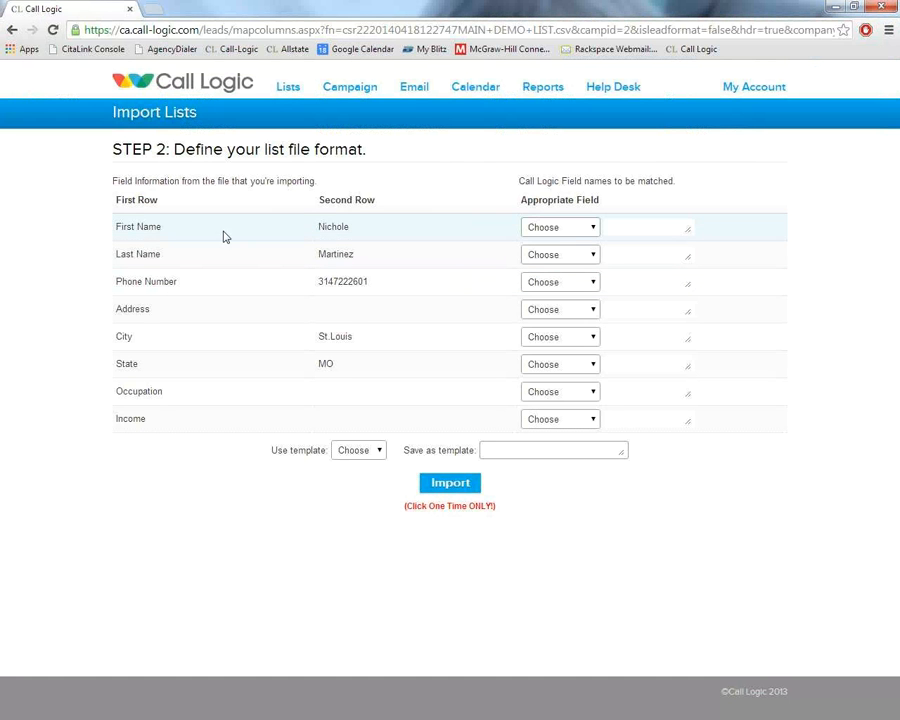
{"action": "mouse_move", "coordinate": [556, 220]}
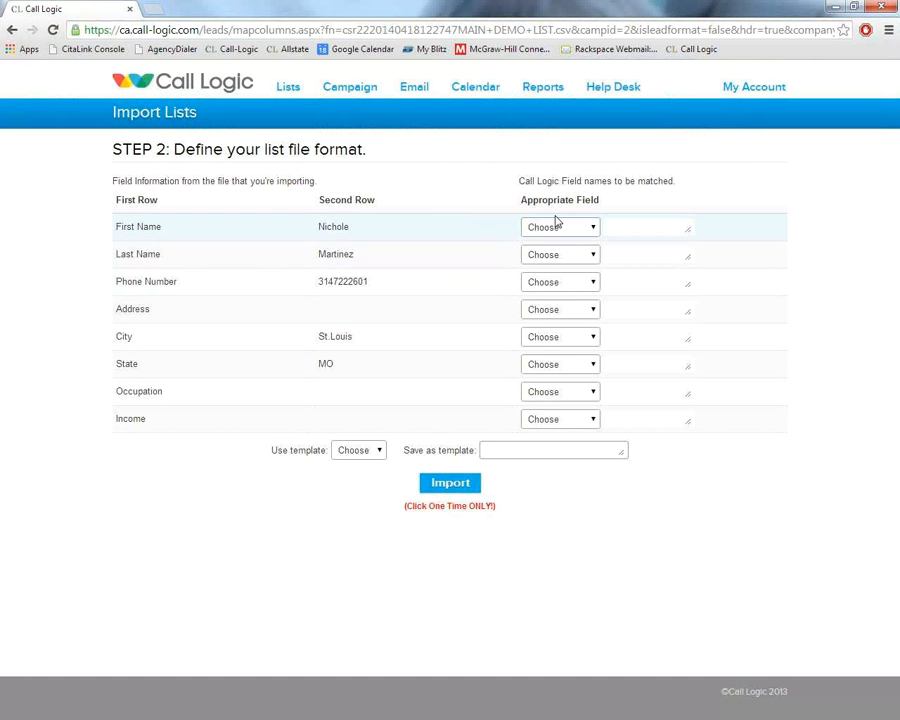
{"action": "left_click", "coordinate": [560, 226]}
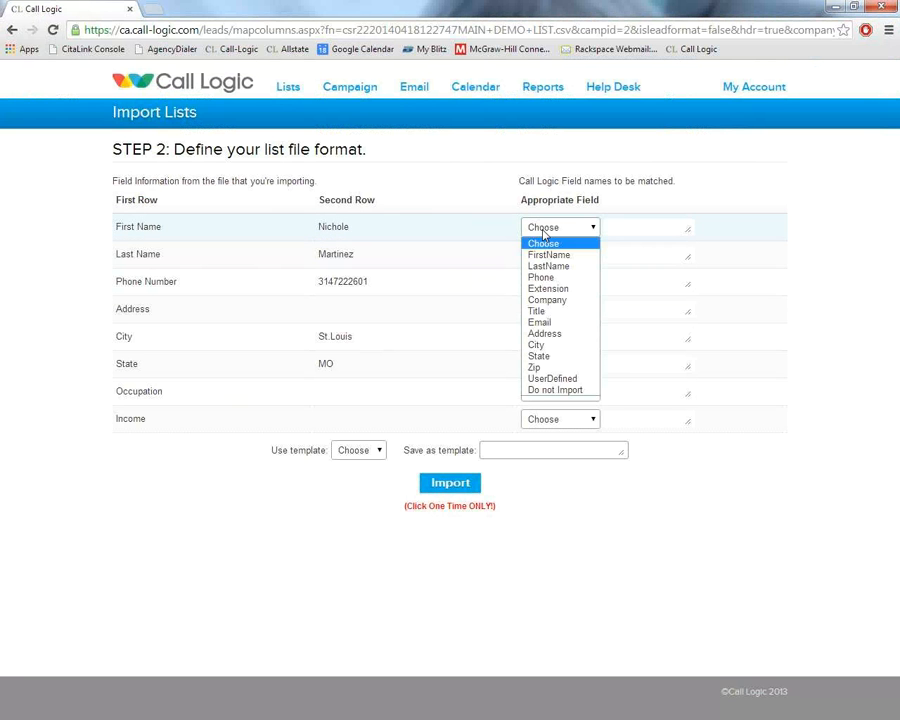
{"action": "left_click", "coordinate": [548, 254]}
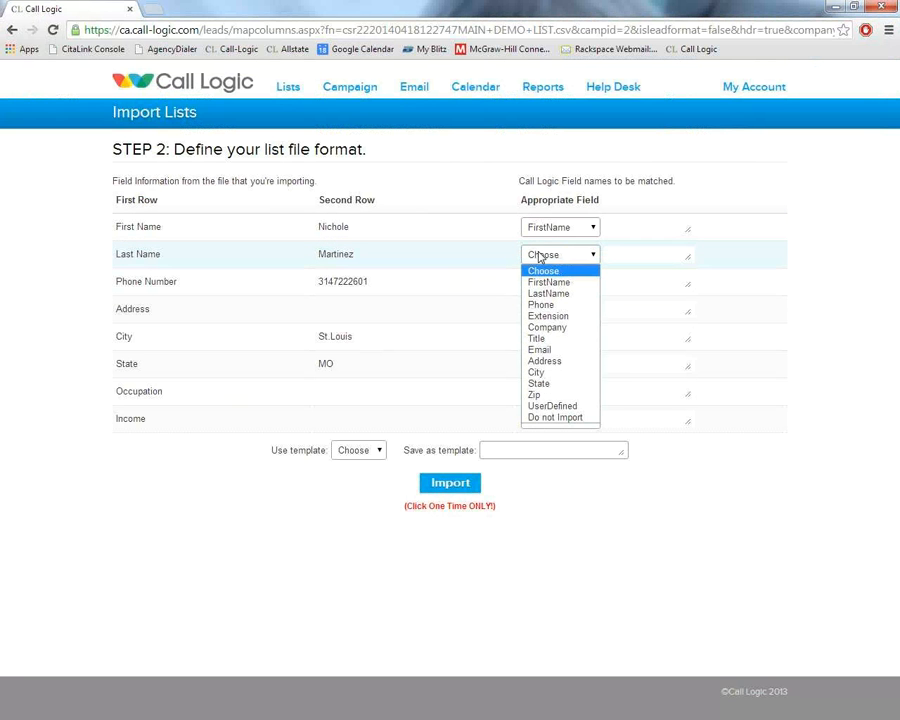
{"action": "left_click", "coordinate": [548, 292]}
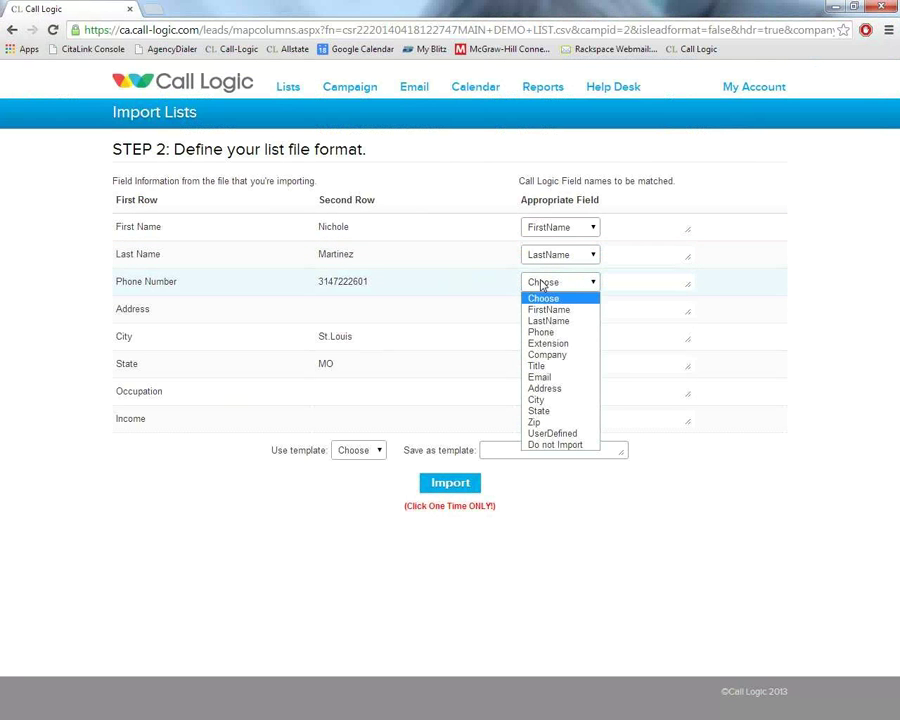
{"action": "left_click", "coordinate": [540, 332]}
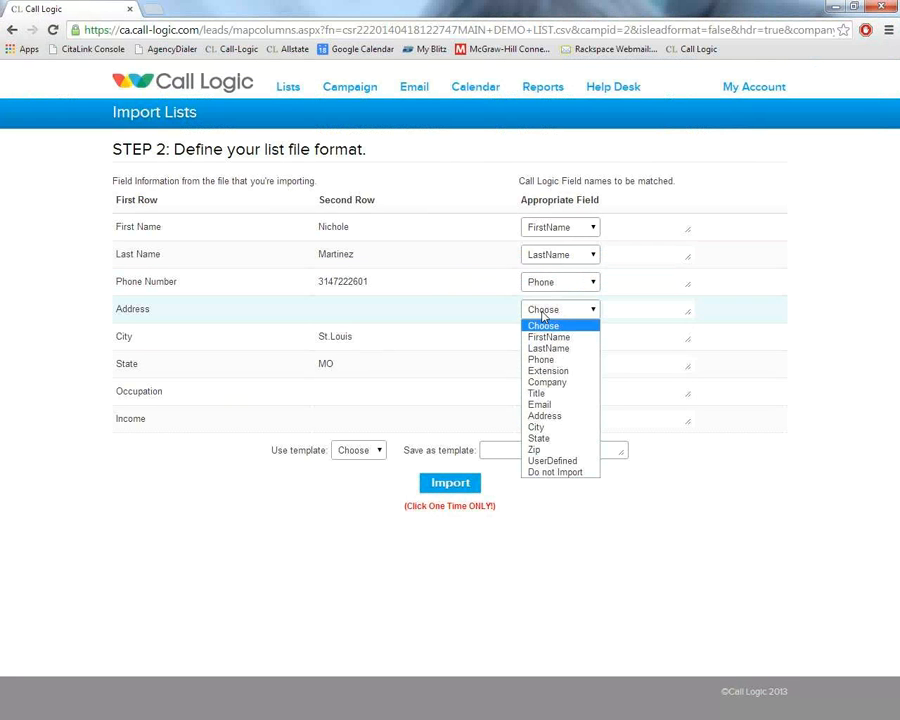
{"action": "left_click", "coordinate": [544, 414]}
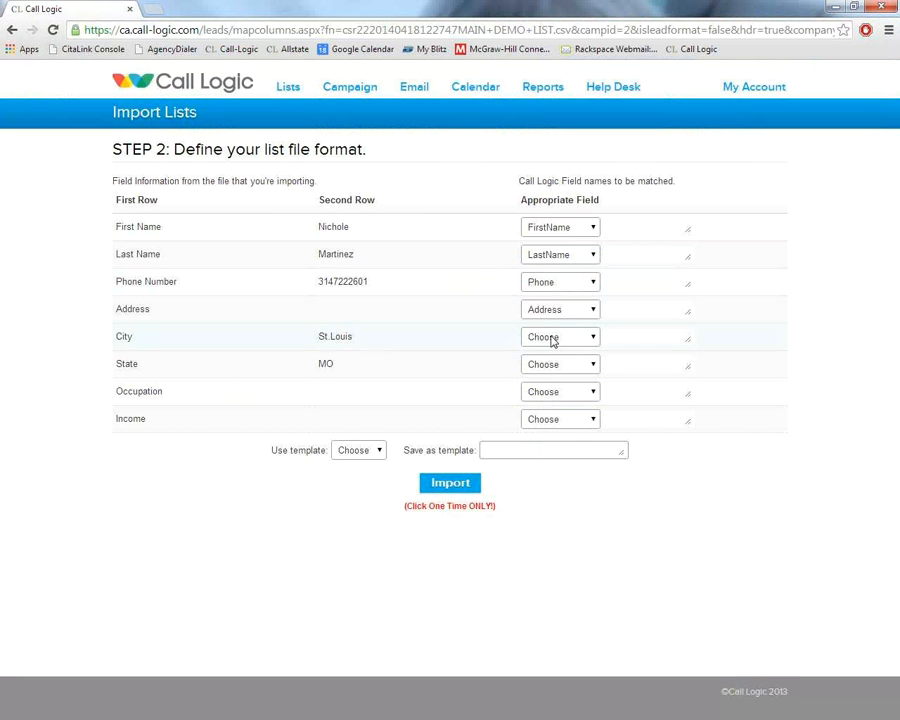
{"action": "left_click", "coordinate": [560, 336]}
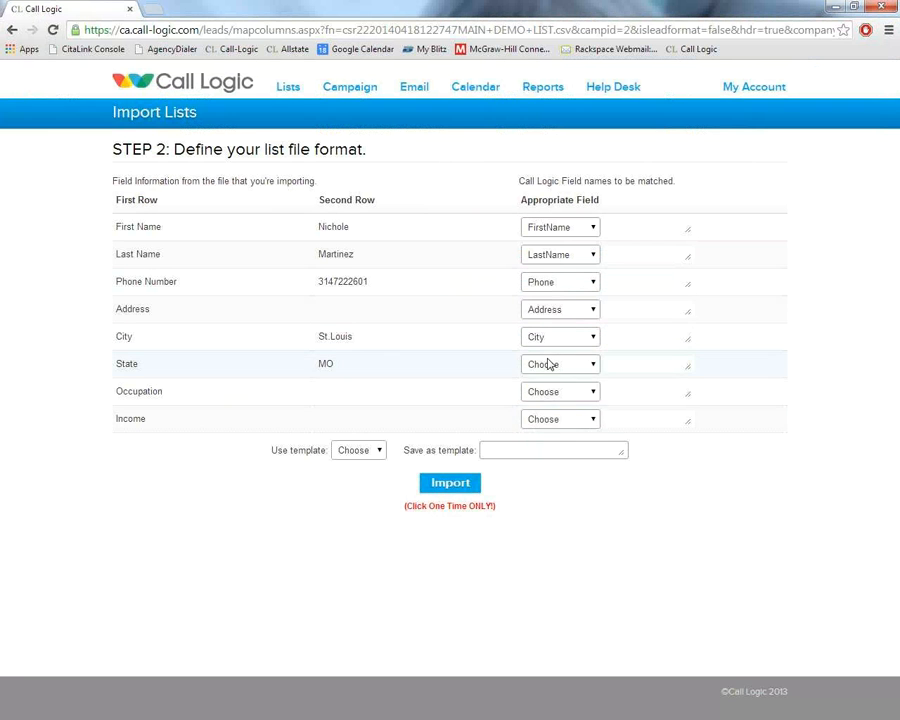
{"action": "left_click", "coordinate": [560, 364]}
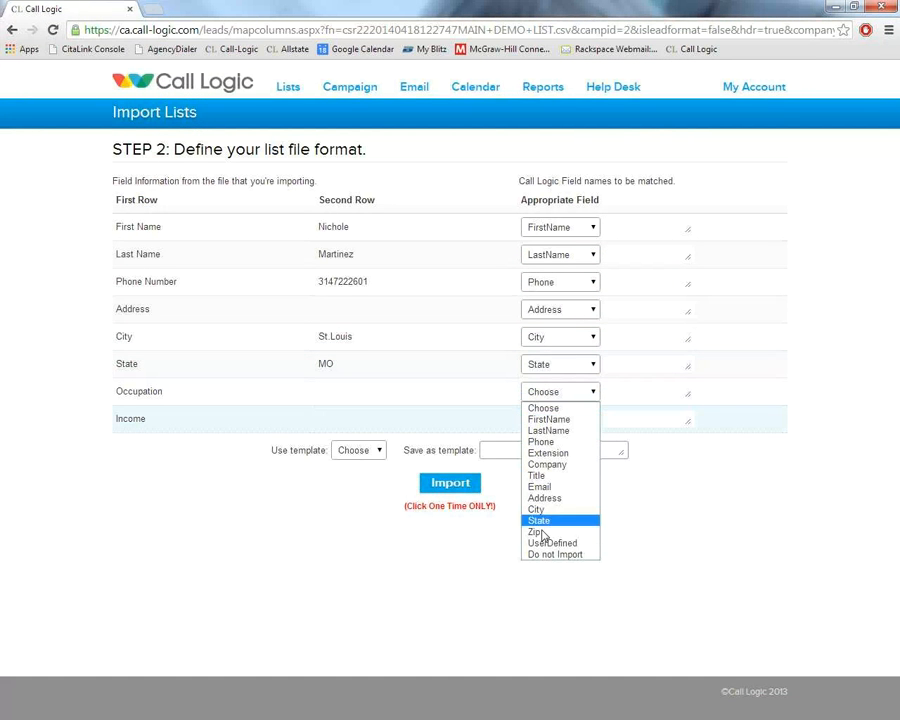
Step: Map Occupation and Income to user-defined fields named Occupation and Income, then run the import
{"action": "left_click", "coordinate": [552, 542]}
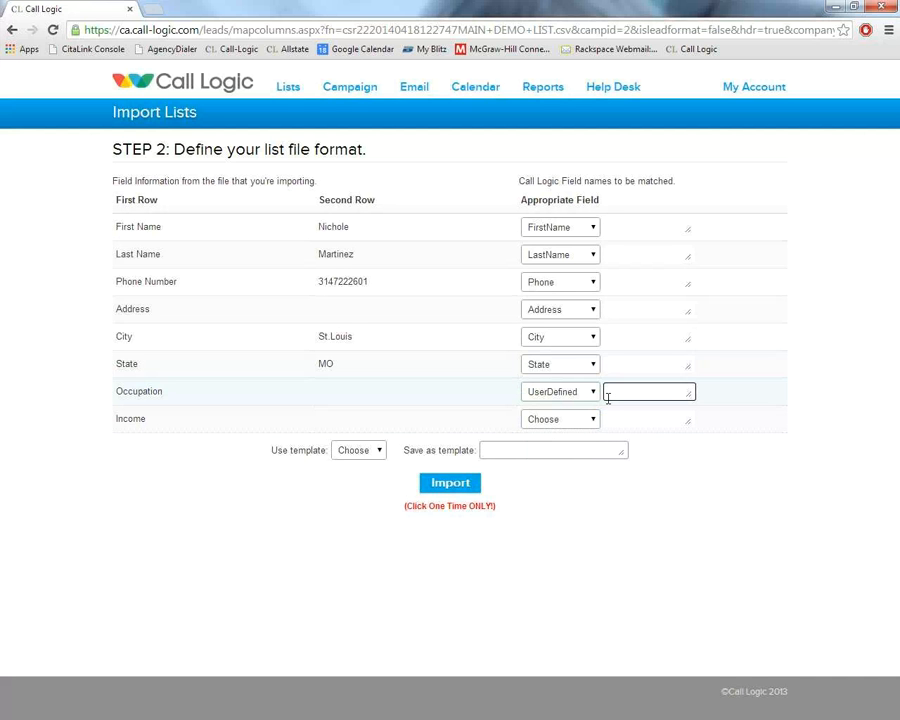
{"action": "type", "text": "Occupation"}
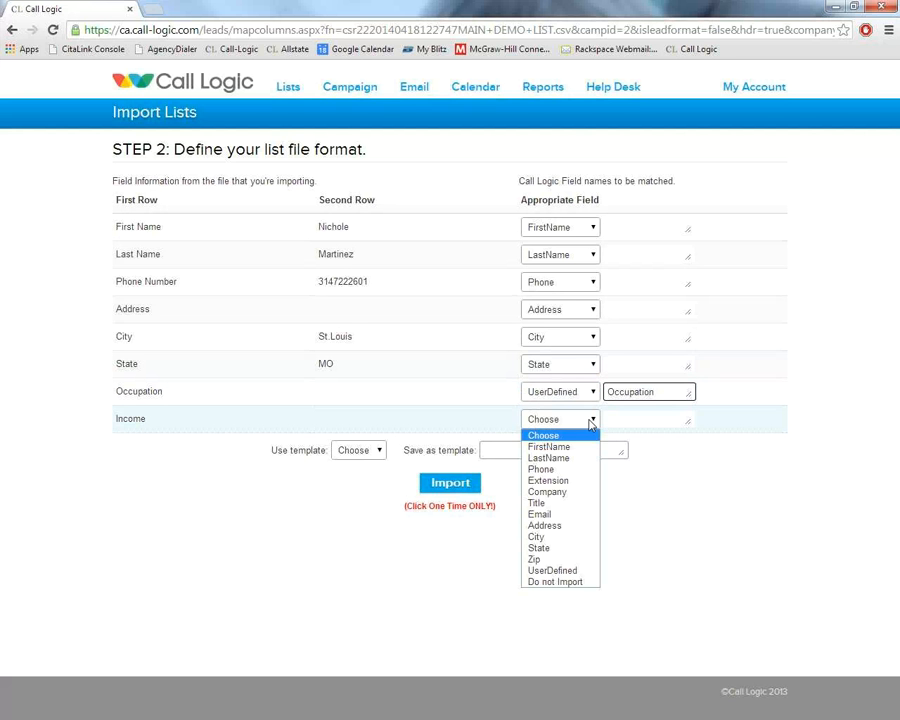
{"action": "left_click", "coordinate": [552, 570]}
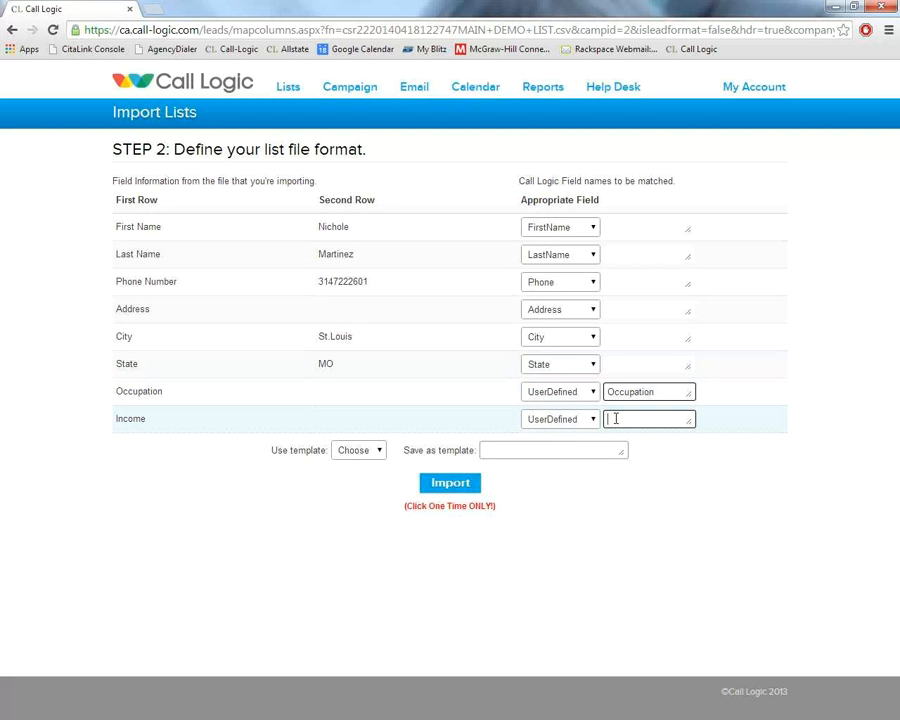
{"action": "type", "text": "Inco"}
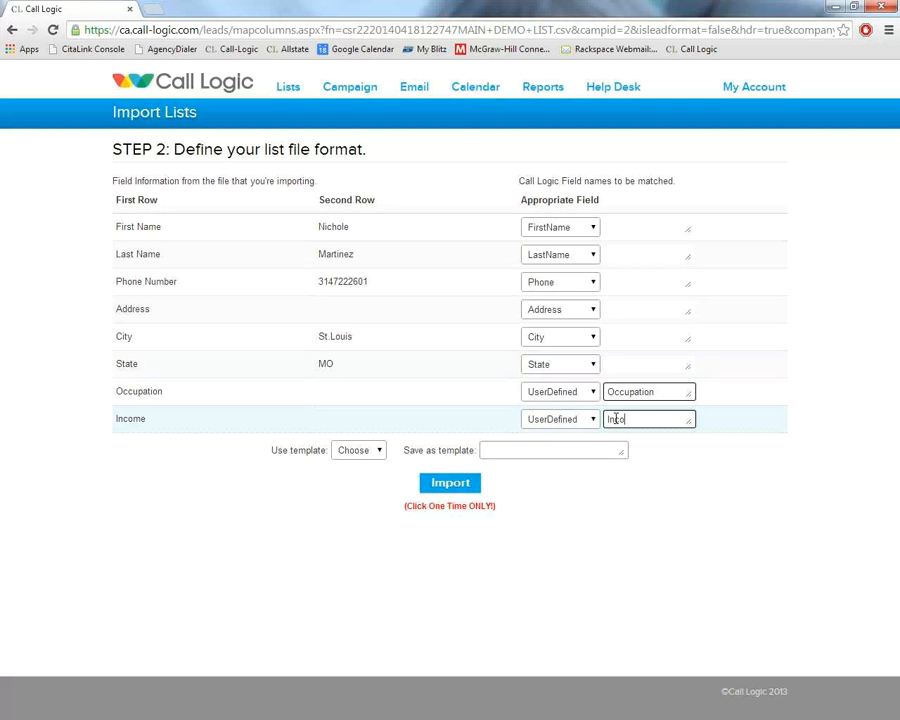
{"action": "type", "text": "me"}
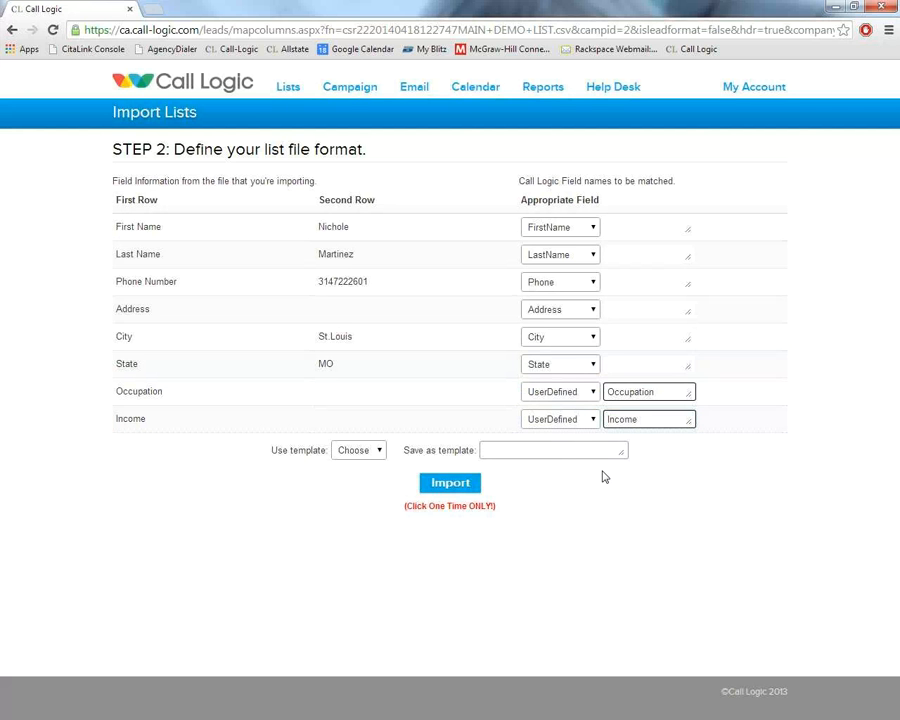
{"action": "mouse_move", "coordinate": [450, 482]}
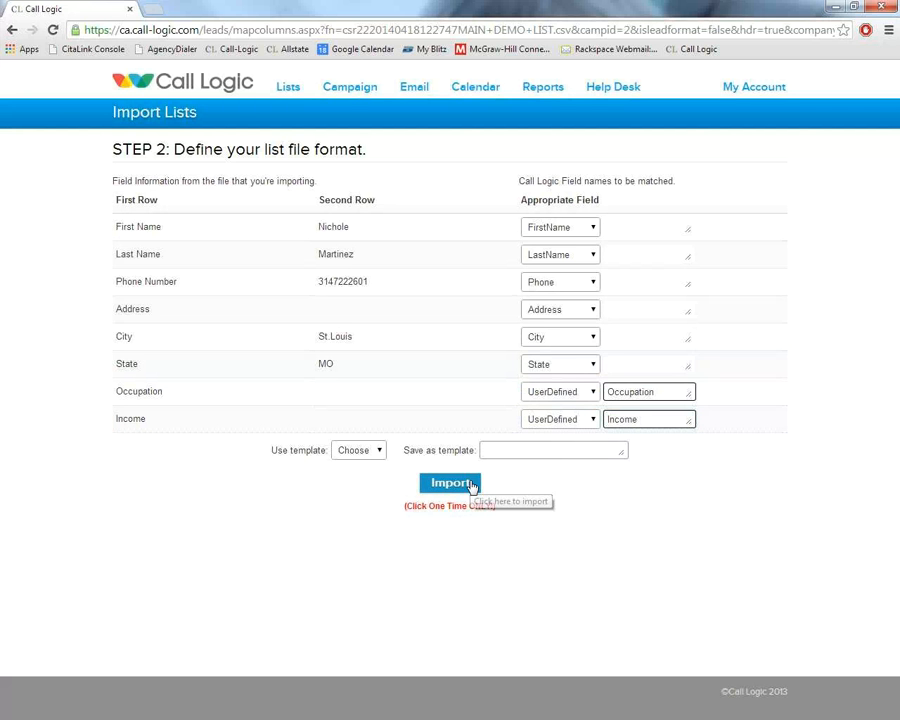
{"action": "left_click", "coordinate": [448, 482]}
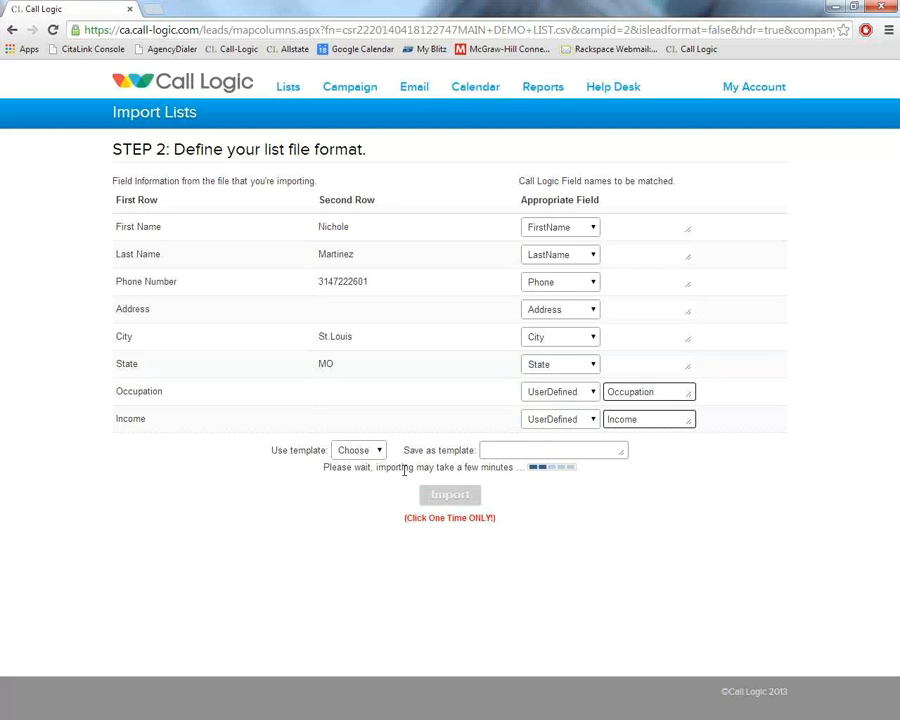
Step: Confirm the 7 records imported successfully and show the Campaign menu options
{"action": "left_click", "coordinate": [448, 494]}
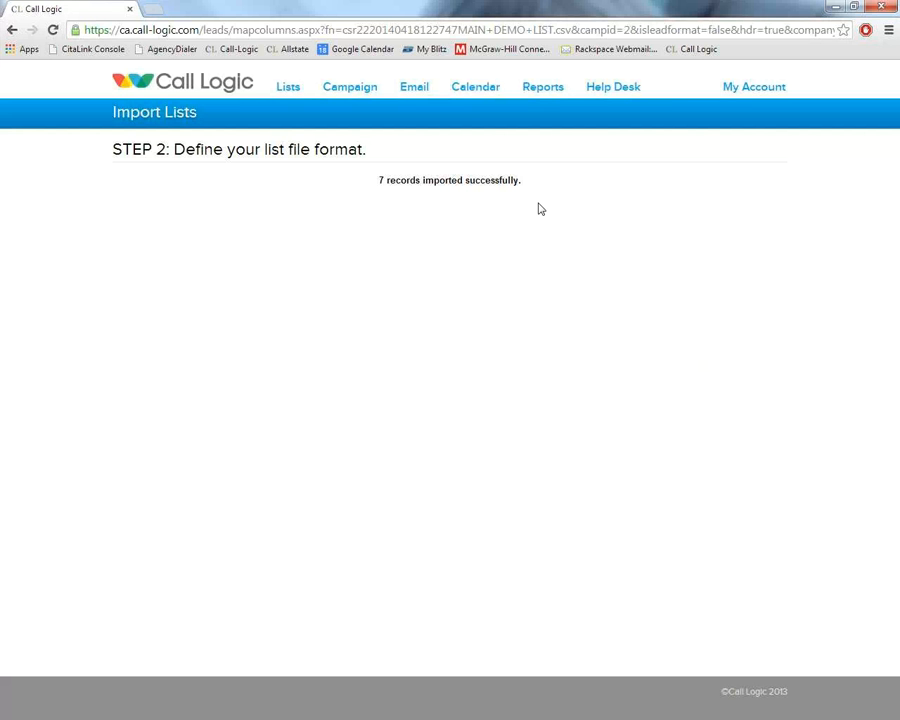
{"action": "mouse_move", "coordinate": [548, 208]}
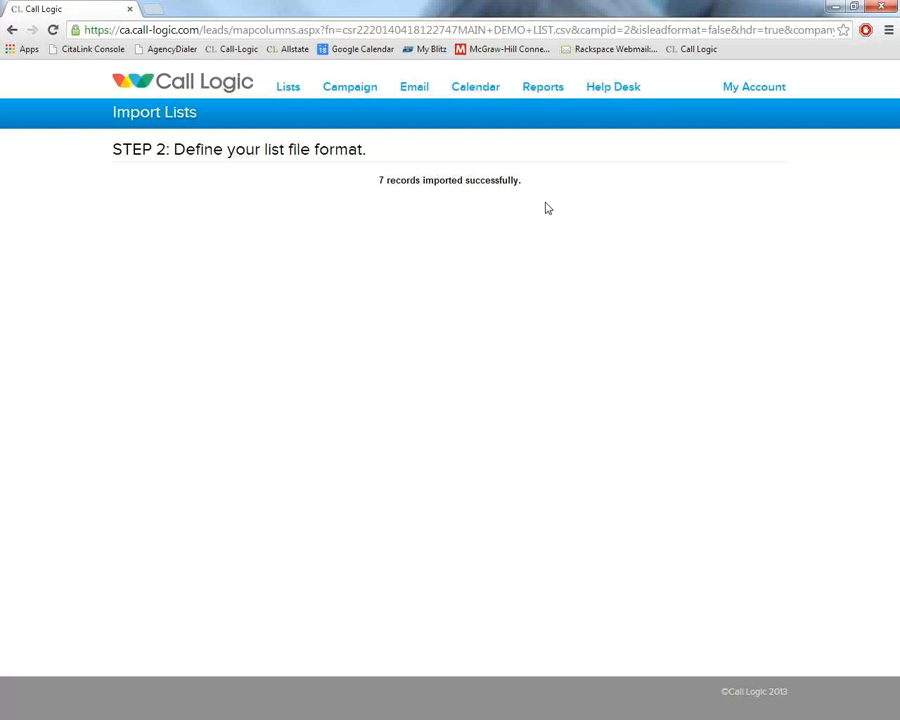
{"action": "left_click", "coordinate": [348, 86]}
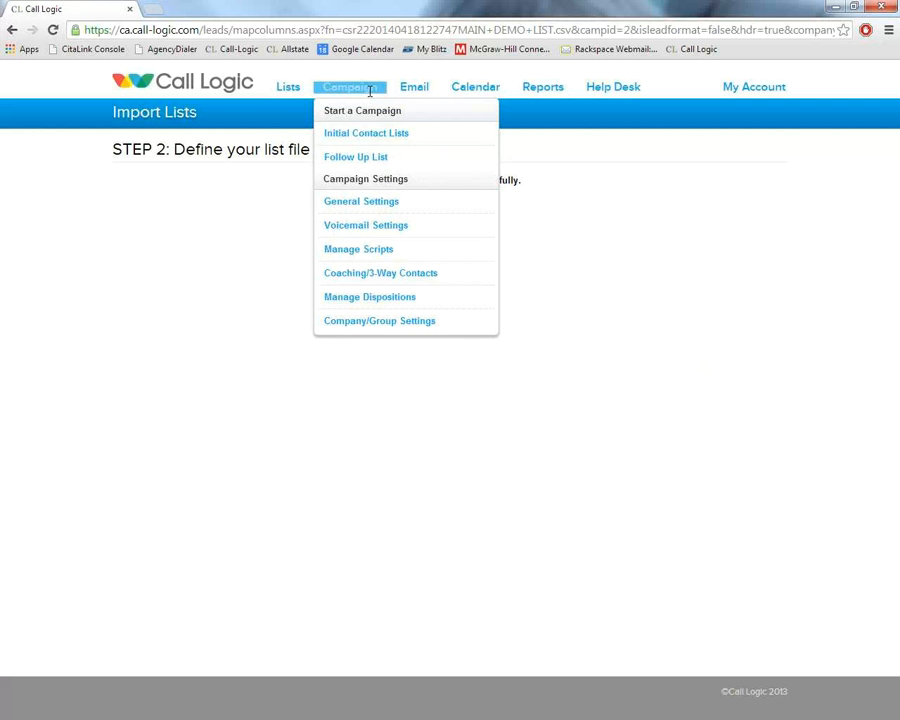
{"action": "mouse_move", "coordinate": [364, 224]}
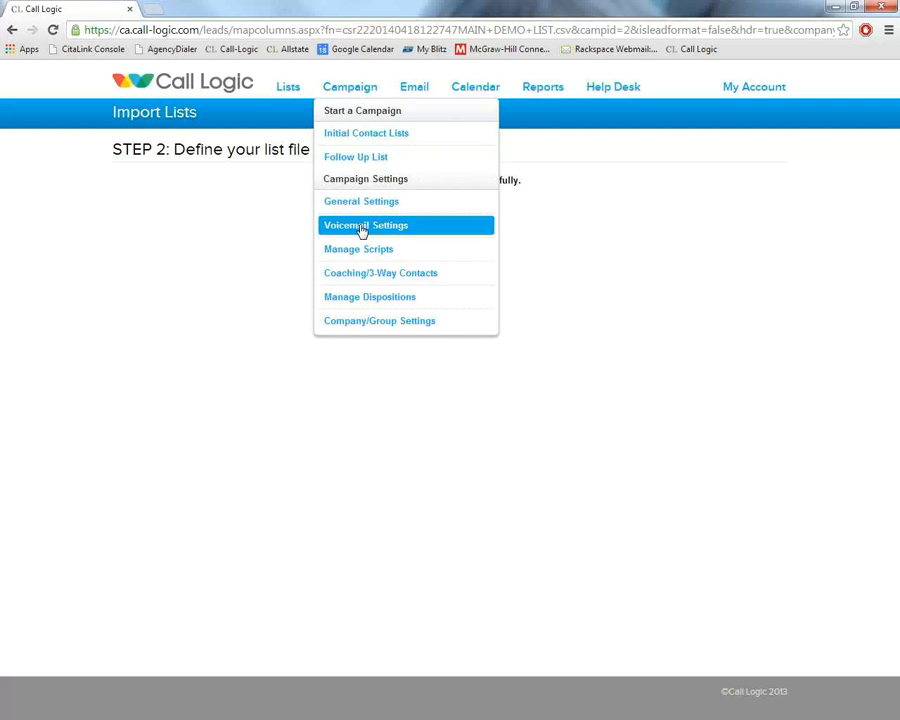
Step: Go to Voicemail Settings showing call-in PIN and four personal message slots
{"action": "left_click", "coordinate": [364, 224]}
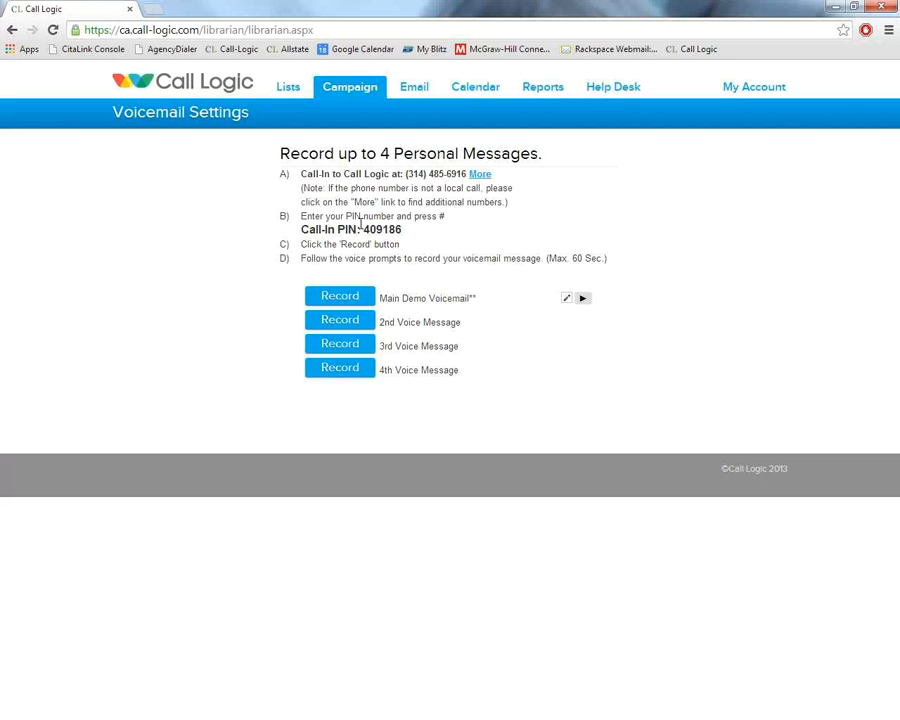
{"action": "mouse_move", "coordinate": [338, 140]}
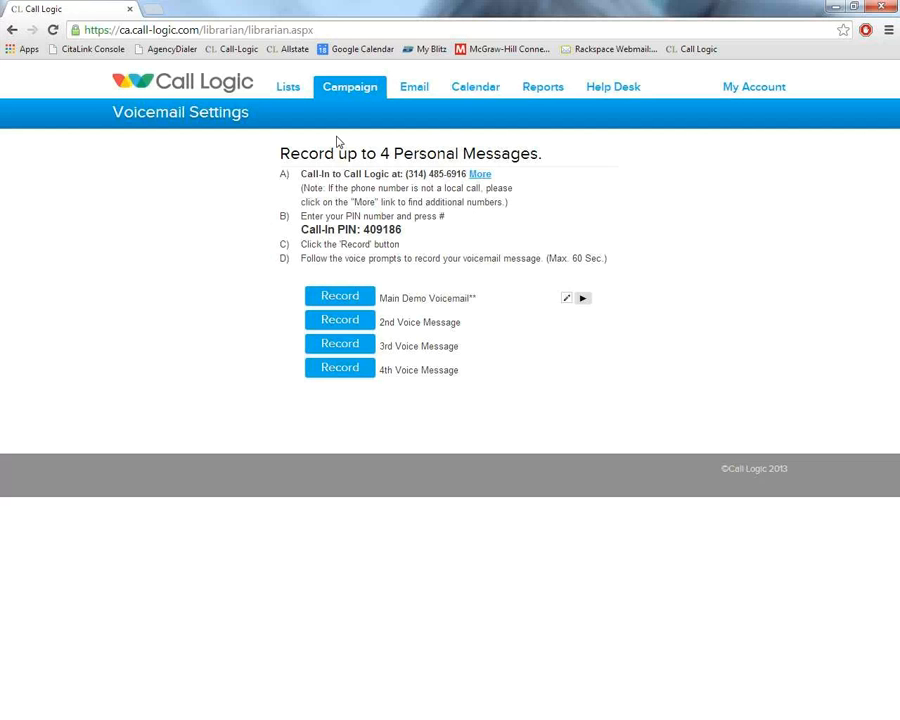
{"action": "mouse_move", "coordinate": [378, 396]}
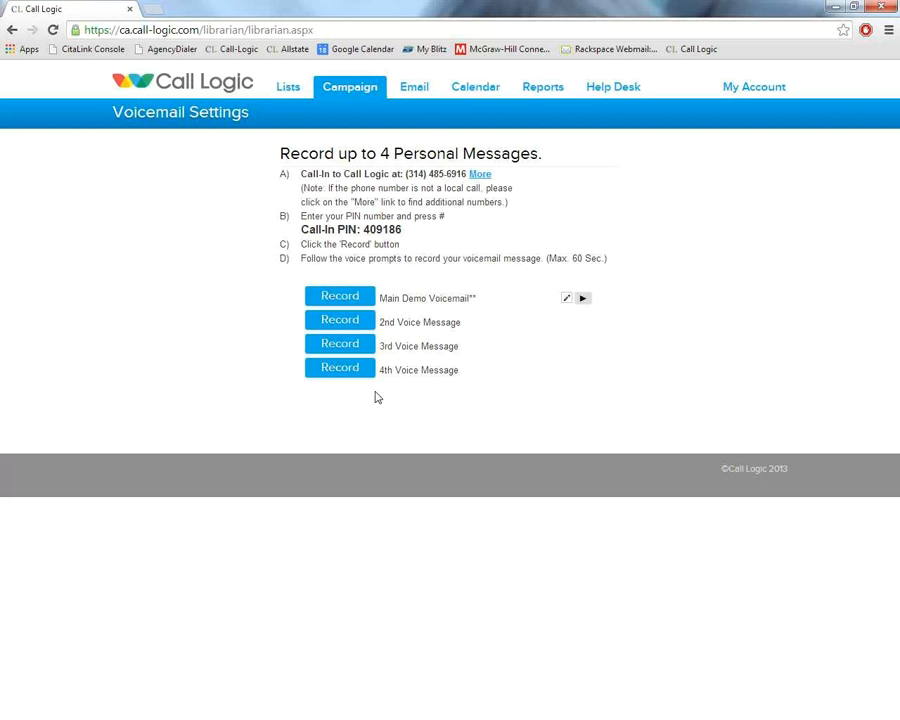
{"action": "mouse_move", "coordinate": [280, 374]}
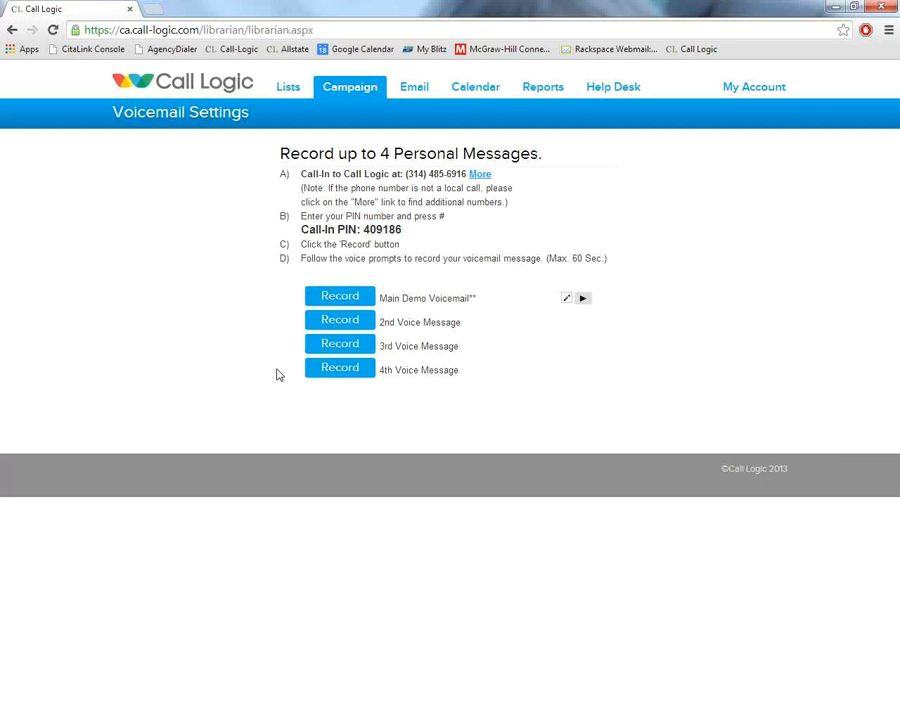
{"action": "mouse_move", "coordinate": [272, 370]}
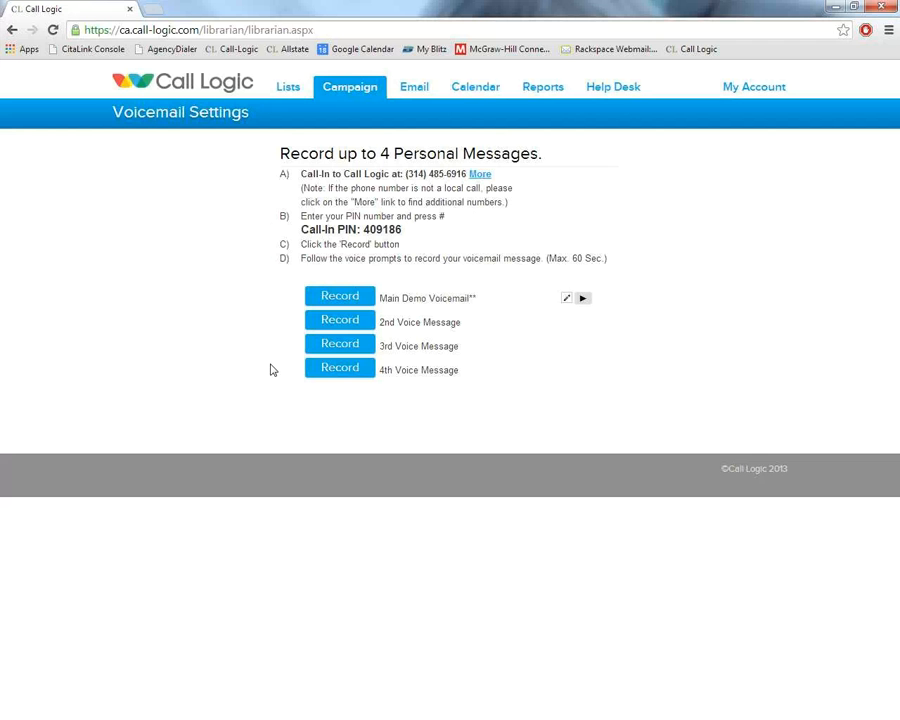
{"action": "mouse_move", "coordinate": [292, 332]}
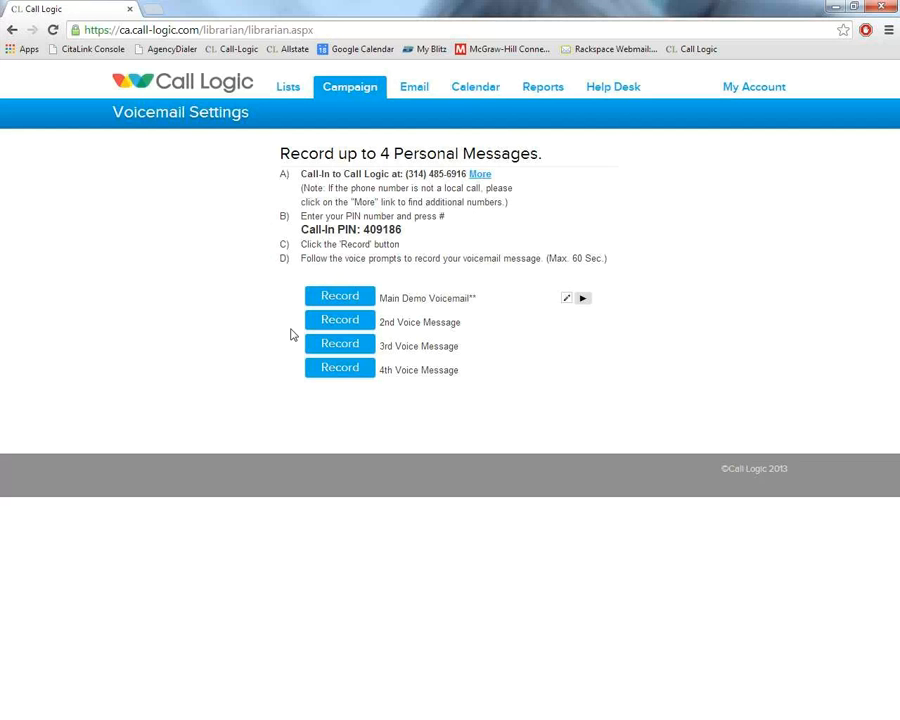
Step: Start a new campaign from Initial Contact Lists via the Campaign menu
{"action": "left_click", "coordinate": [348, 88]}
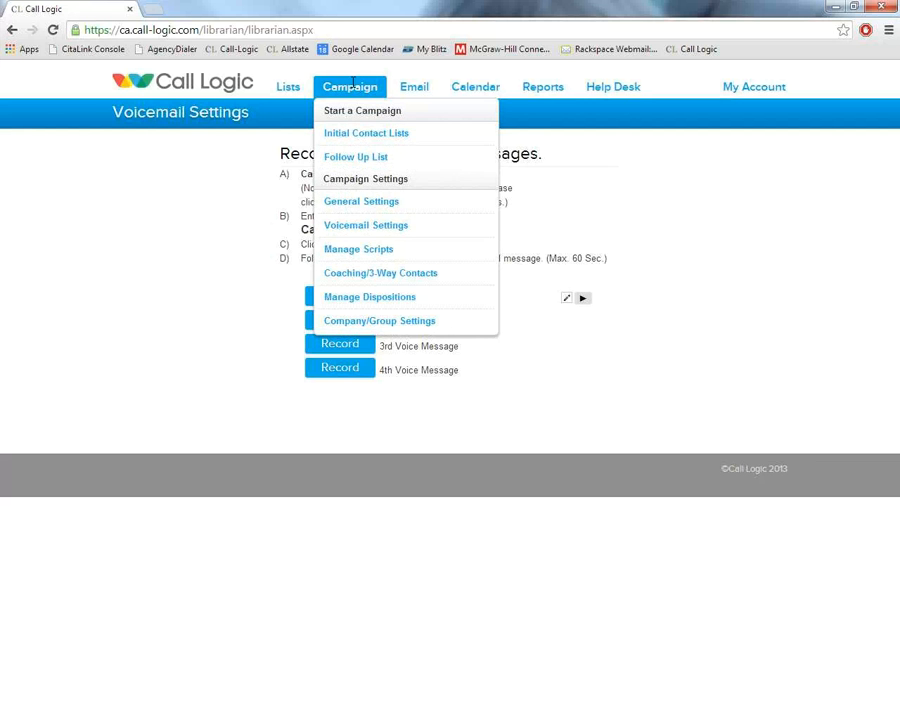
{"action": "mouse_move", "coordinate": [366, 132]}
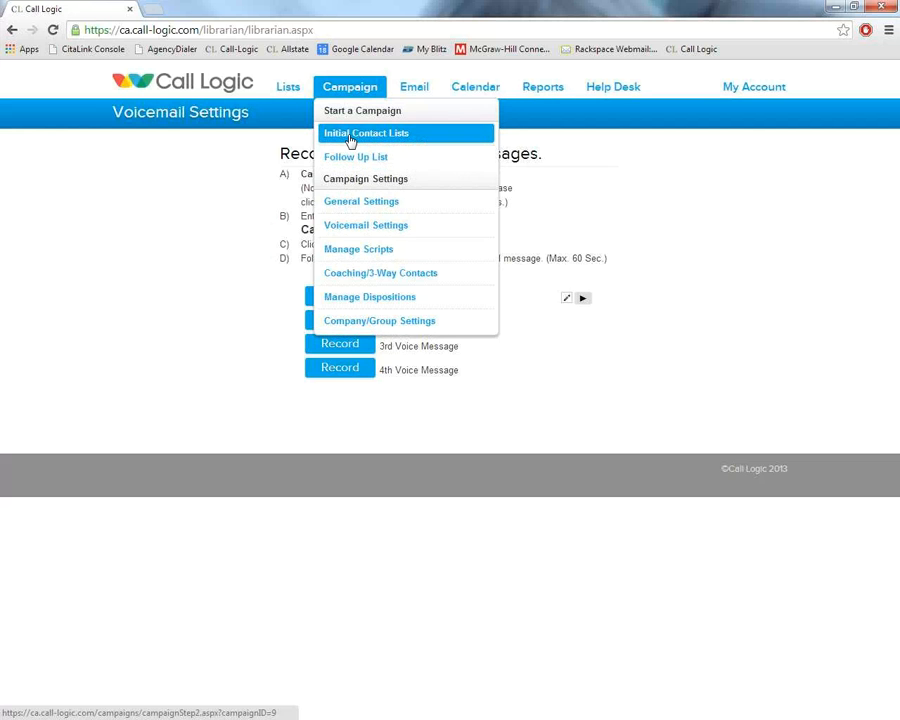
{"action": "left_click", "coordinate": [366, 132]}
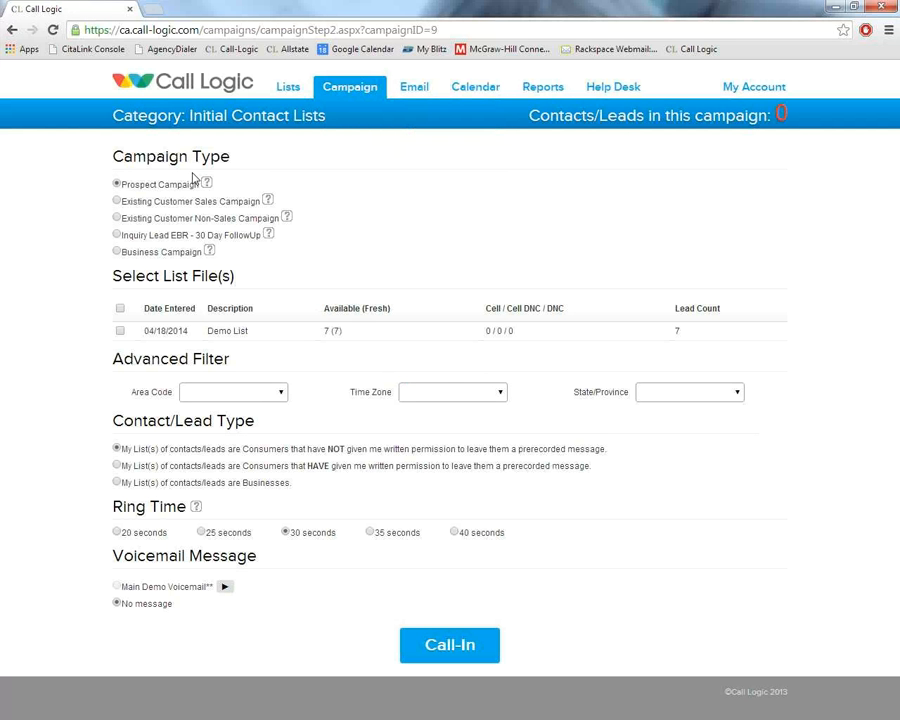
{"action": "mouse_move", "coordinate": [176, 264]}
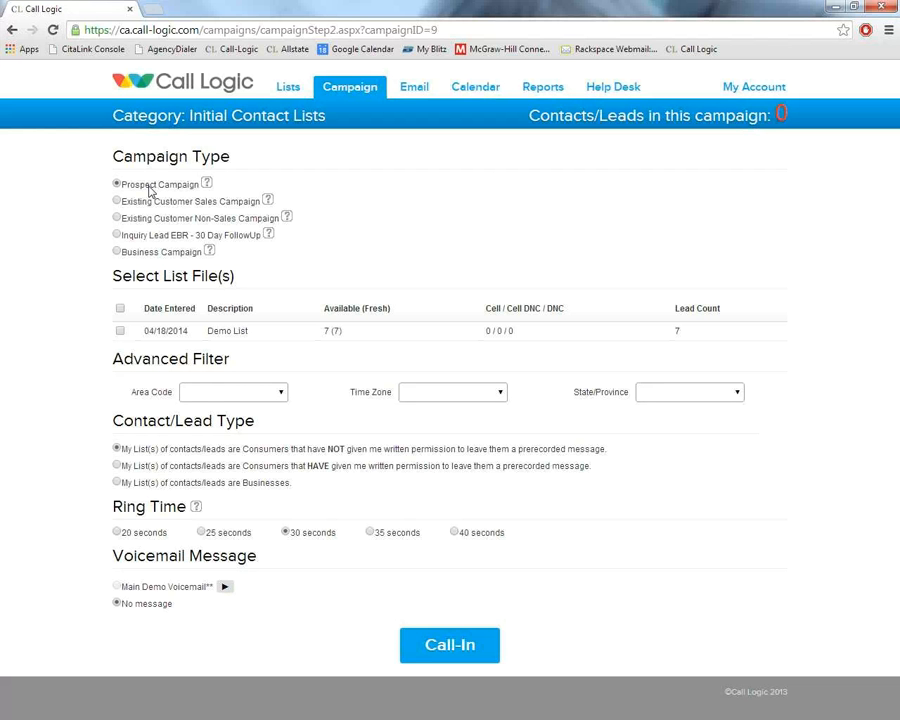
{"action": "mouse_move", "coordinate": [170, 222]}
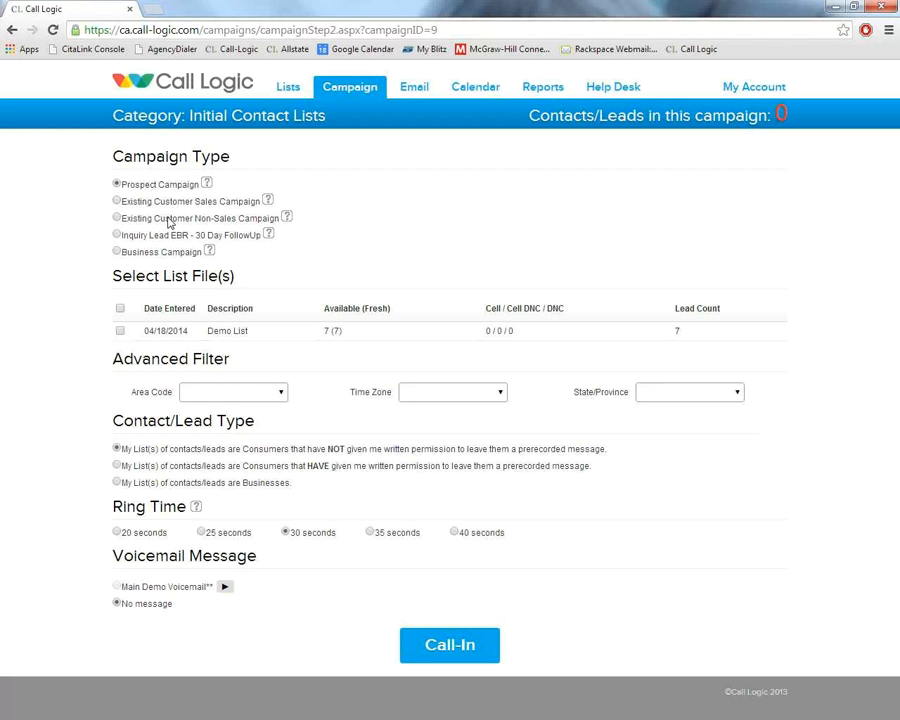
{"action": "mouse_move", "coordinate": [172, 240]}
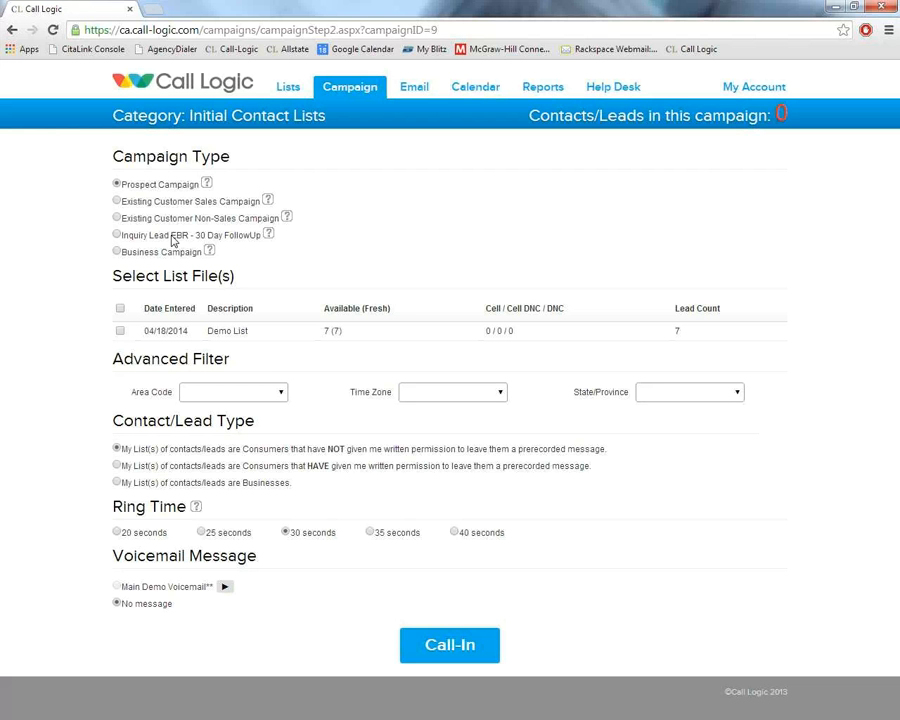
{"action": "mouse_move", "coordinate": [172, 262]}
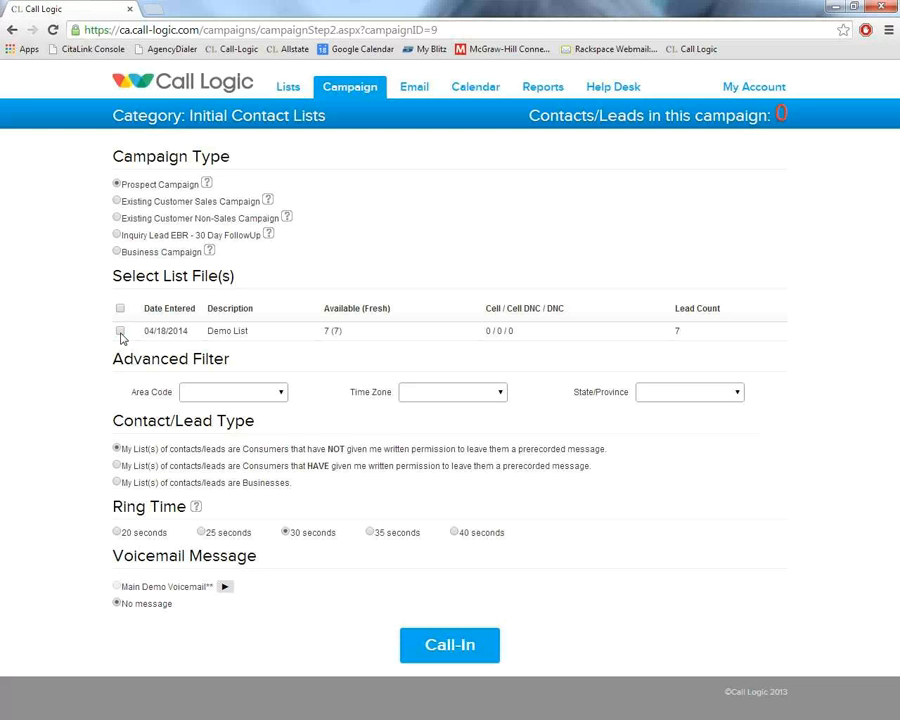
Step: Include the Demo List in the campaign and use Main Demo Voicemail for unanswered calls
{"action": "left_click", "coordinate": [120, 332]}
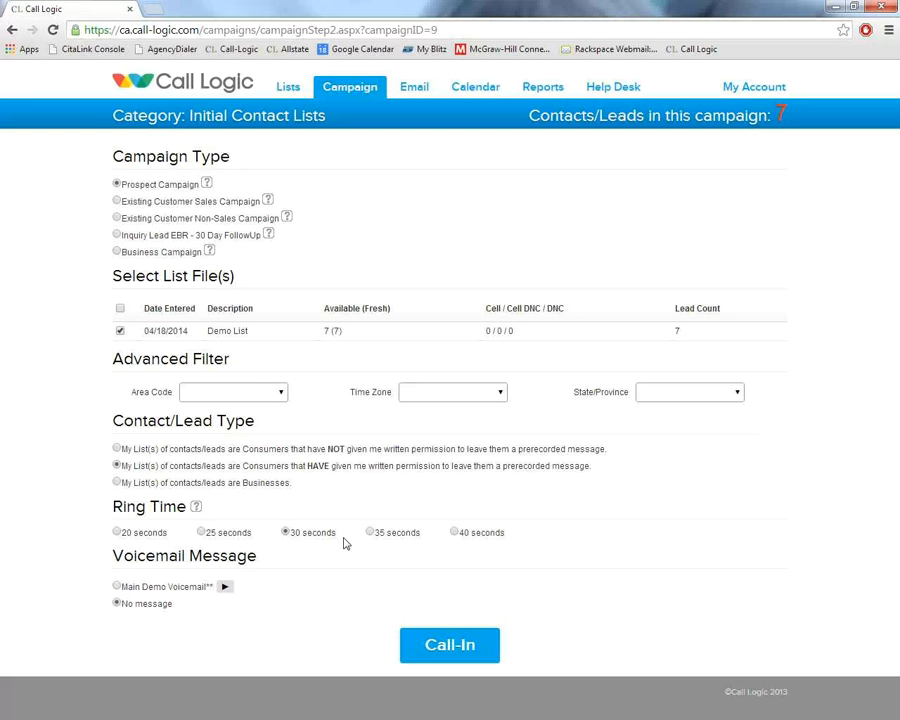
{"action": "mouse_move", "coordinate": [272, 578]}
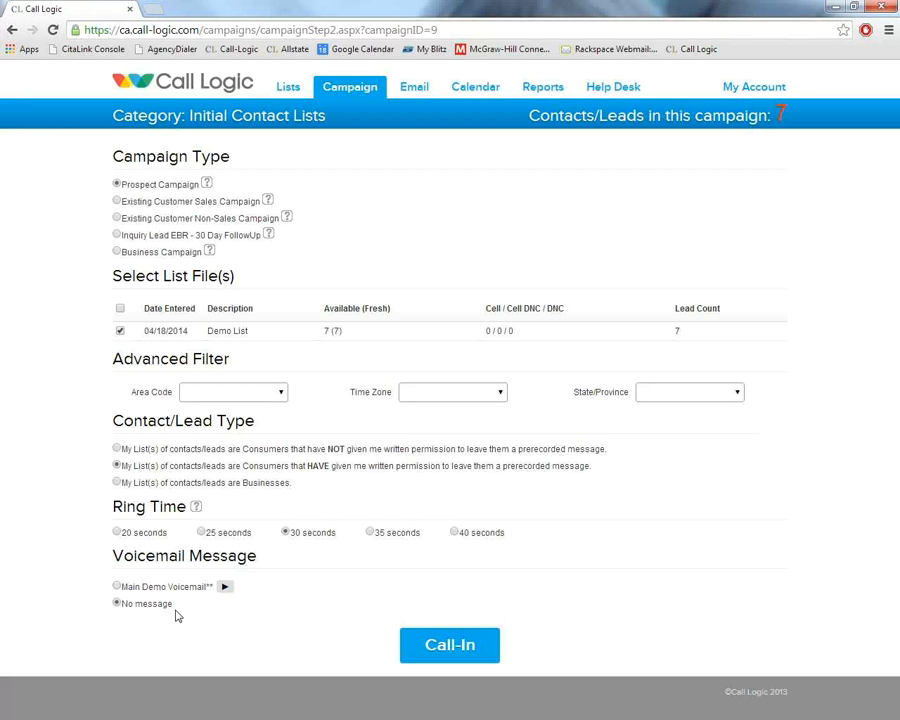
{"action": "mouse_move", "coordinate": [132, 594]}
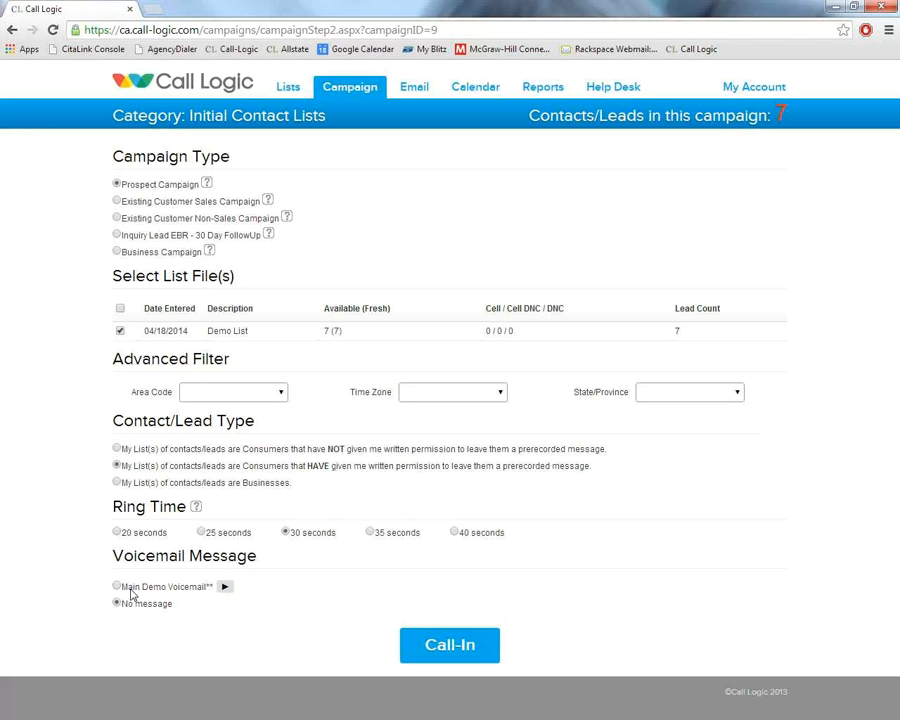
{"action": "left_click", "coordinate": [116, 586]}
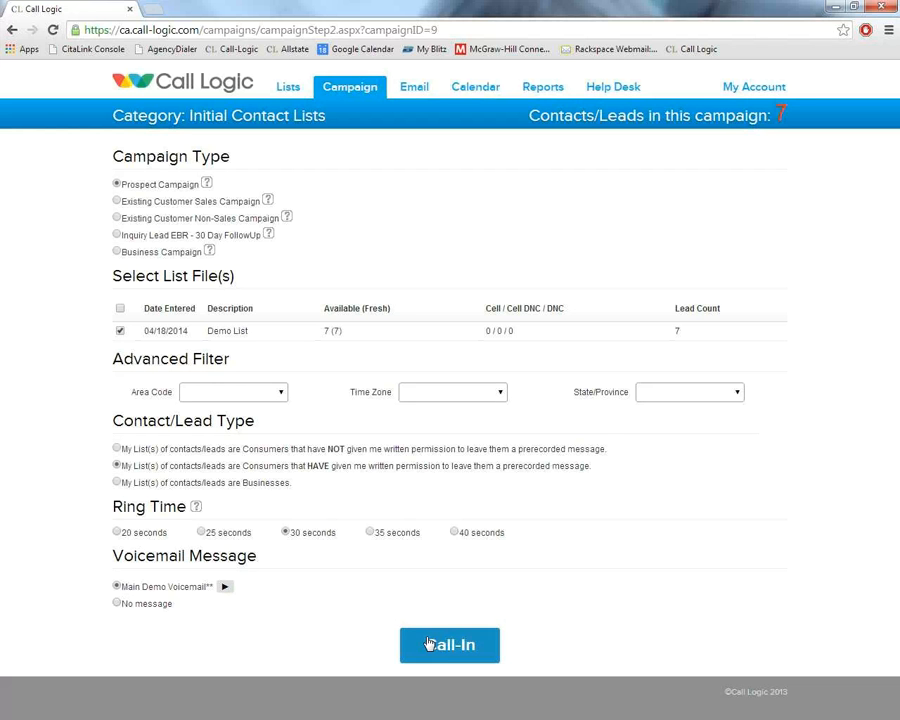
{"action": "left_click", "coordinate": [448, 644]}
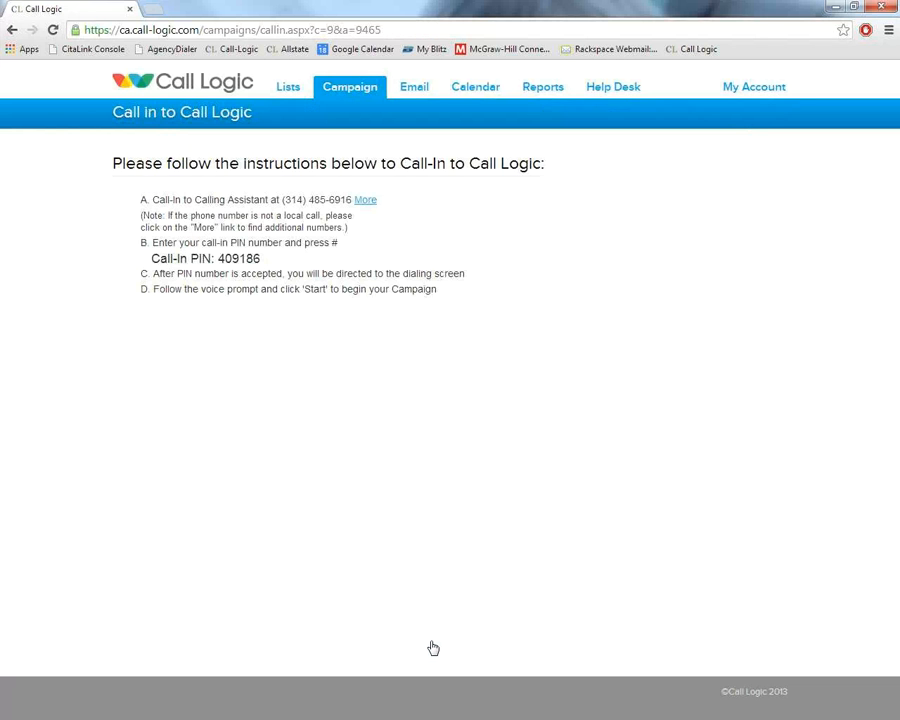
{"action": "mouse_move", "coordinate": [252, 308]}
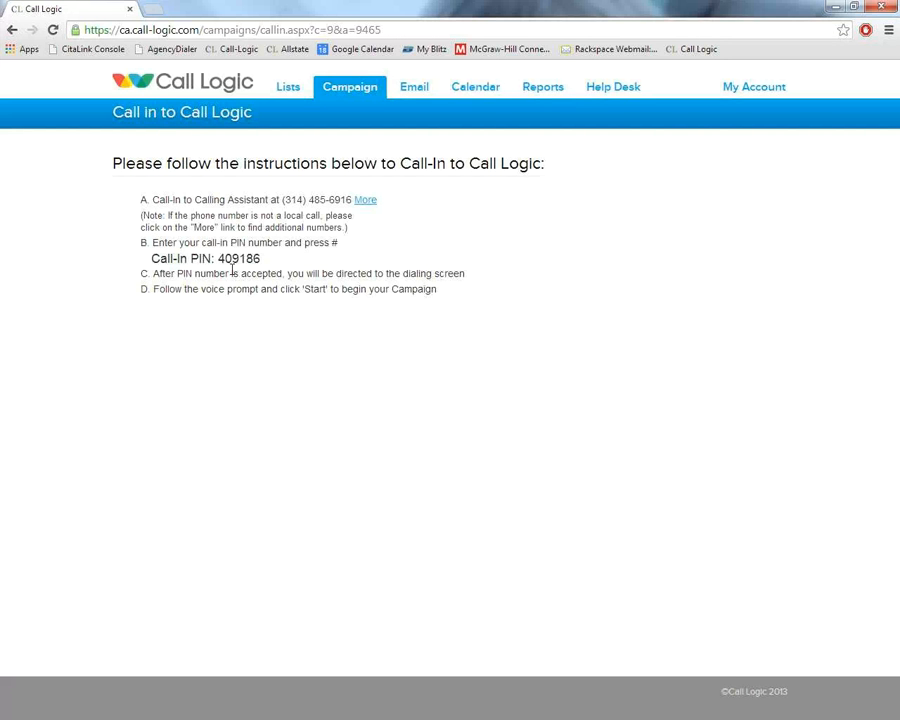
{"action": "mouse_move", "coordinate": [340, 336]}
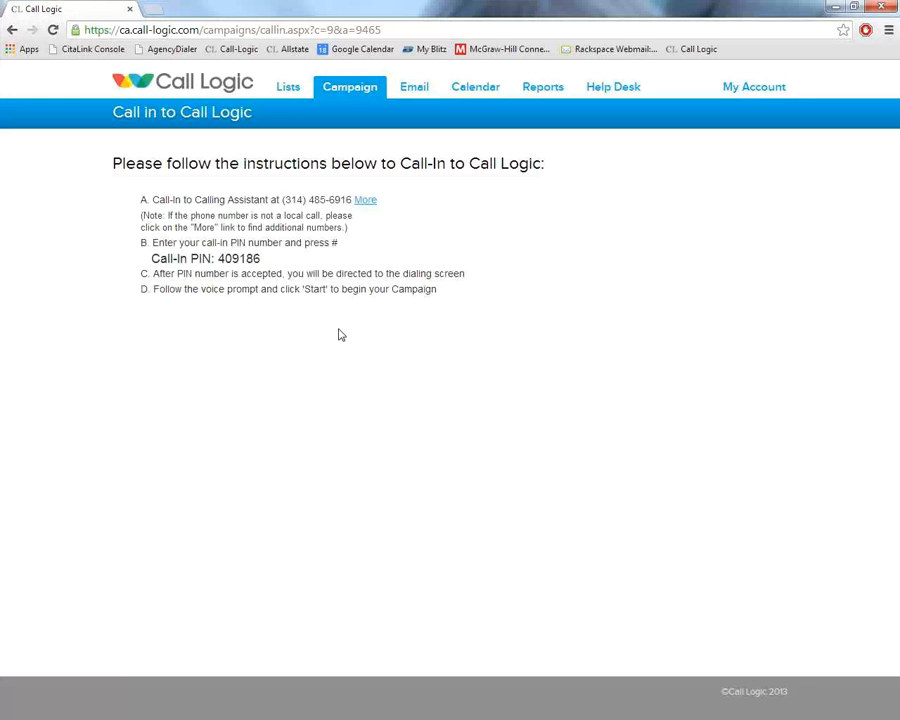
{"action": "left_click", "coordinate": [348, 86]}
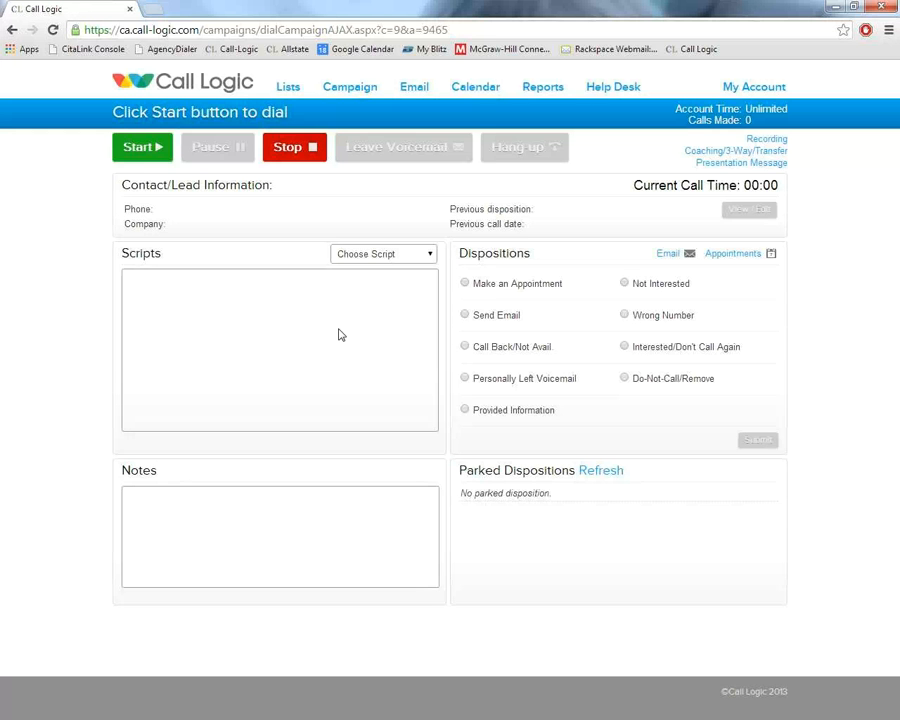
{"action": "mouse_move", "coordinate": [140, 172]}
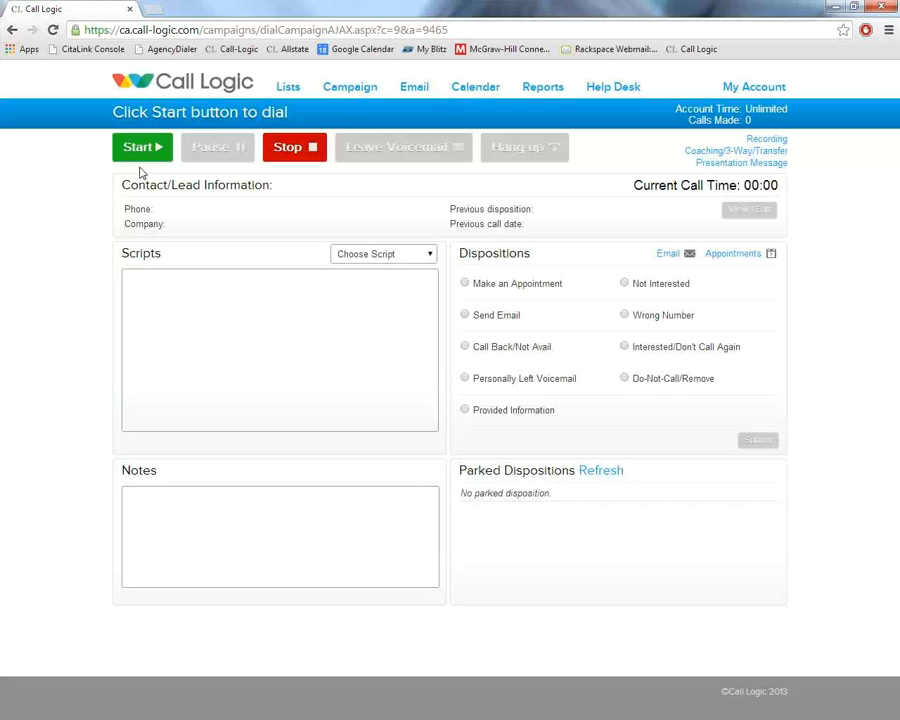
{"action": "mouse_move", "coordinate": [138, 172]}
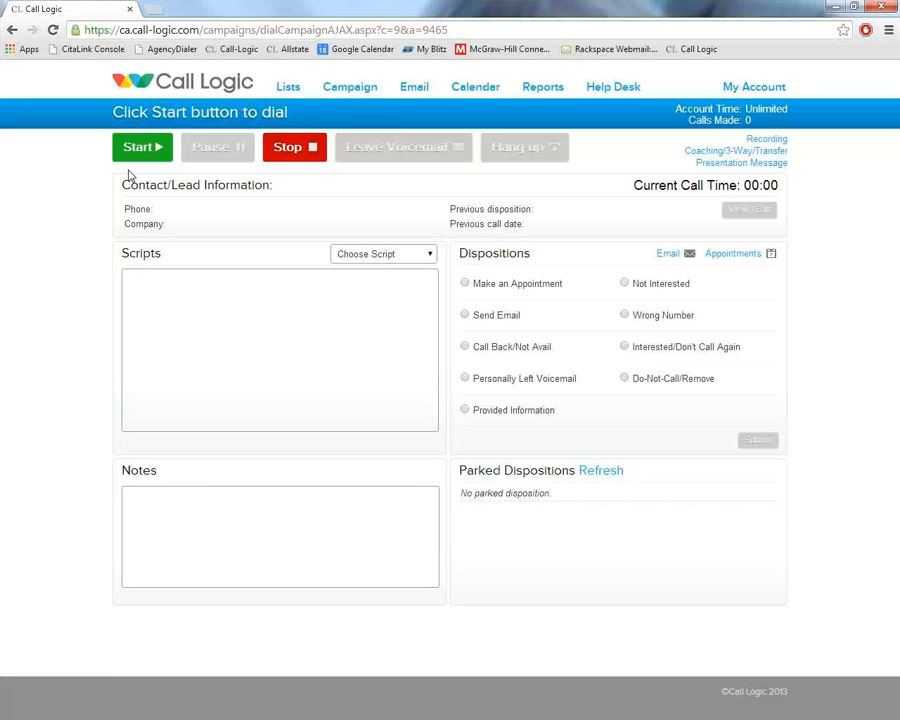
{"action": "mouse_move", "coordinate": [356, 204]}
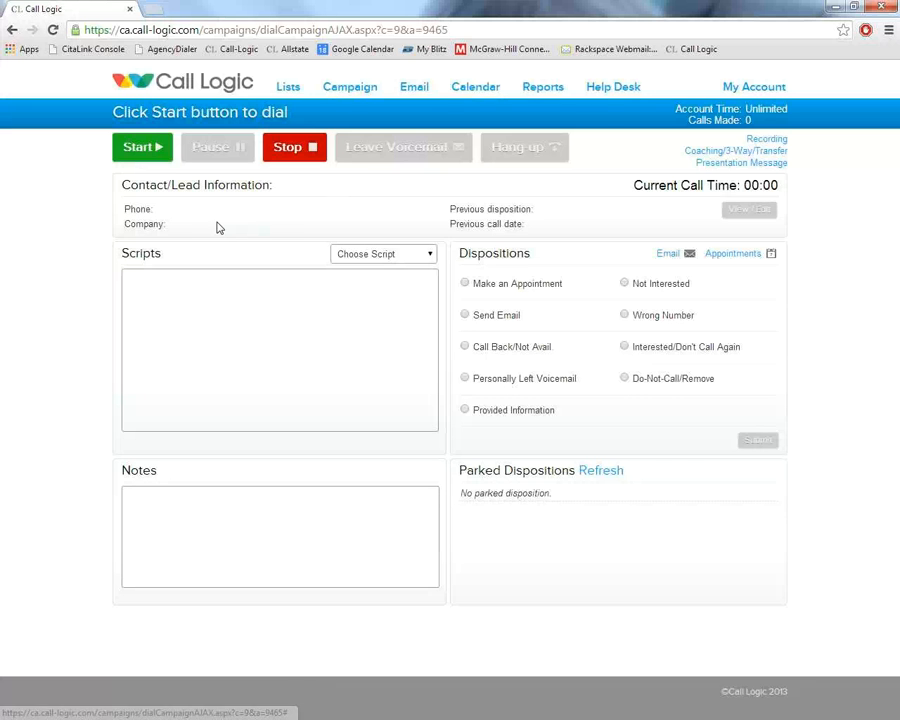
{"action": "mouse_move", "coordinate": [190, 222]}
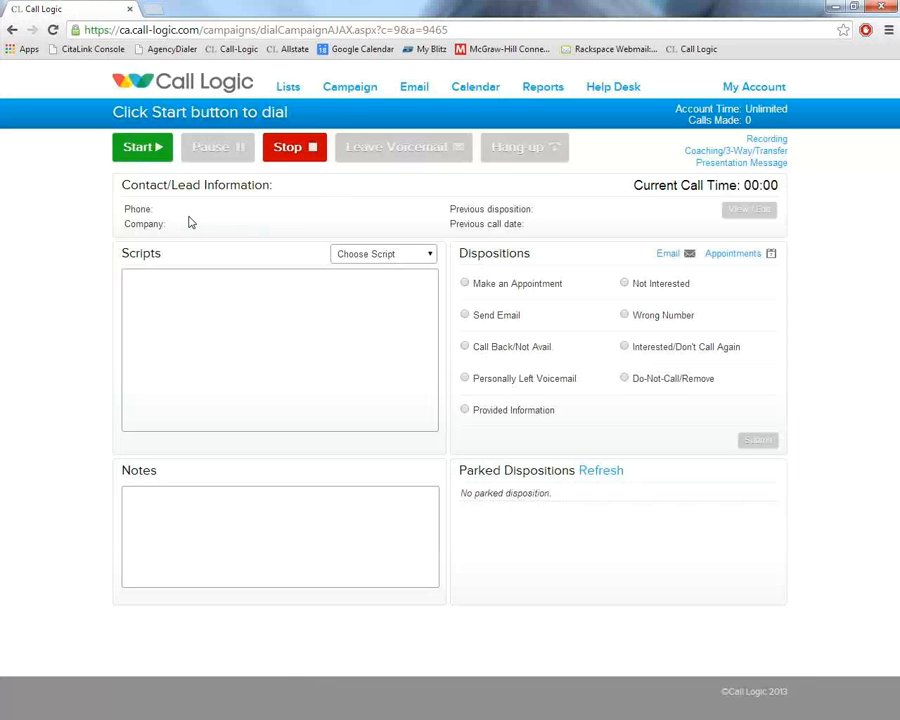
{"action": "mouse_move", "coordinate": [138, 206]}
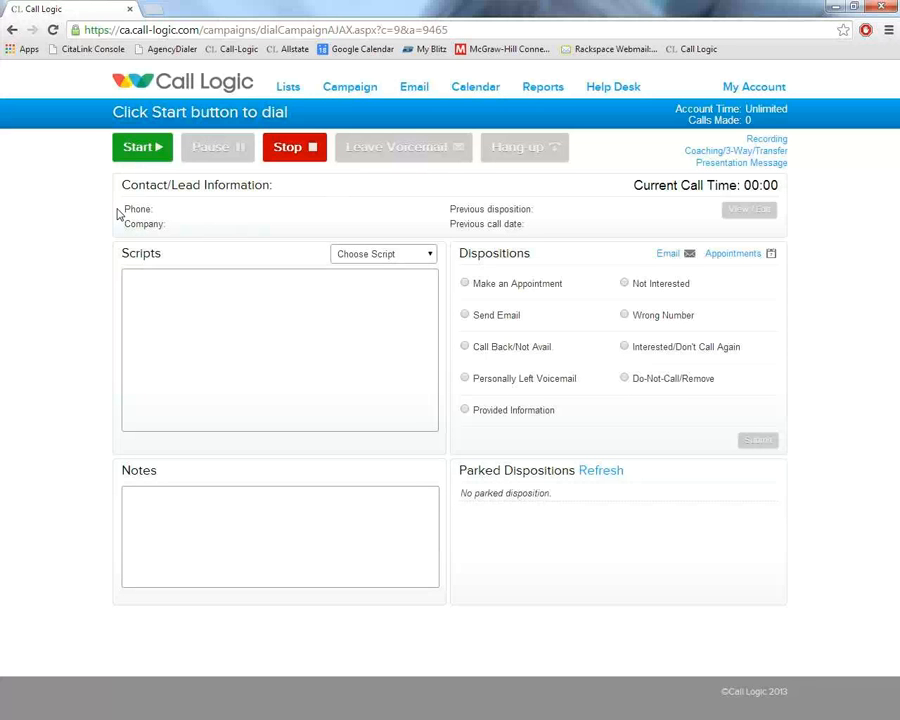
{"action": "left_click", "coordinate": [142, 148]}
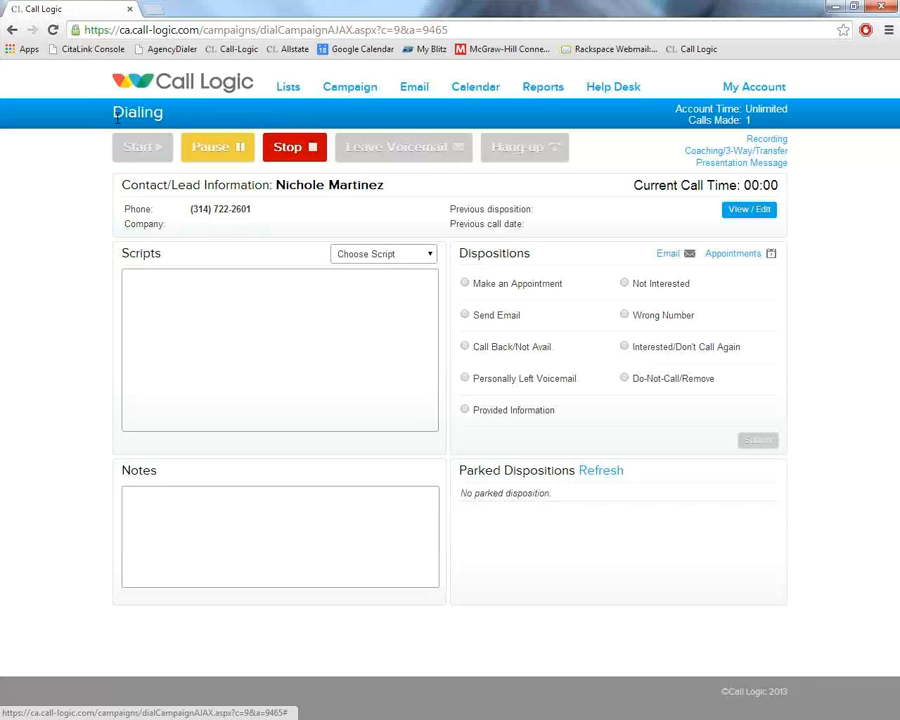
{"action": "mouse_move", "coordinate": [258, 248]}
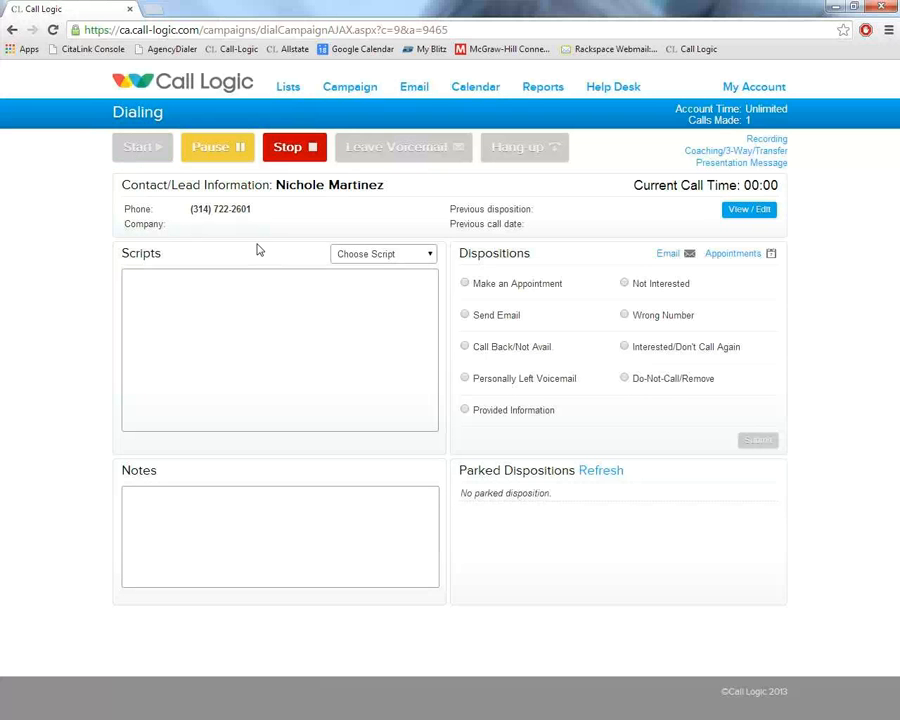
{"action": "mouse_move", "coordinate": [248, 260]}
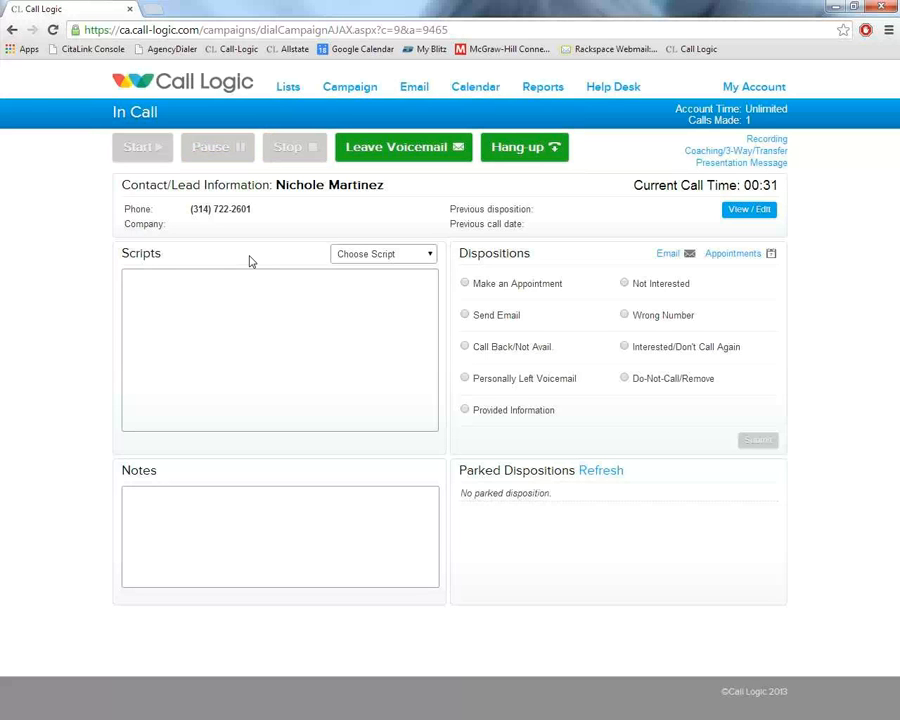
{"action": "mouse_move", "coordinate": [748, 210]}
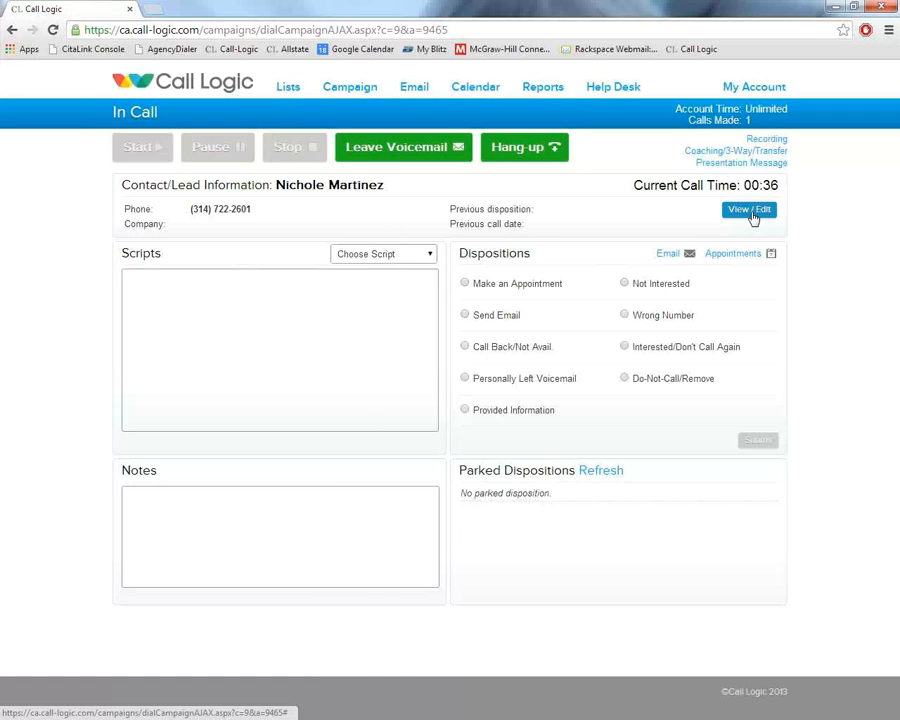
{"action": "left_click", "coordinate": [748, 210]}
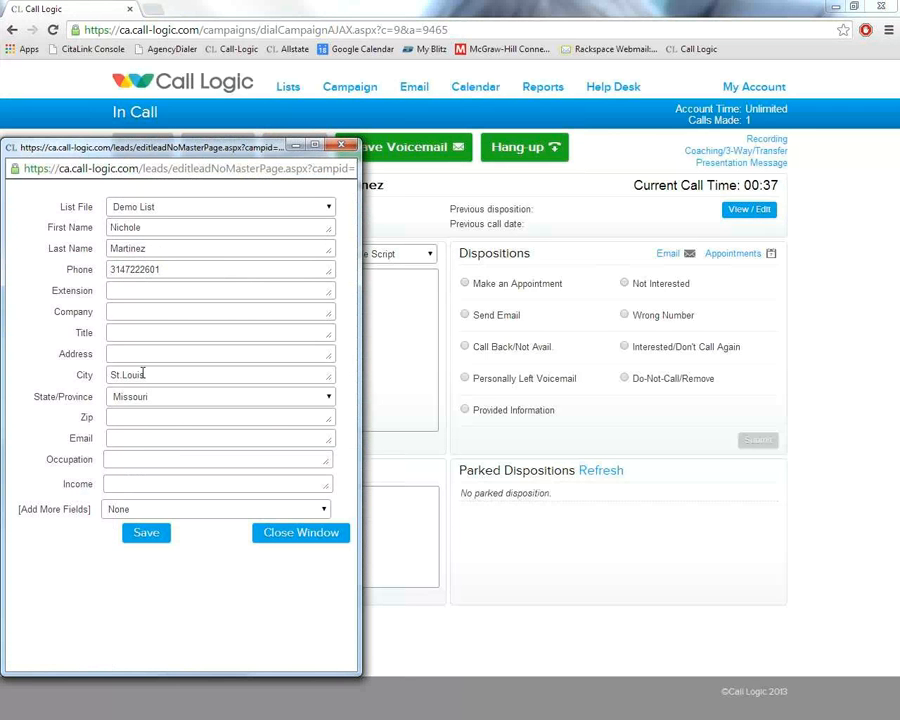
{"action": "type", "text": "in"}
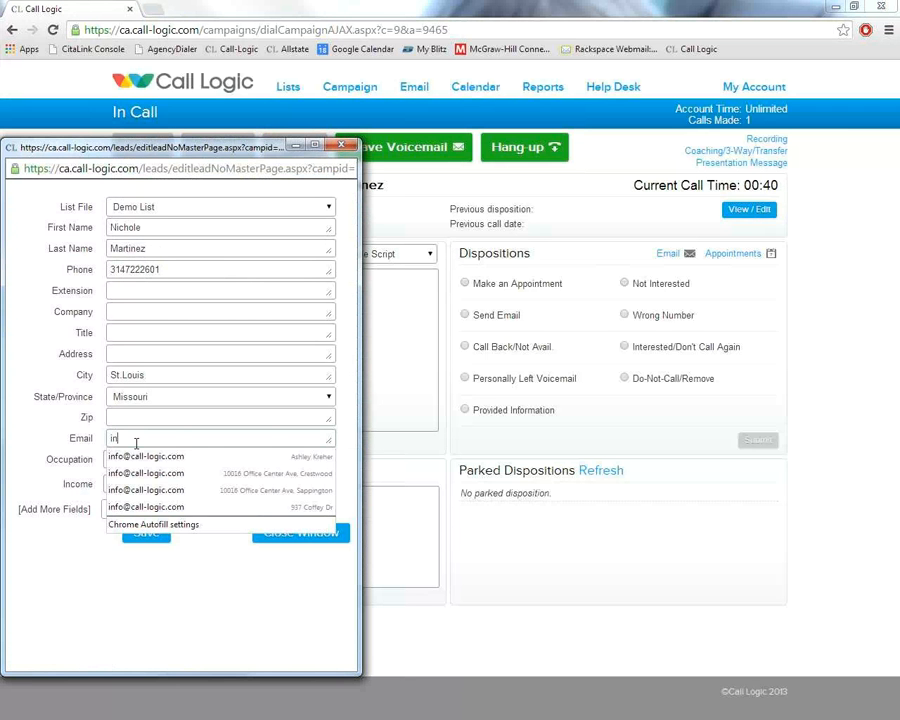
{"action": "left_click", "coordinate": [146, 456]}
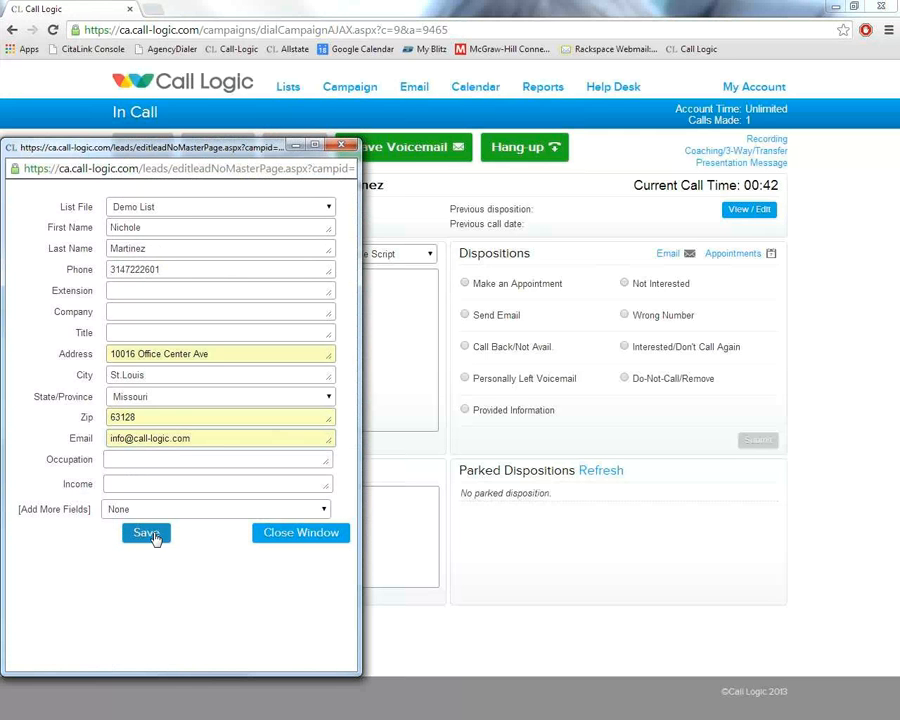
{"action": "left_click", "coordinate": [146, 532]}
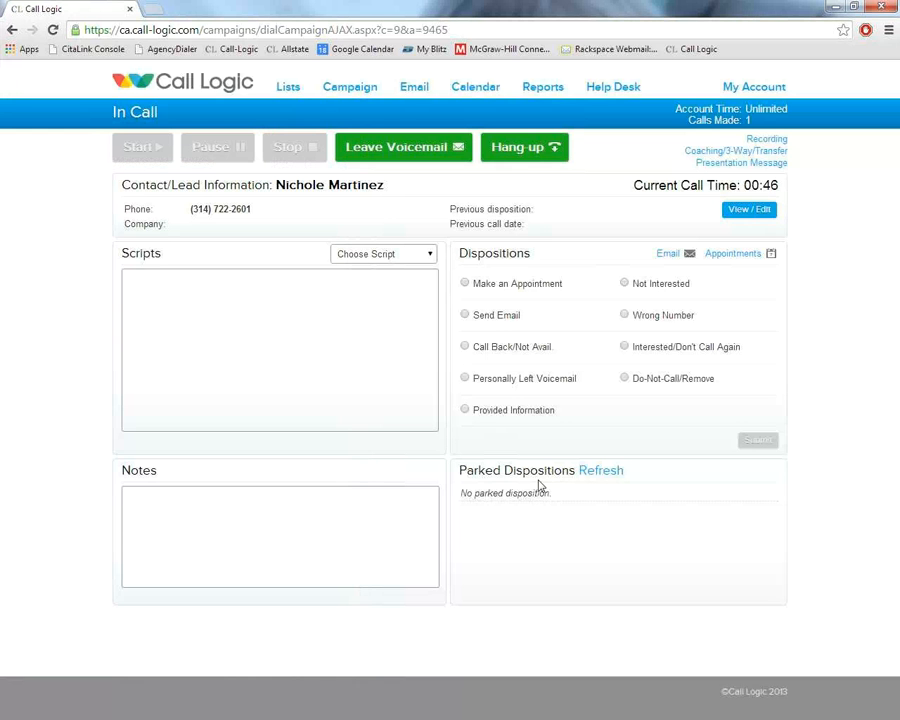
Step: Choose Continuous call recording and switch recording On for the current call
{"action": "left_click", "coordinate": [768, 140]}
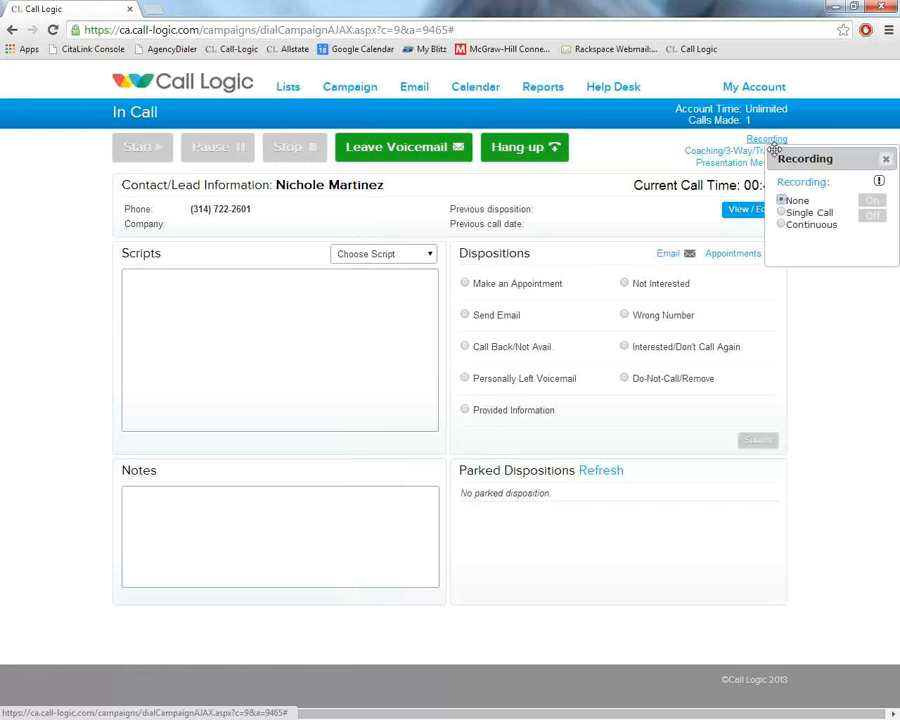
{"action": "left_click", "coordinate": [782, 212]}
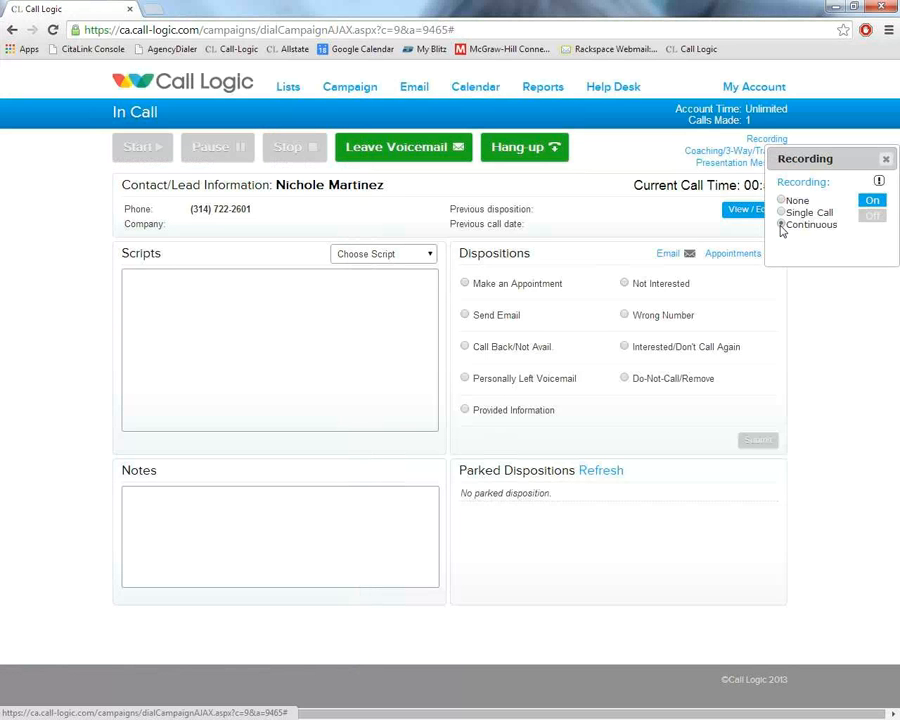
{"action": "left_click", "coordinate": [884, 160]}
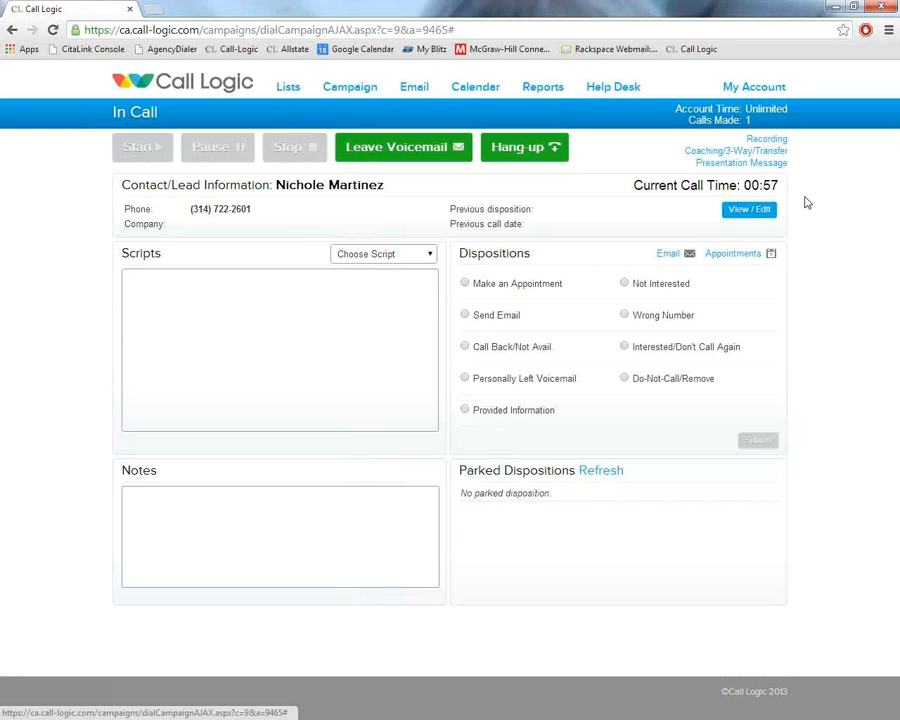
{"action": "mouse_move", "coordinate": [504, 318]}
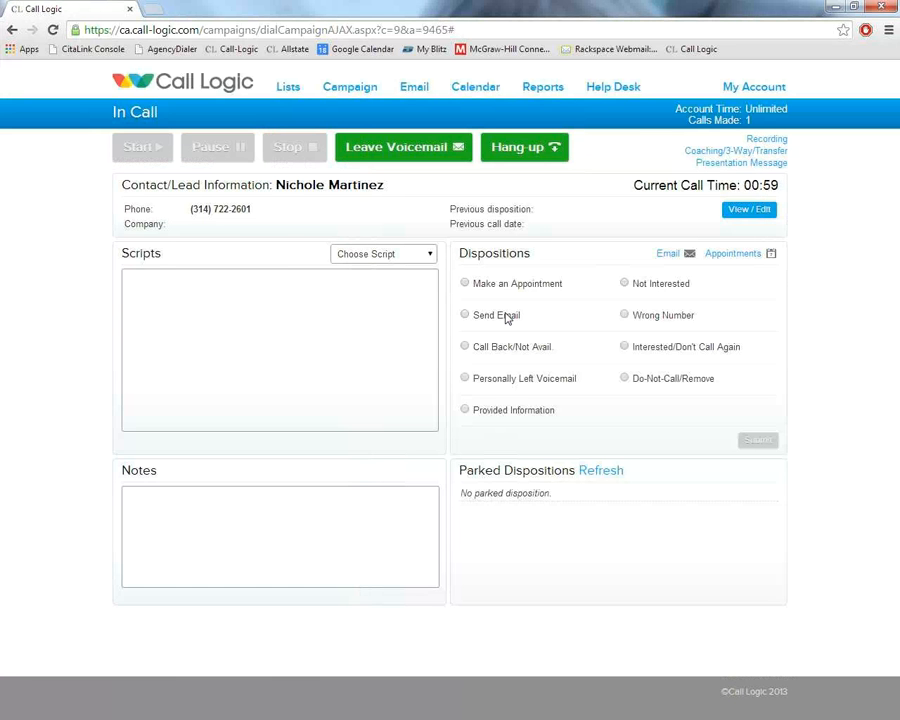
{"action": "mouse_move", "coordinate": [350, 320]}
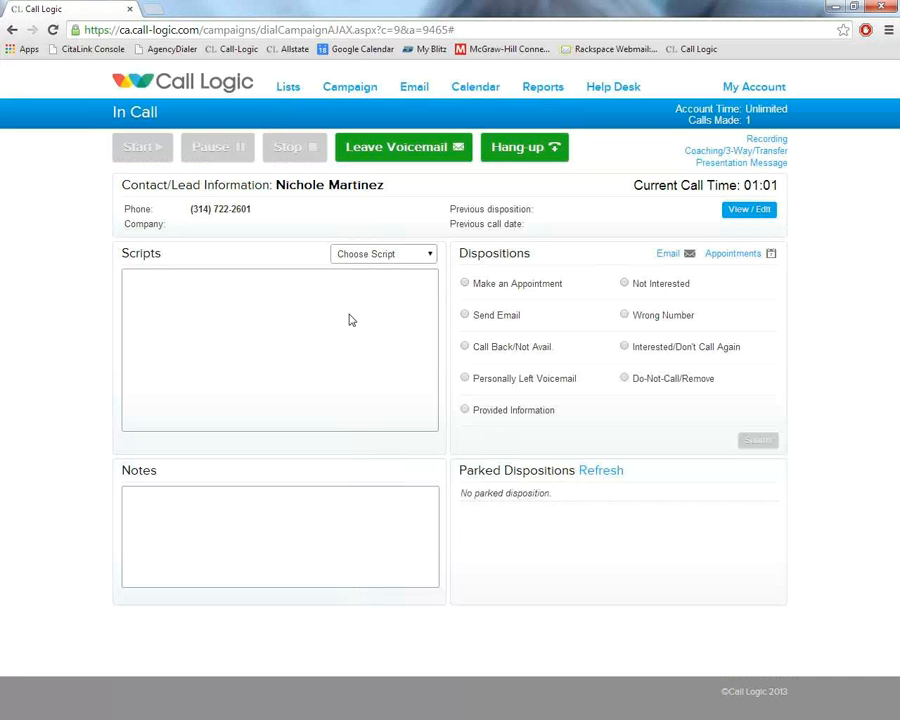
{"action": "mouse_move", "coordinate": [404, 260]}
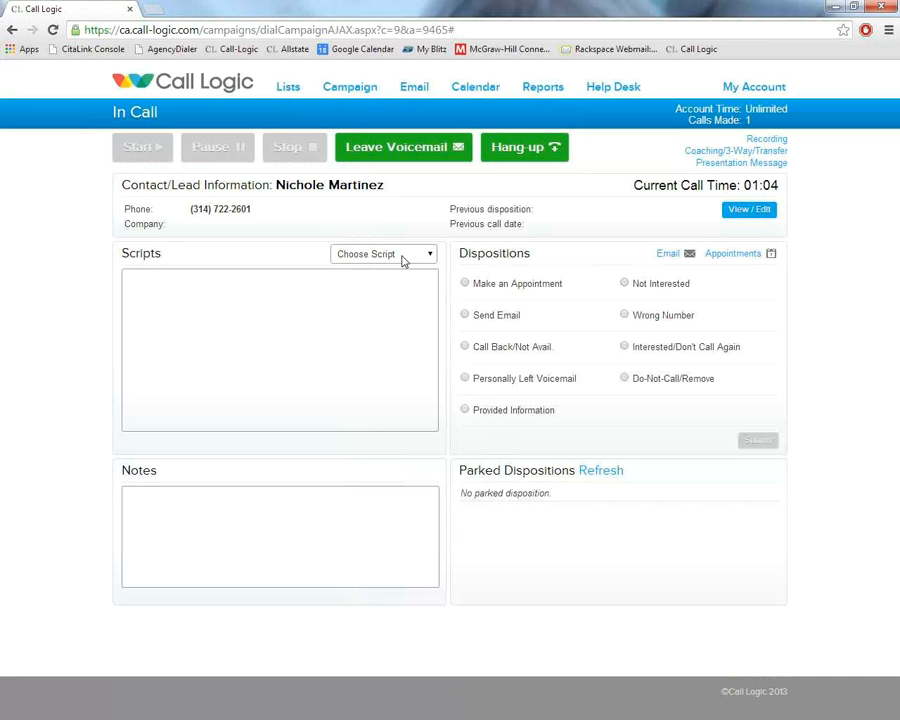
Step: Enter '***on call notes go here***' in the current call's Notes box
{"action": "left_click", "coordinate": [384, 252]}
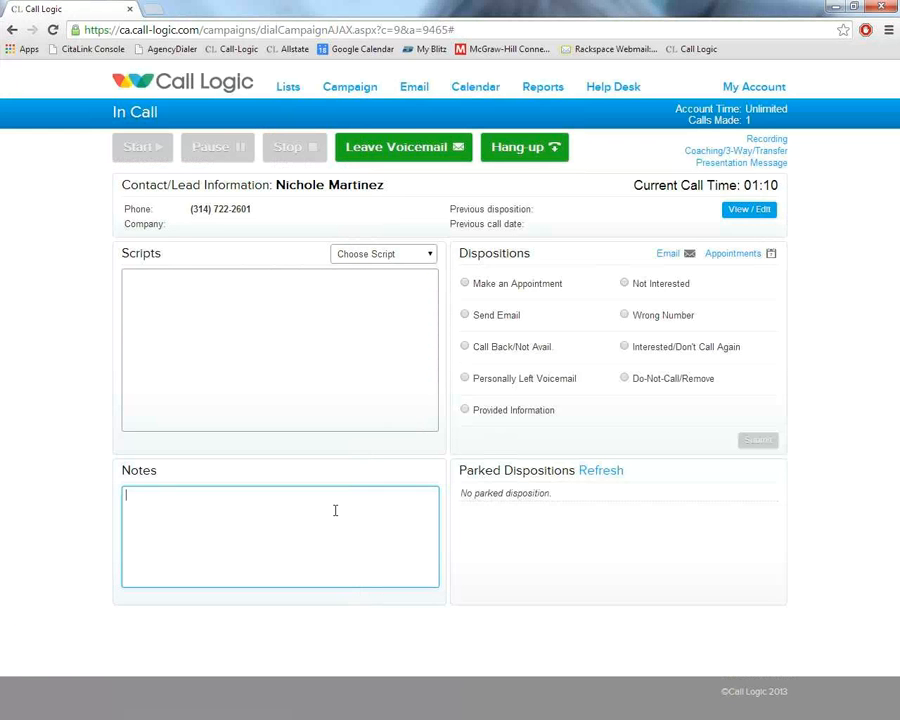
{"action": "type", "text": "***on call"}
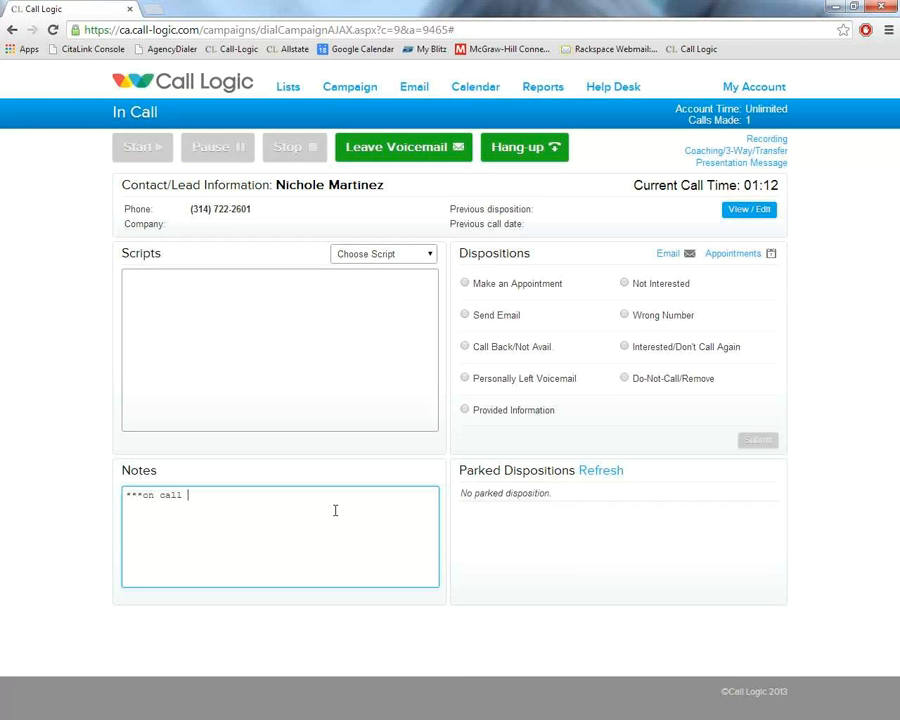
{"action": "type", "text": "notes go he"}
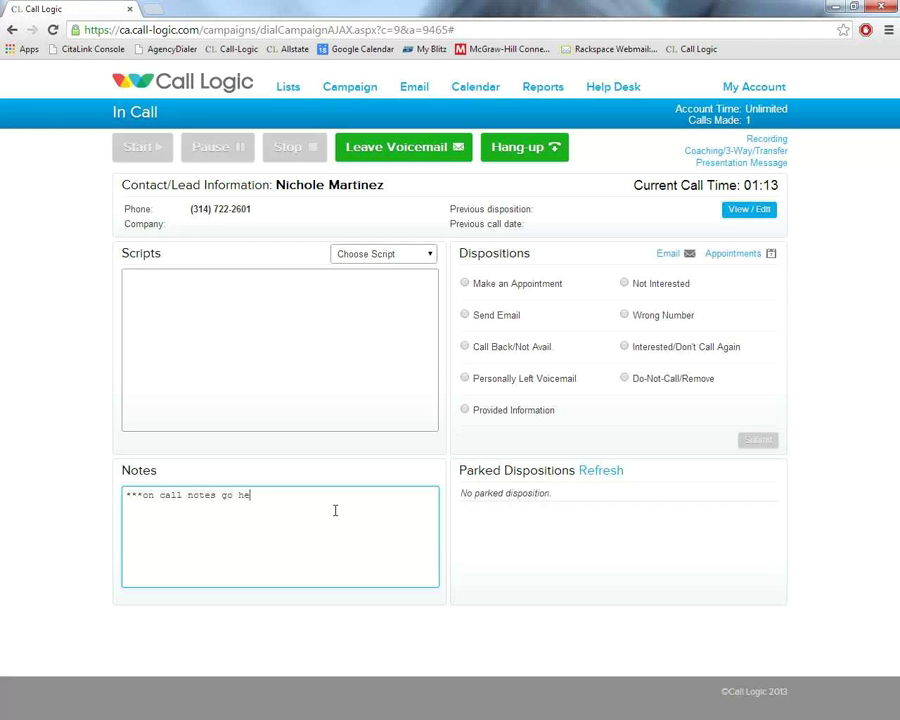
{"action": "type", "text": "re***"}
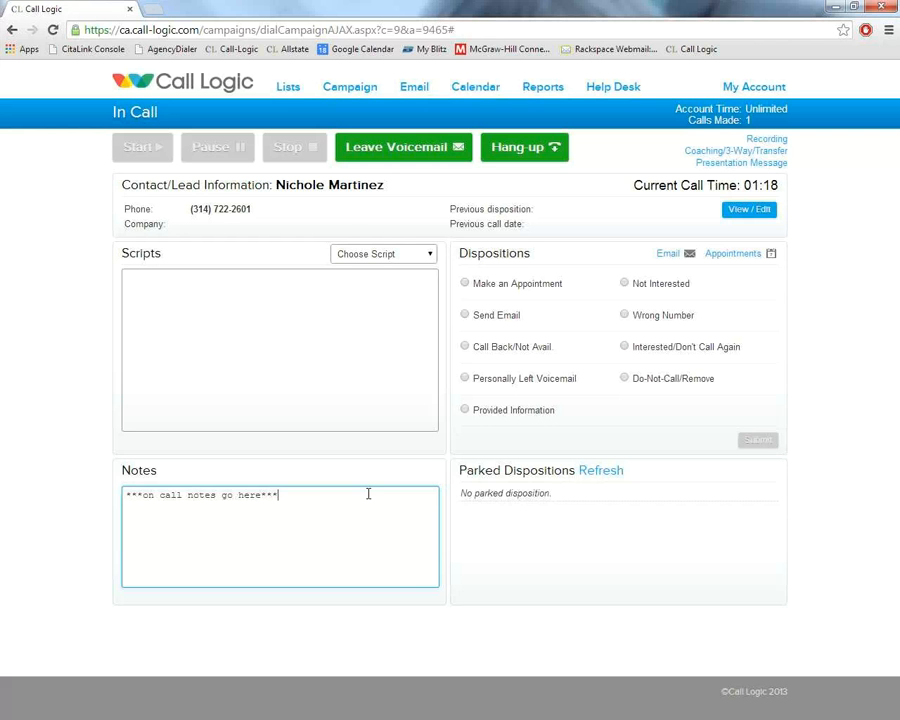
{"action": "mouse_move", "coordinate": [660, 256]}
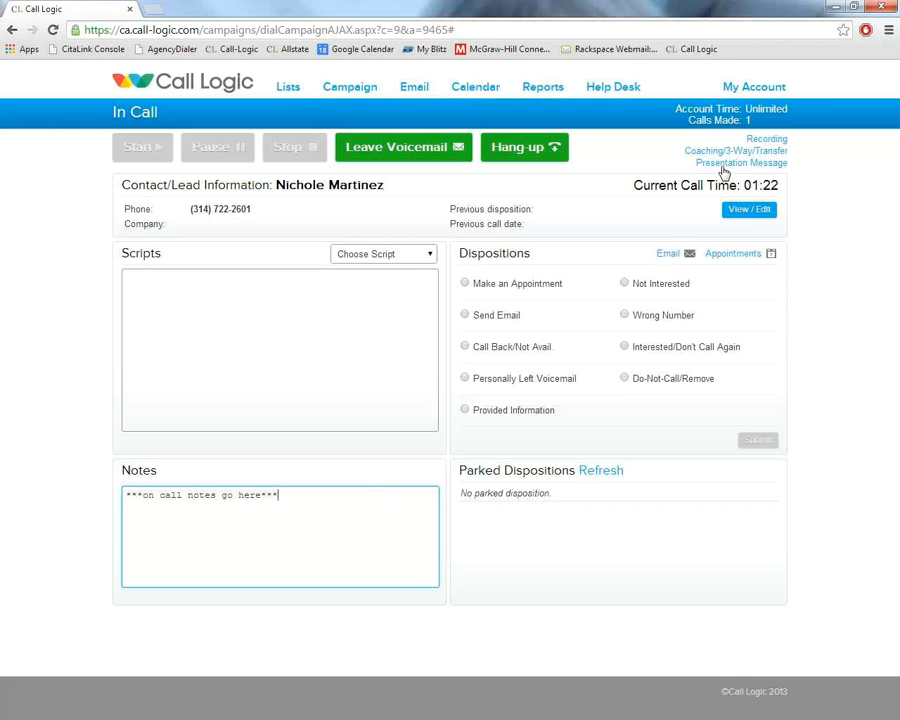
Step: Set up a Coaching/3-Way call using Type In contact with number 8888
{"action": "left_click", "coordinate": [732, 152]}
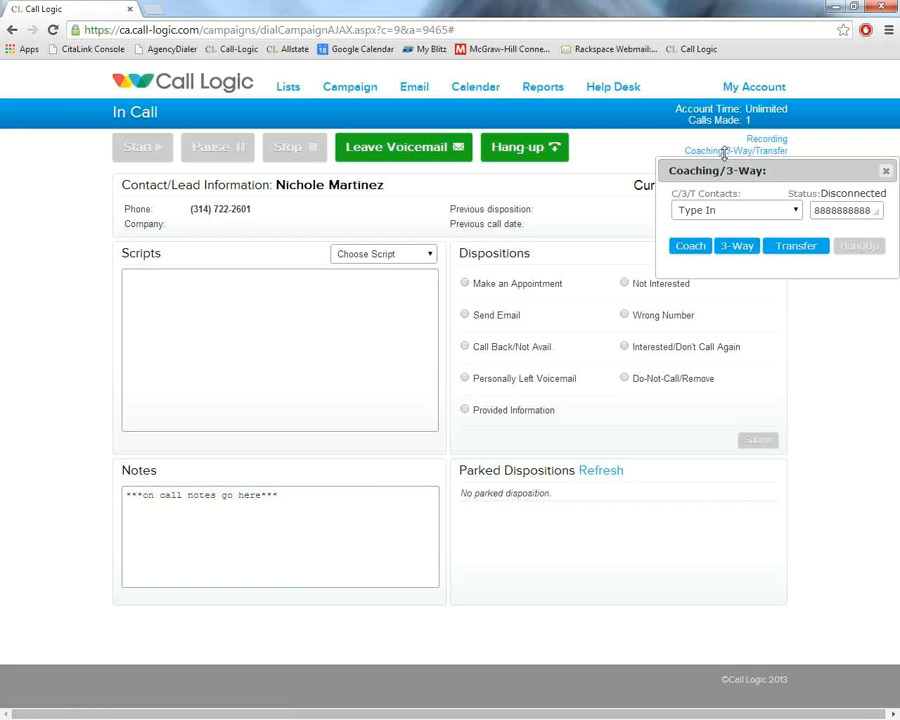
{"action": "left_click", "coordinate": [736, 210]}
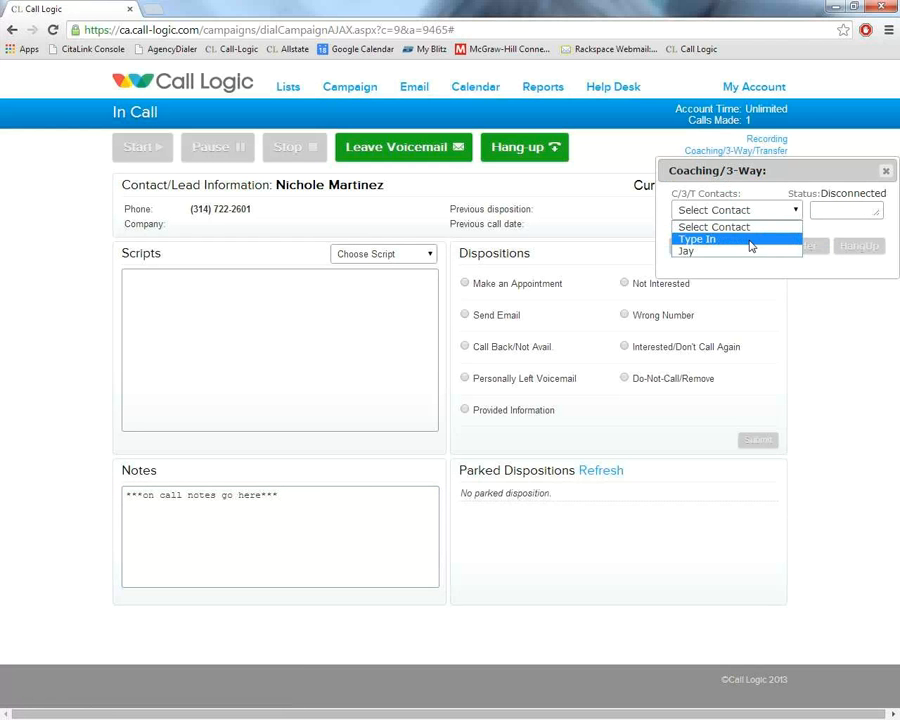
{"action": "left_click", "coordinate": [696, 240]}
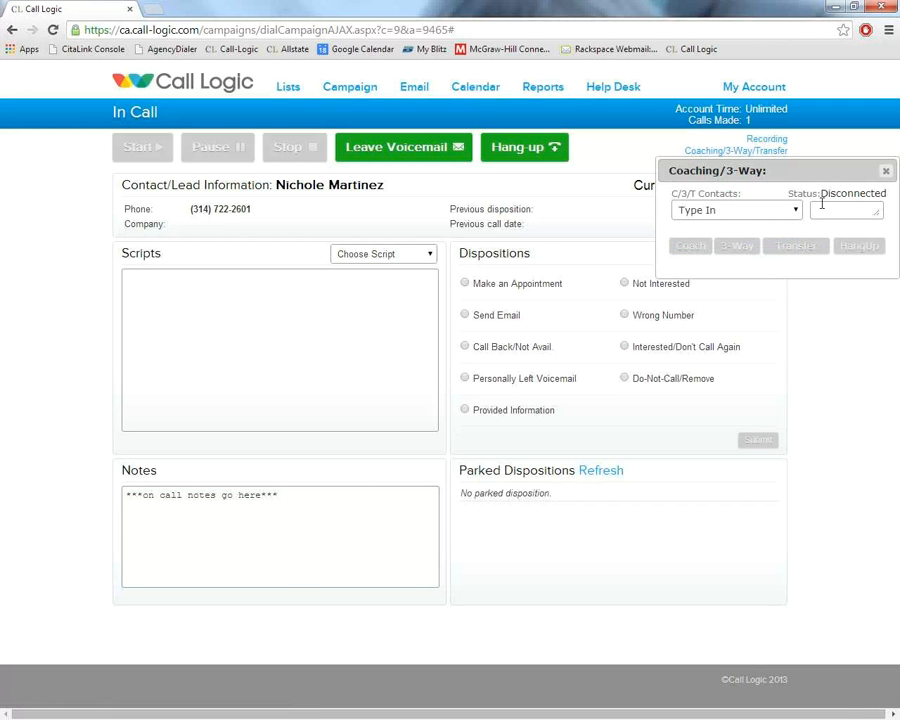
{"action": "type", "text": "8888888888"}
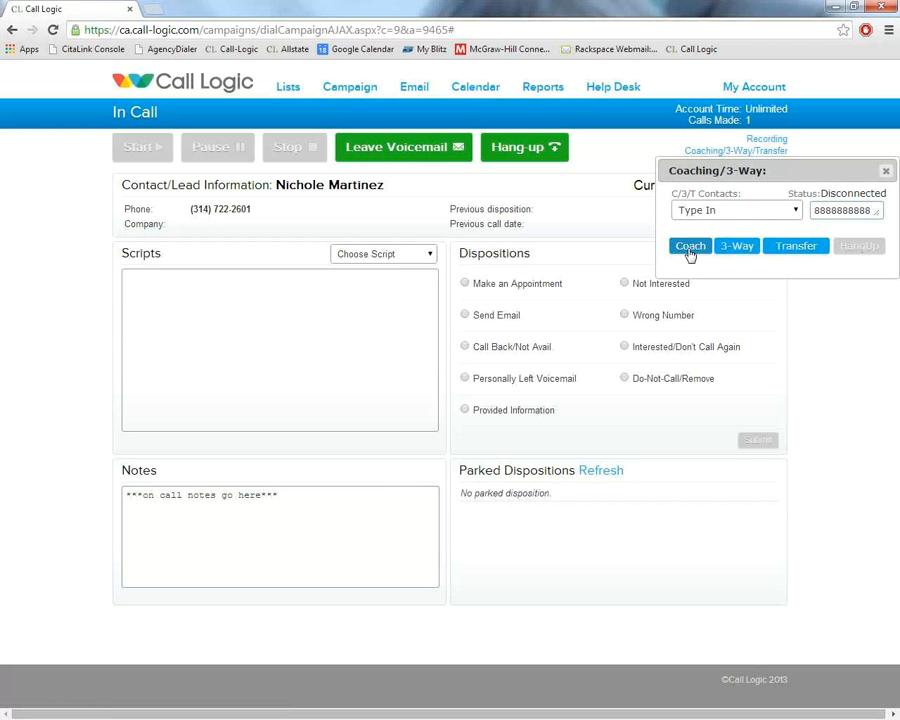
{"action": "mouse_move", "coordinate": [736, 246]}
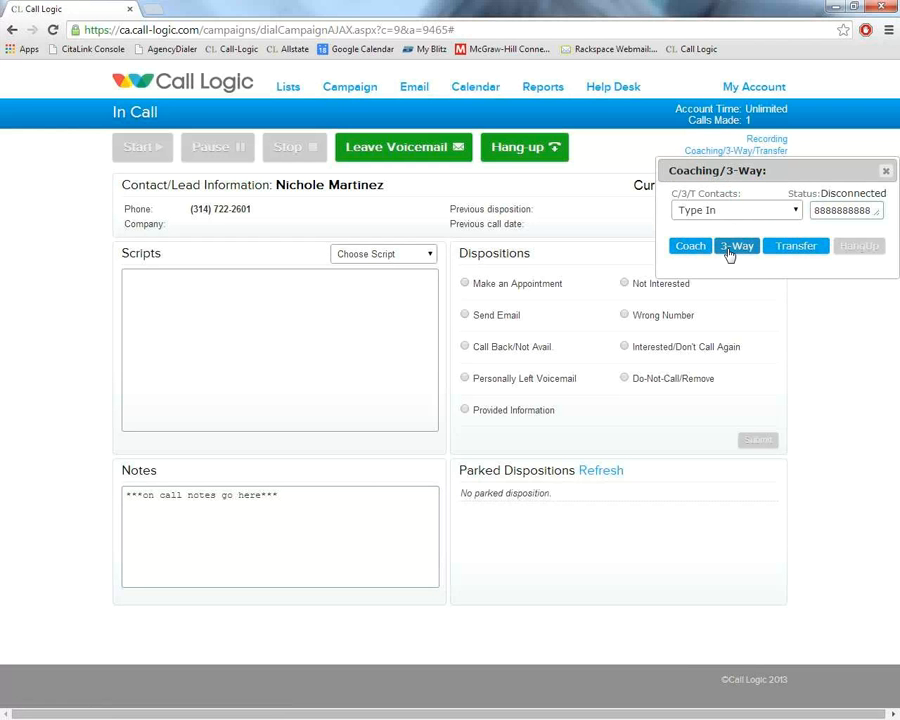
{"action": "mouse_move", "coordinate": [796, 246]}
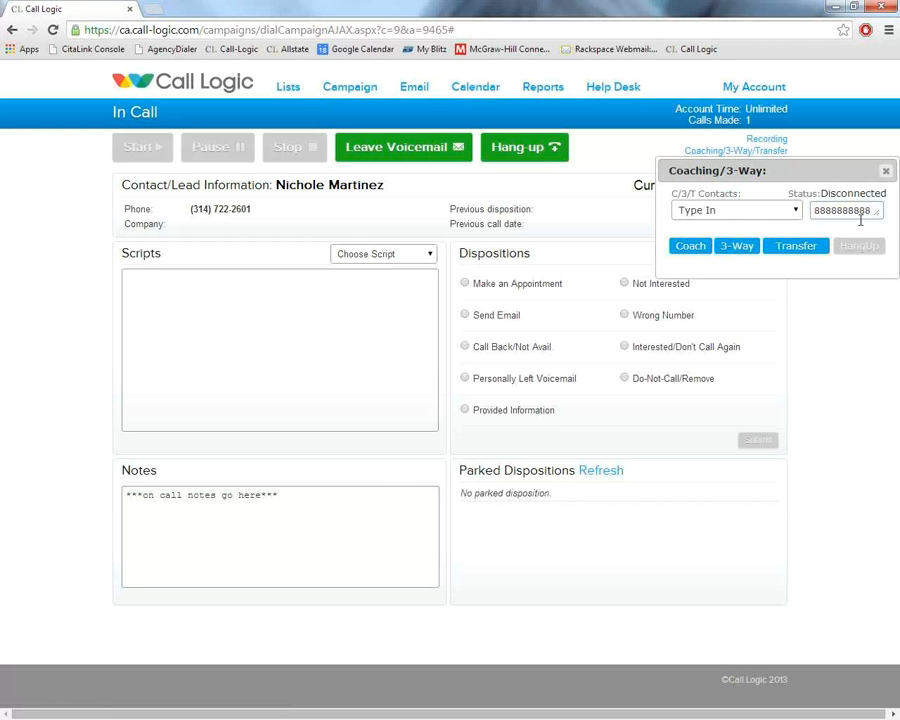
Step: Start an email to the lead filled from Example Email Template, leaving attachments empty
{"action": "left_click", "coordinate": [884, 170]}
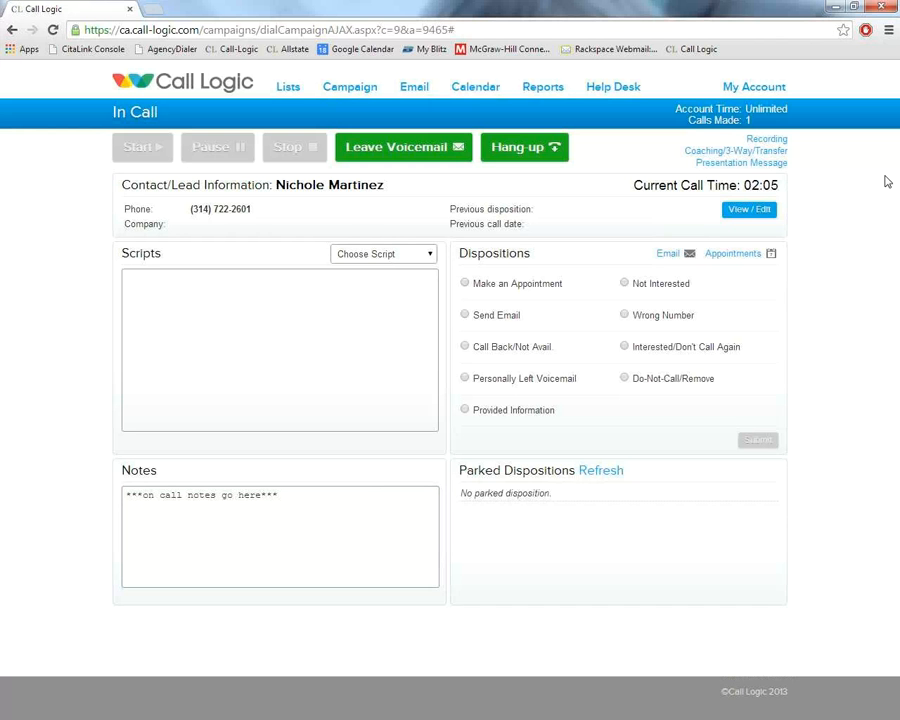
{"action": "mouse_move", "coordinate": [704, 272]}
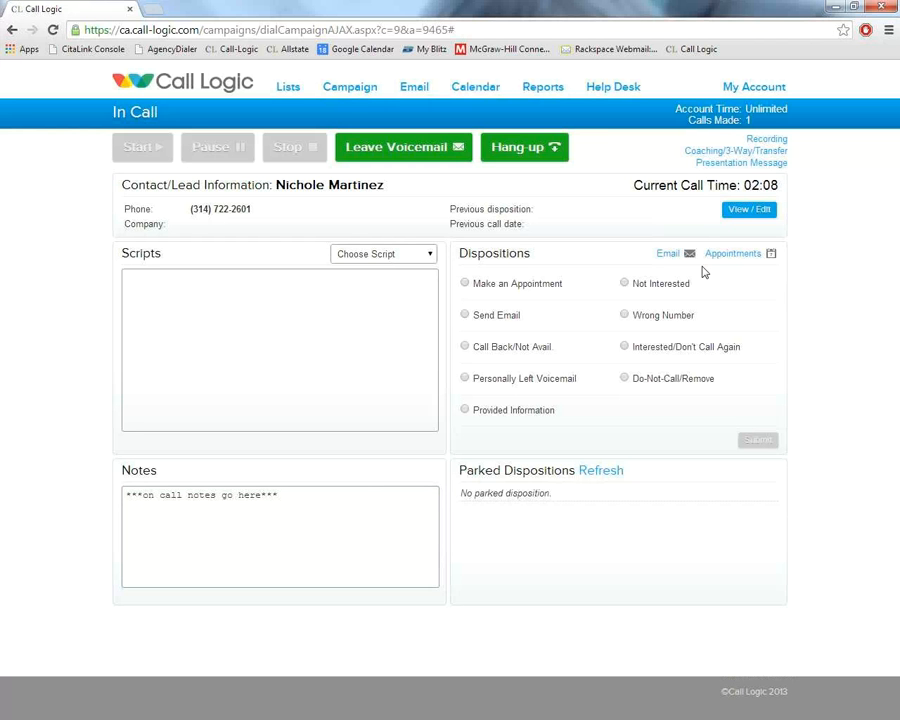
{"action": "left_click", "coordinate": [668, 252]}
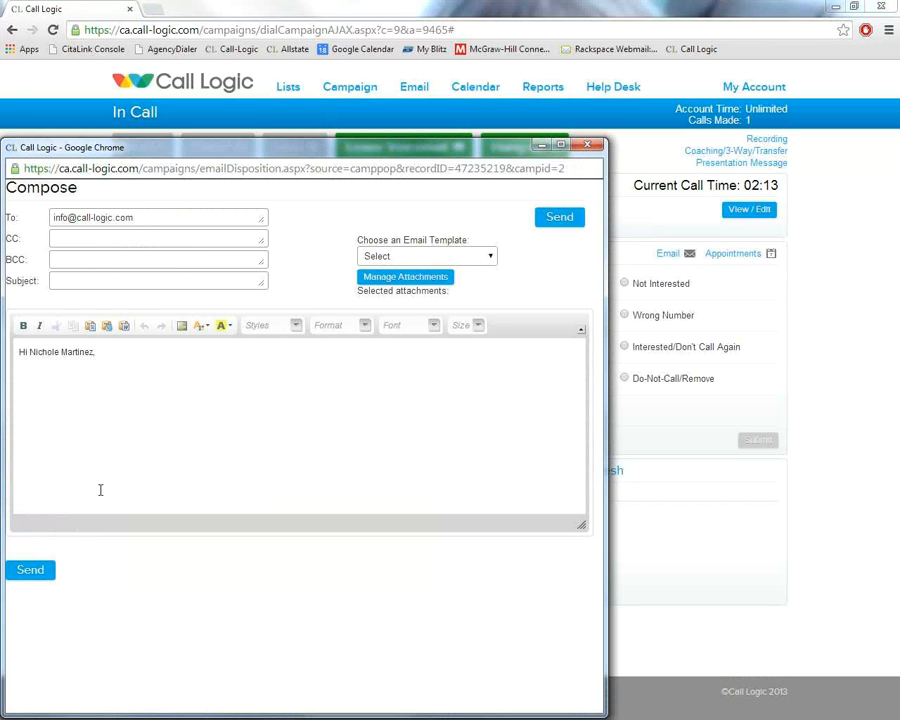
{"action": "mouse_move", "coordinate": [498, 288]}
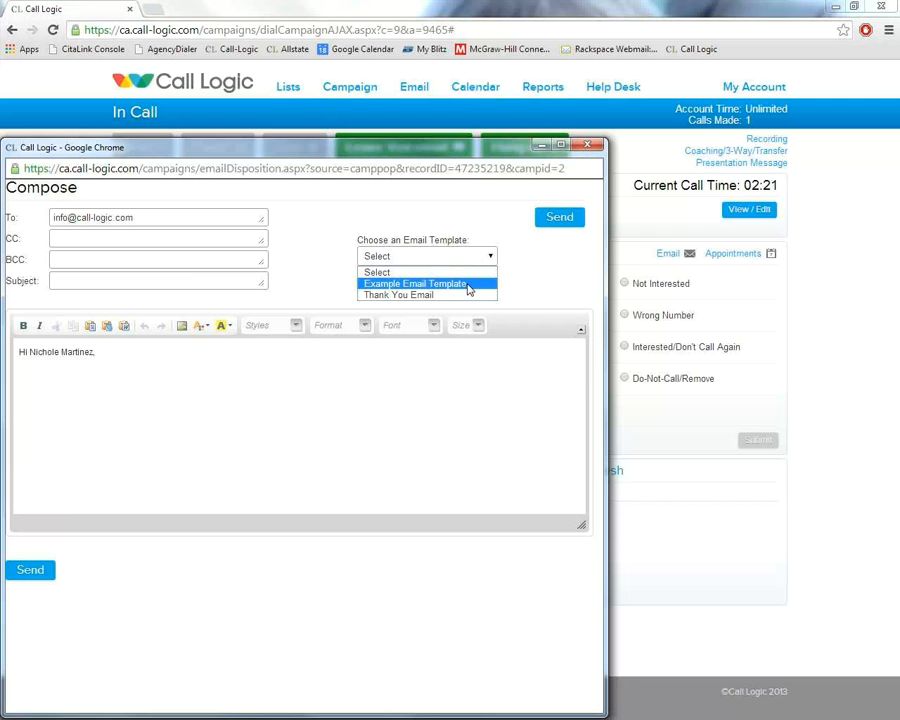
{"action": "left_click", "coordinate": [412, 284]}
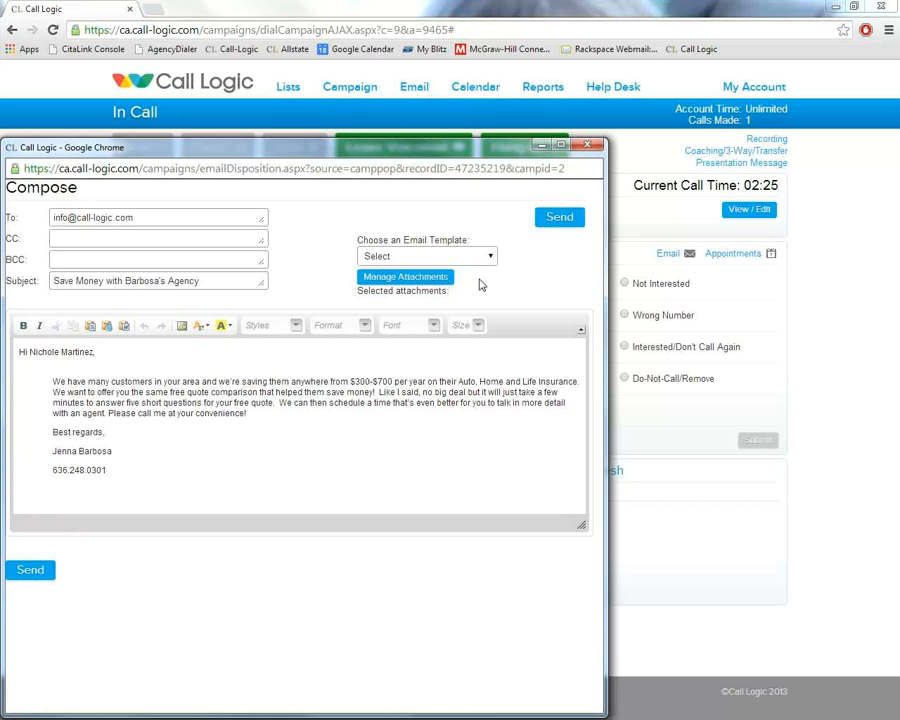
{"action": "left_click", "coordinate": [404, 276]}
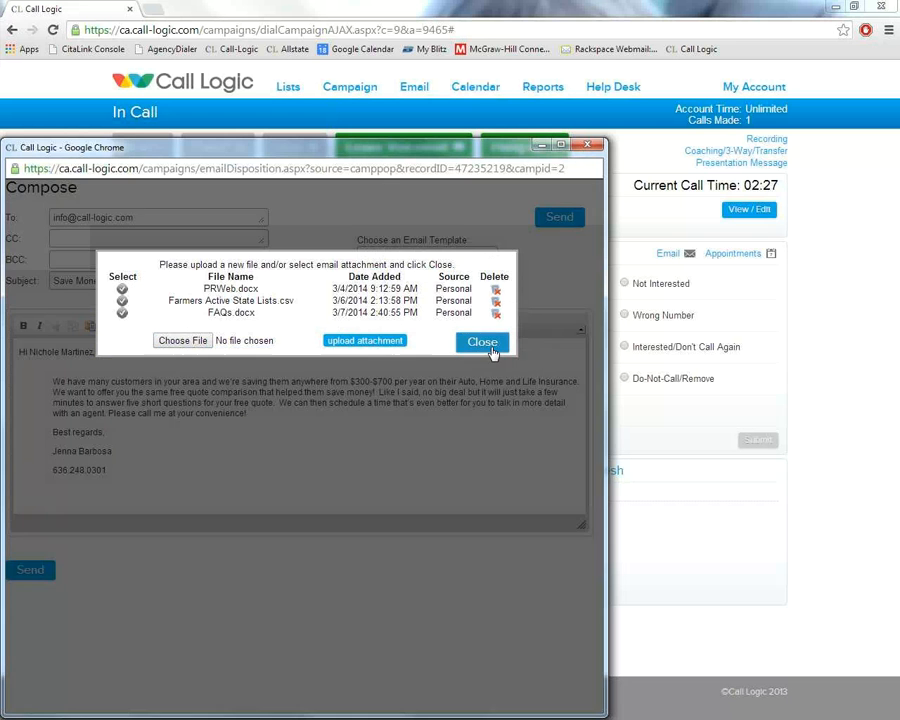
{"action": "left_click", "coordinate": [482, 340]}
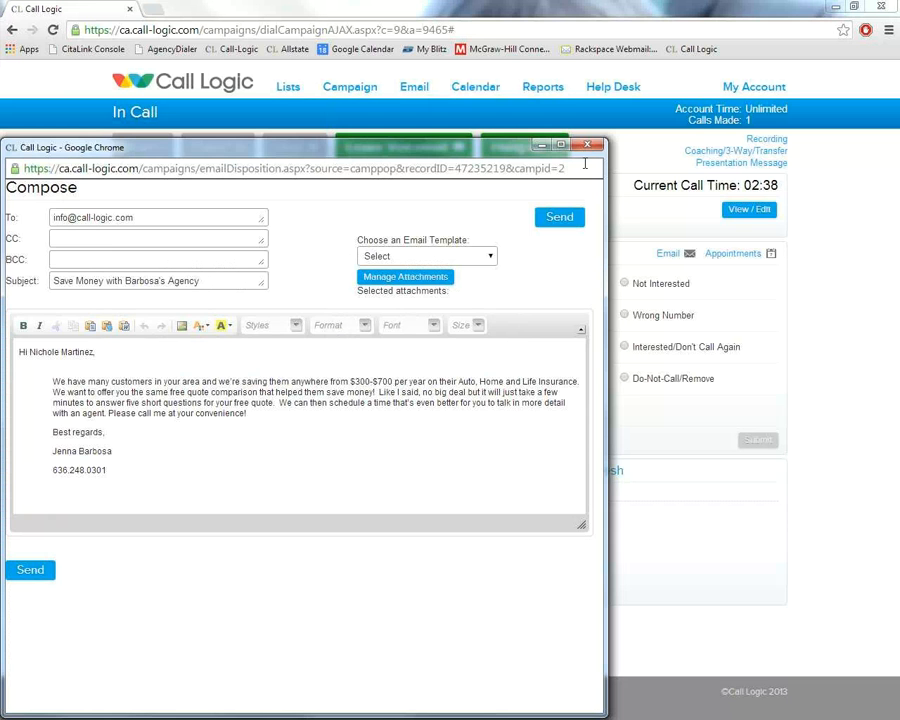
Step: Send the email, hang up, and submit a Provided Information disposition to resume dialing
{"action": "left_click", "coordinate": [588, 146]}
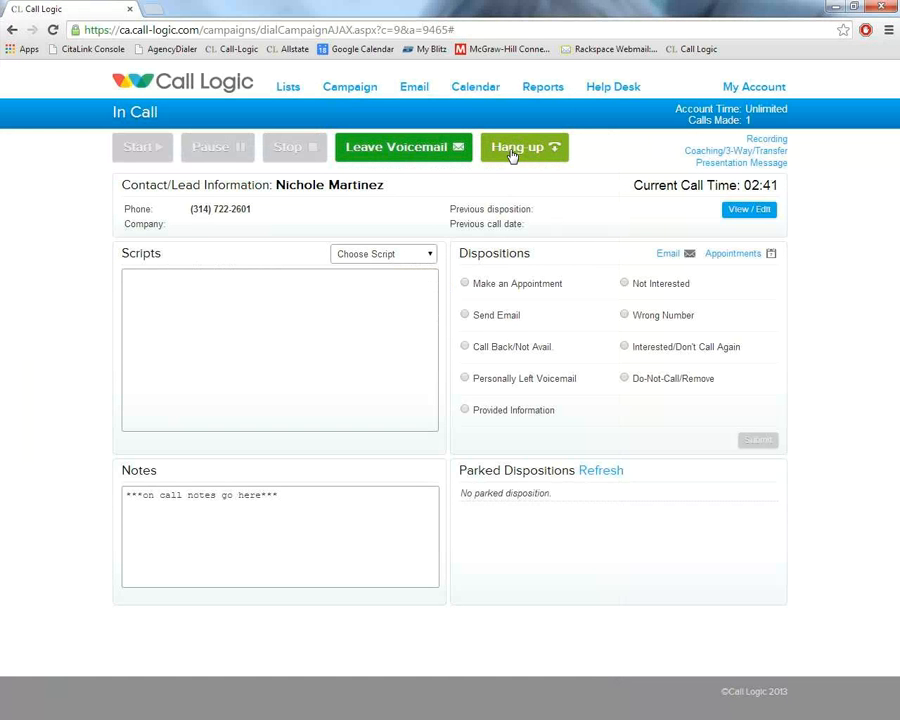
{"action": "left_click", "coordinate": [520, 148]}
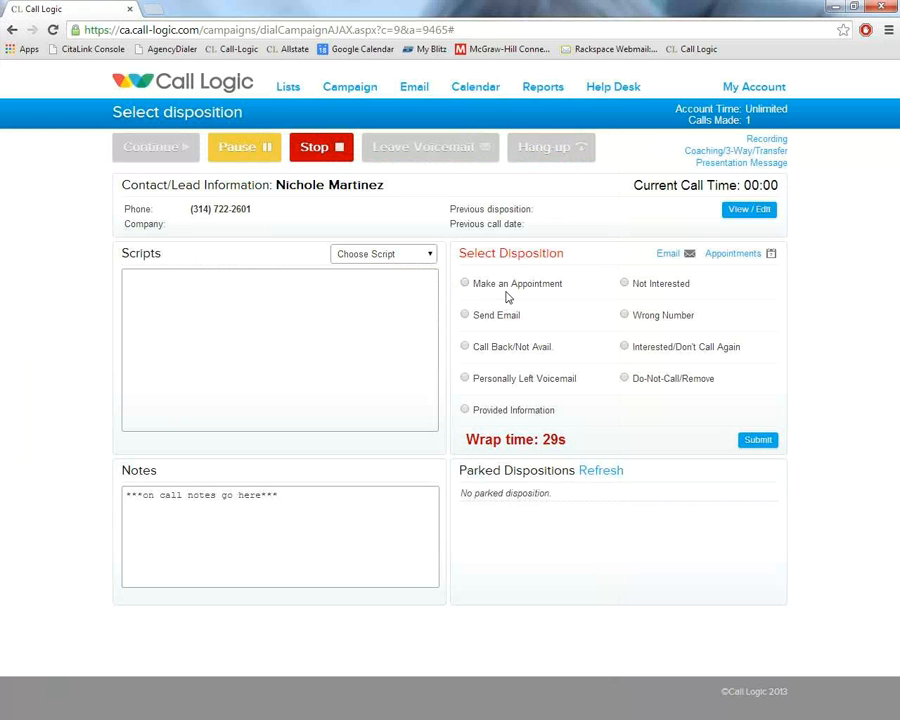
{"action": "mouse_move", "coordinate": [638, 330]}
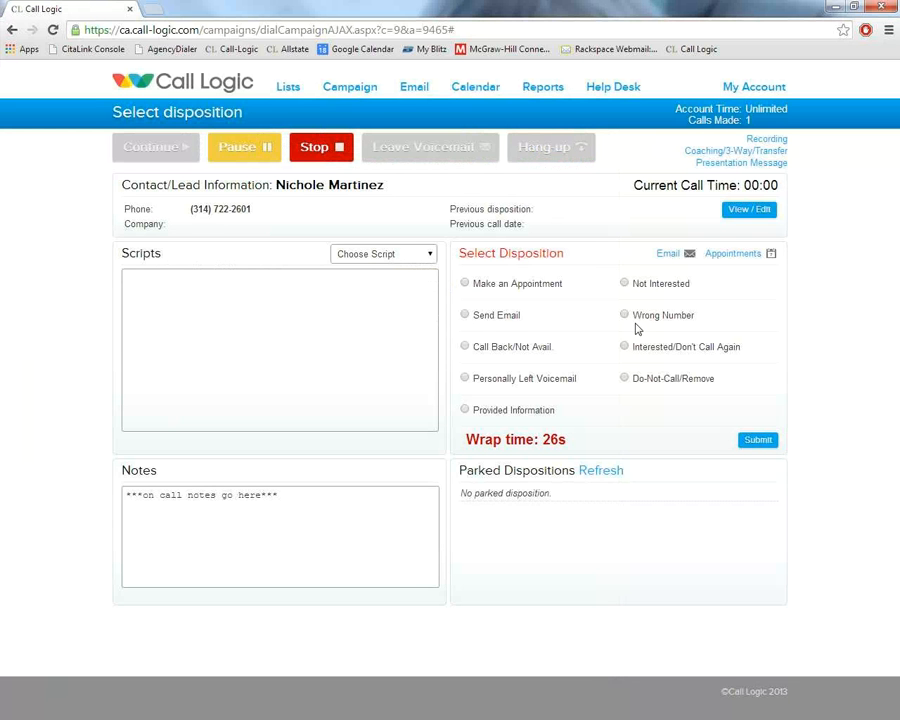
{"action": "mouse_move", "coordinate": [636, 396]}
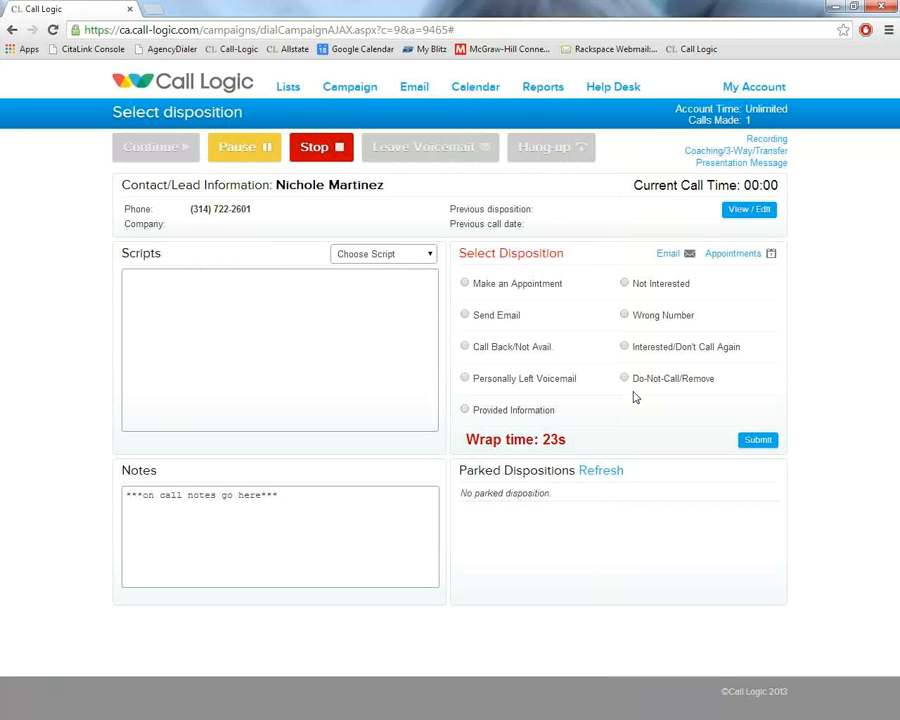
{"action": "mouse_move", "coordinate": [638, 392]}
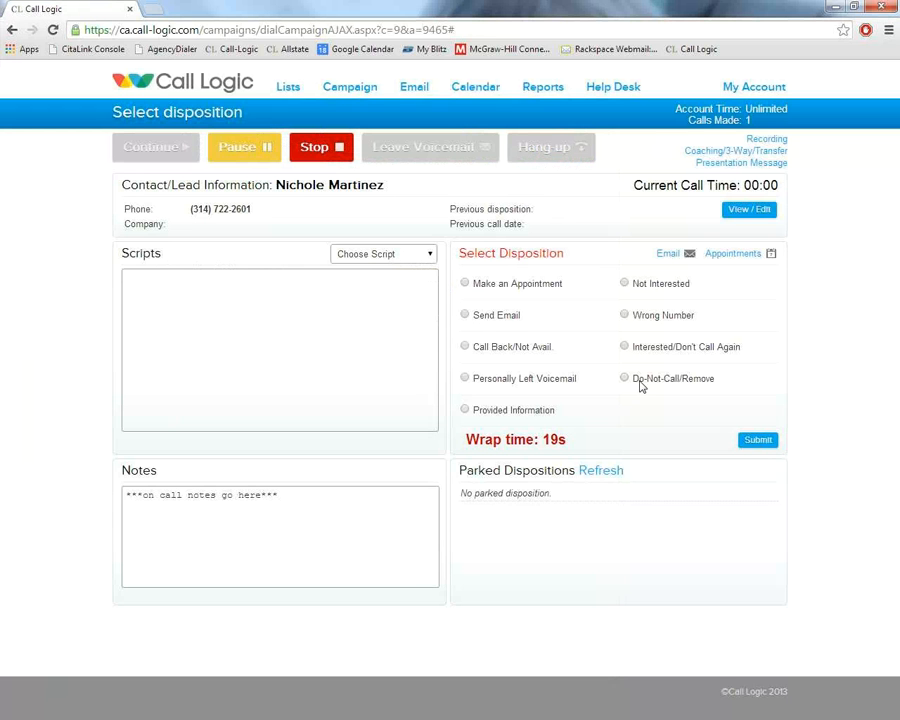
{"action": "left_click", "coordinate": [464, 410]}
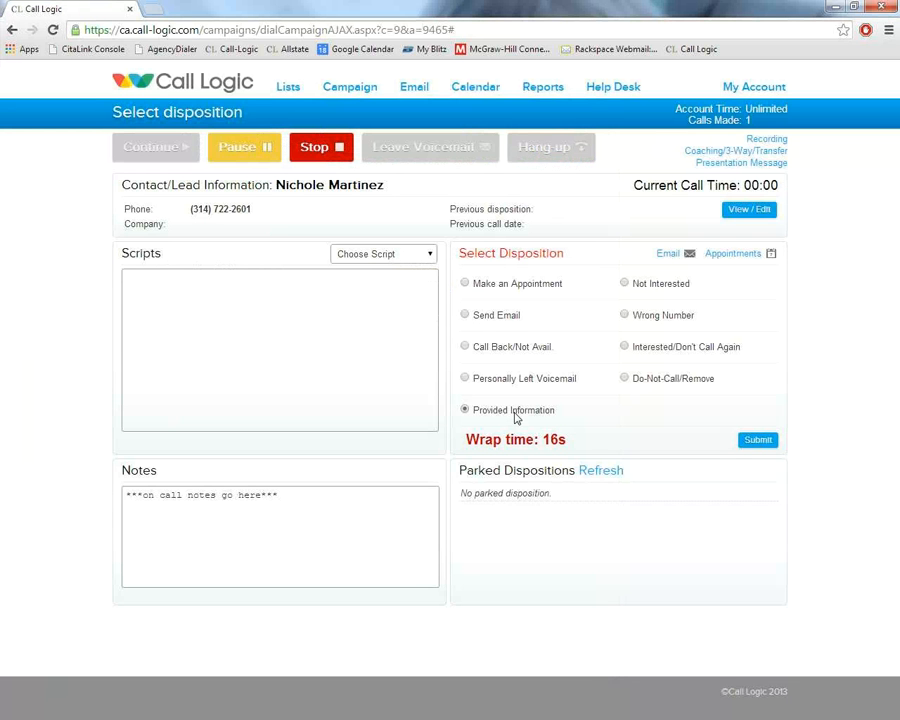
{"action": "mouse_move", "coordinate": [700, 422]}
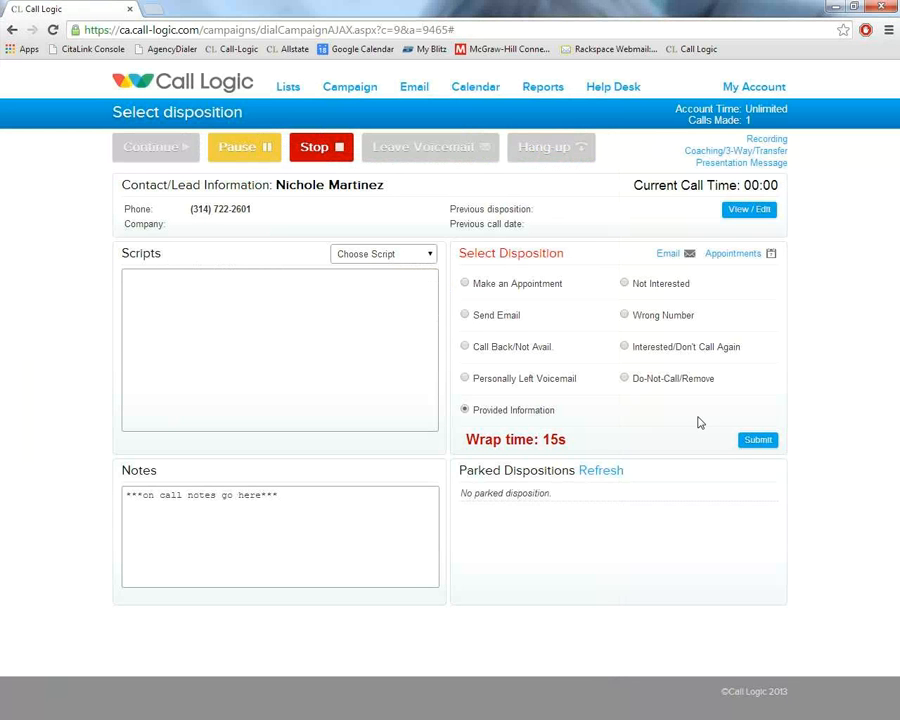
{"action": "left_click", "coordinate": [756, 440]}
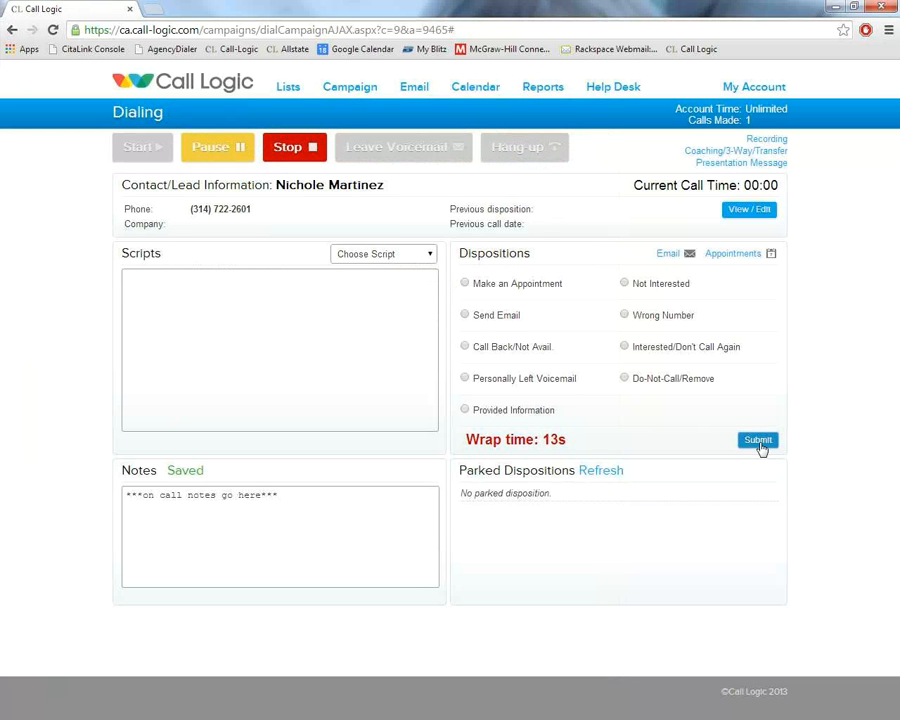
{"action": "left_click", "coordinate": [756, 440]}
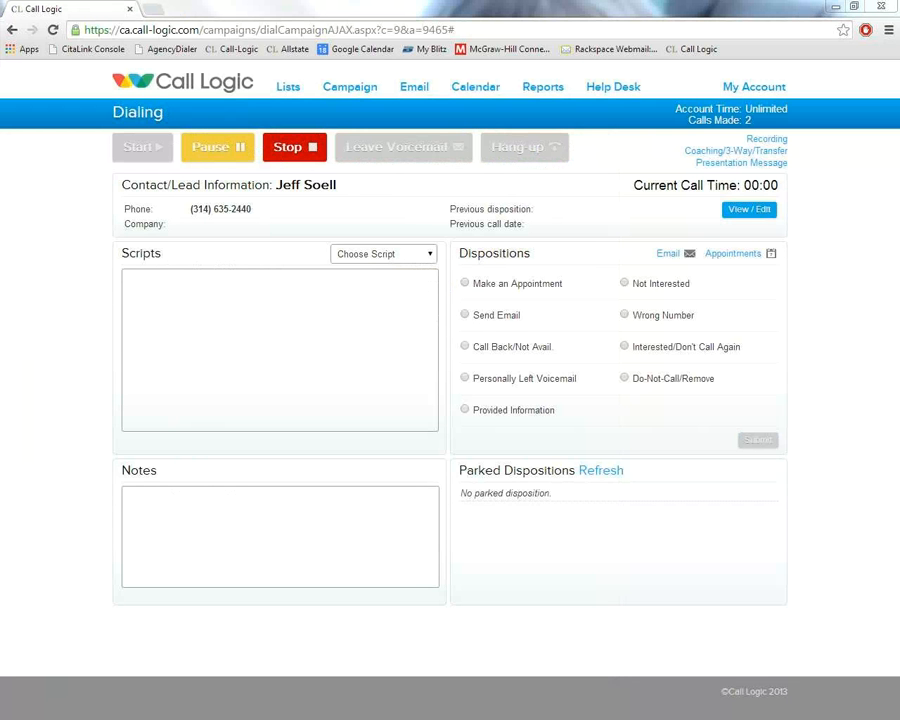
{"action": "mouse_move", "coordinate": [80, 448]}
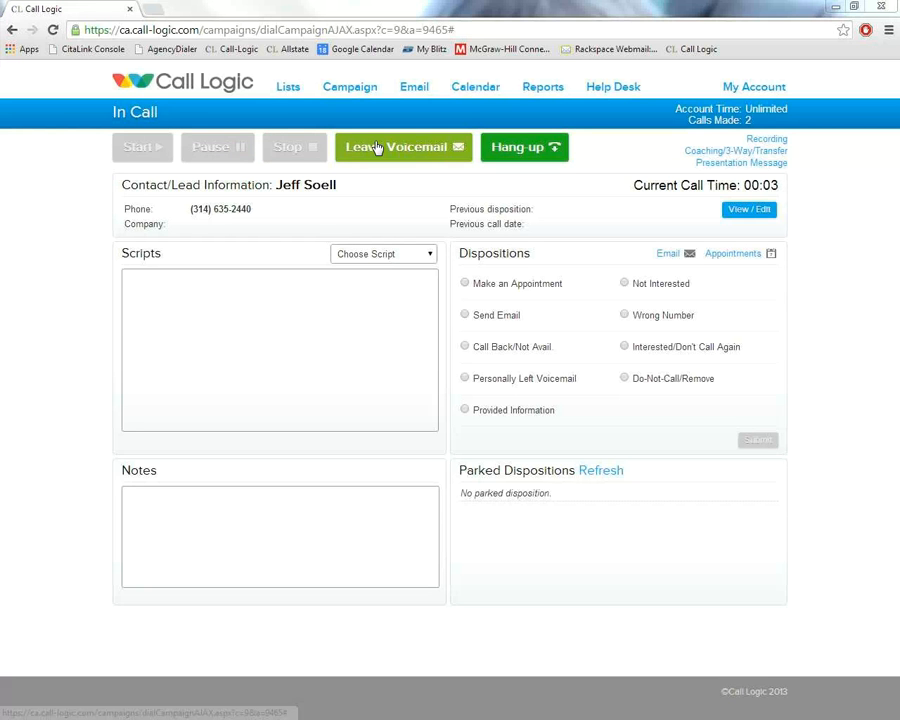
{"action": "left_click", "coordinate": [404, 148]}
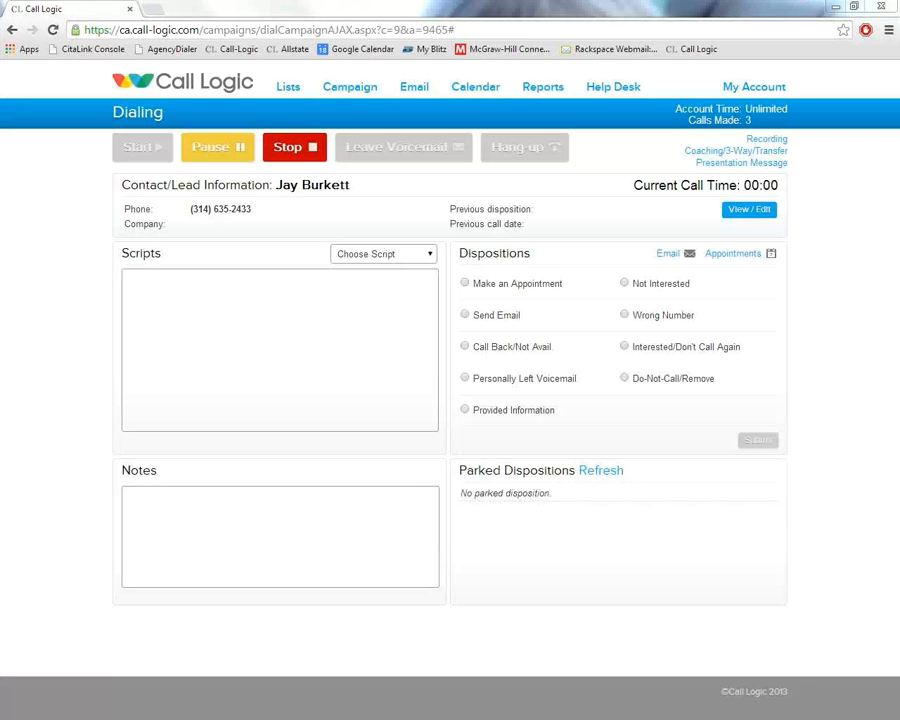
{"action": "left_click", "coordinate": [142, 146]}
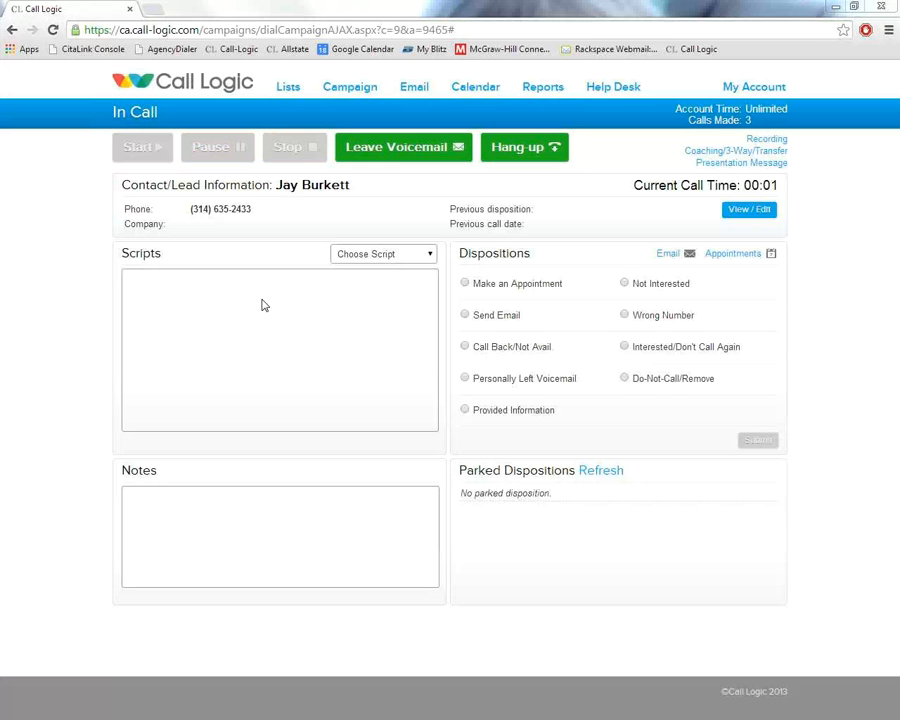
{"action": "left_click", "coordinate": [404, 148]}
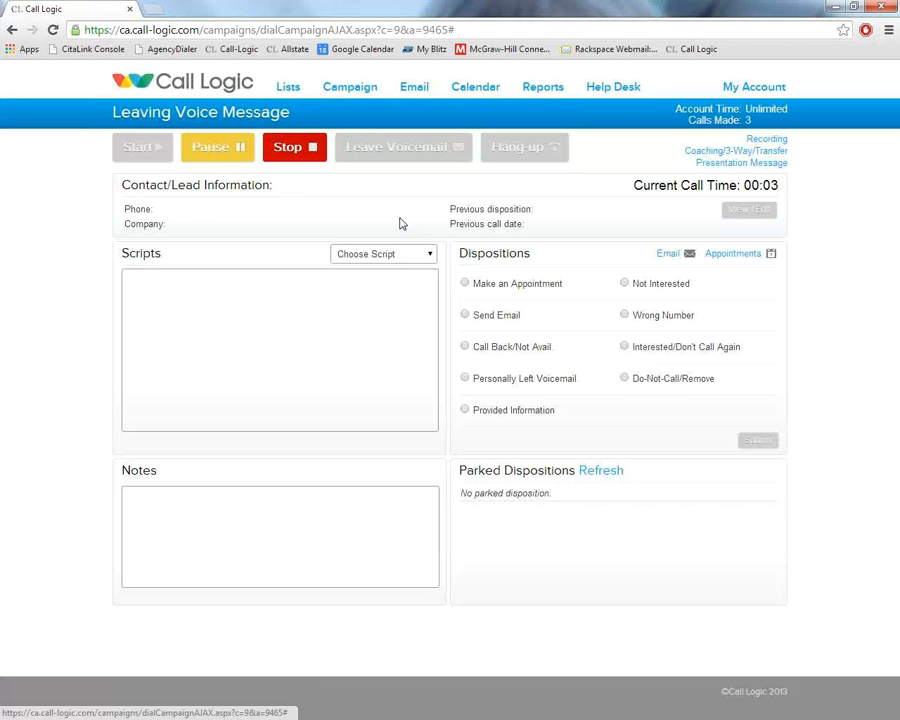
Step: Stop the dialing session so the completed campaign disconnects
{"action": "left_click", "coordinate": [294, 146]}
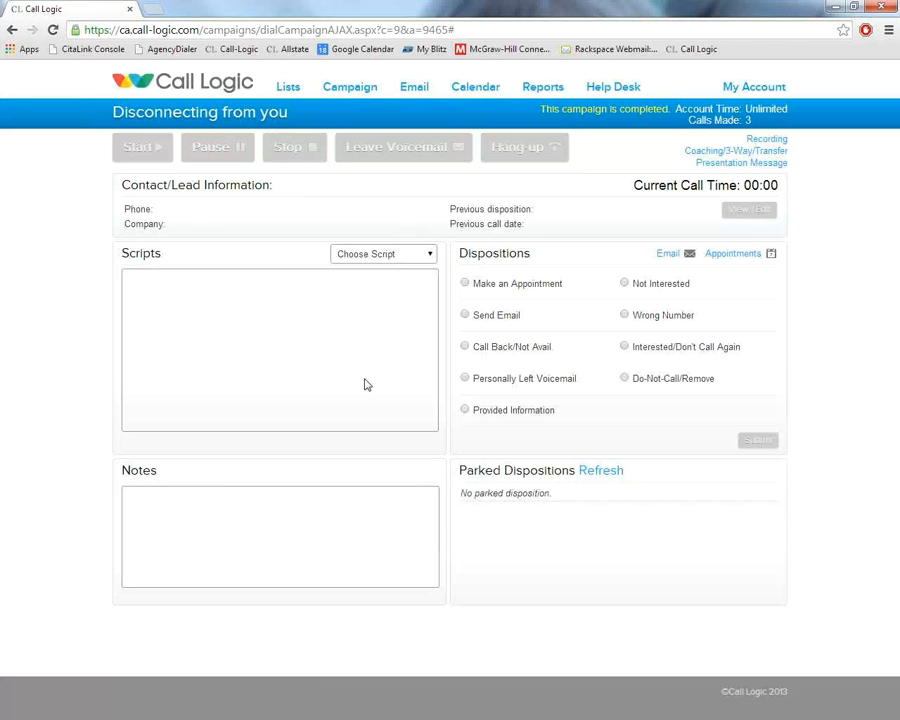
{"action": "mouse_move", "coordinate": [744, 176]}
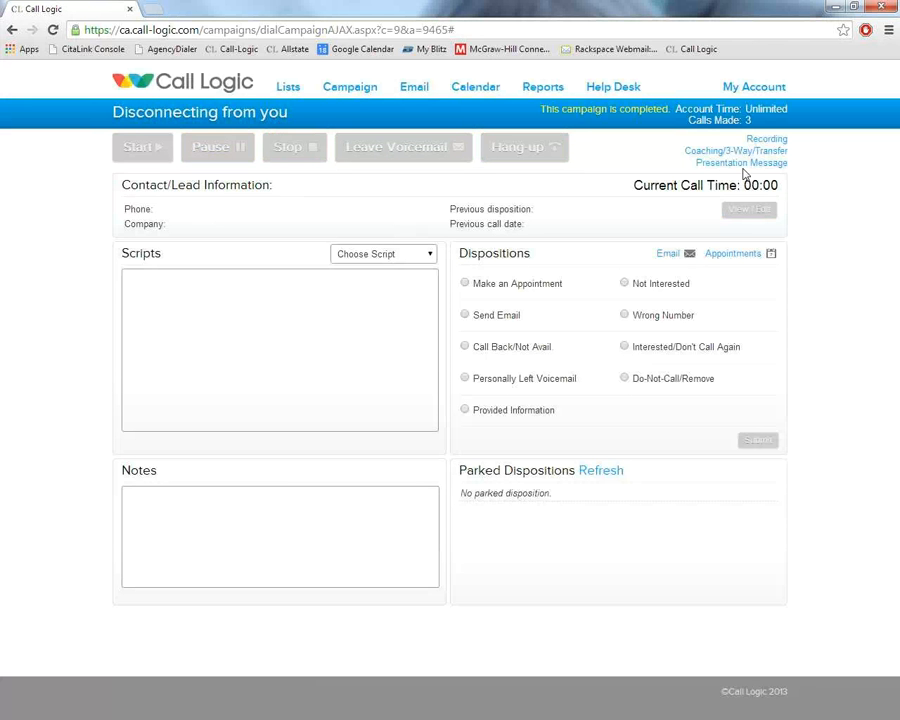
{"action": "mouse_move", "coordinate": [628, 132]}
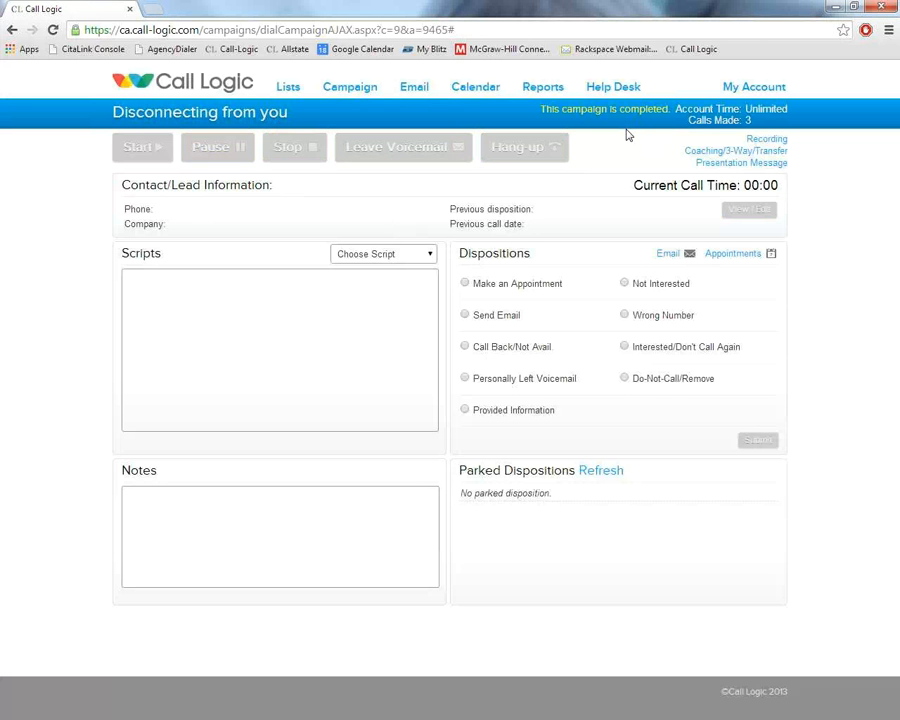
{"action": "mouse_move", "coordinate": [610, 192]}
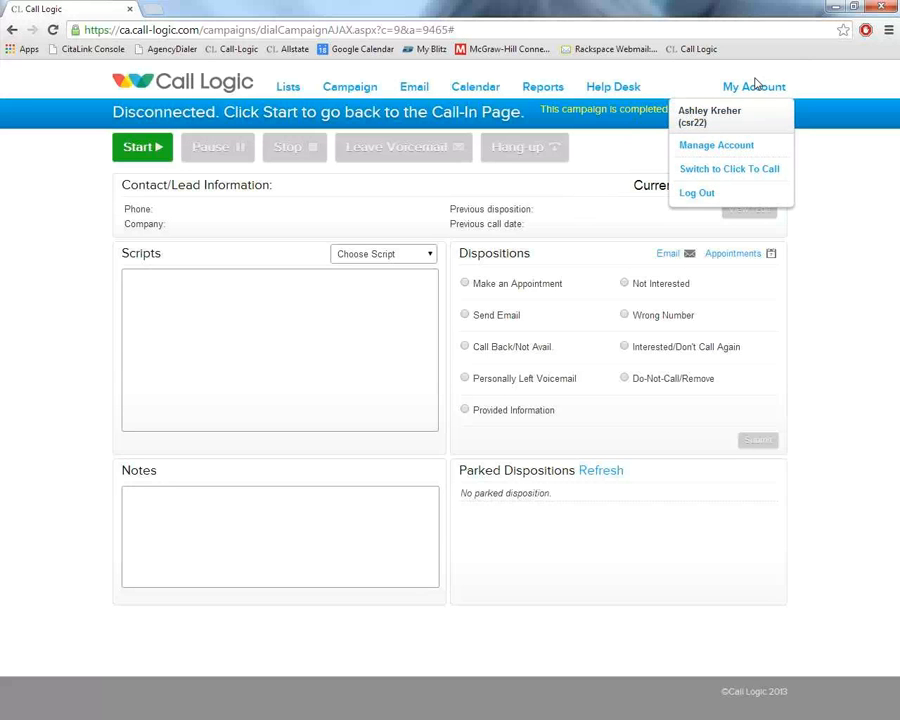
{"action": "mouse_move", "coordinate": [730, 168]}
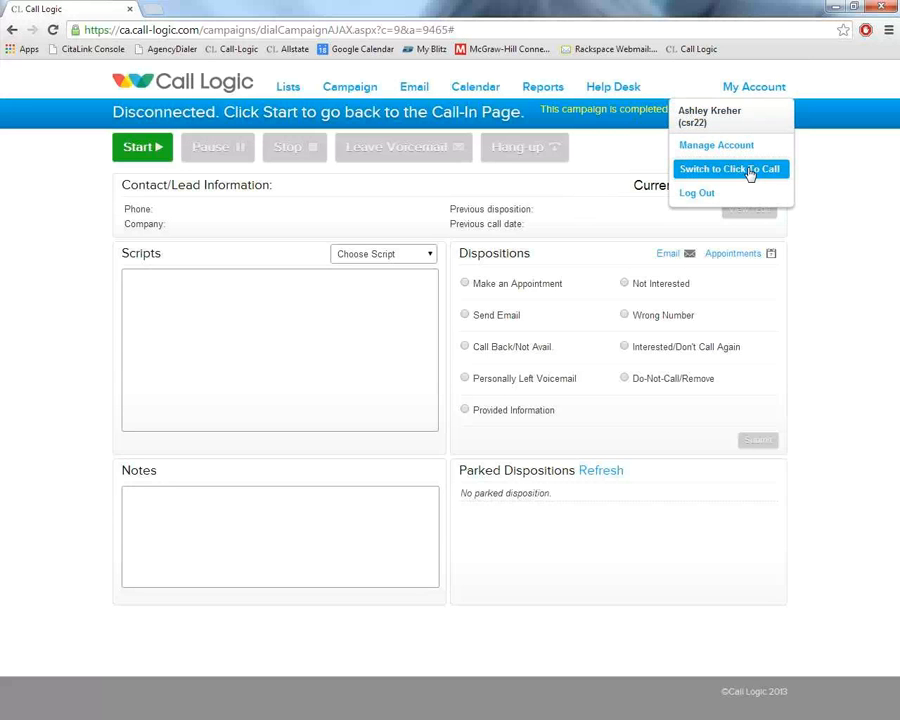
Step: Switch to Click To Call mode and tick Demo List in the Initial Cell Phone List campaign
{"action": "left_click", "coordinate": [730, 168]}
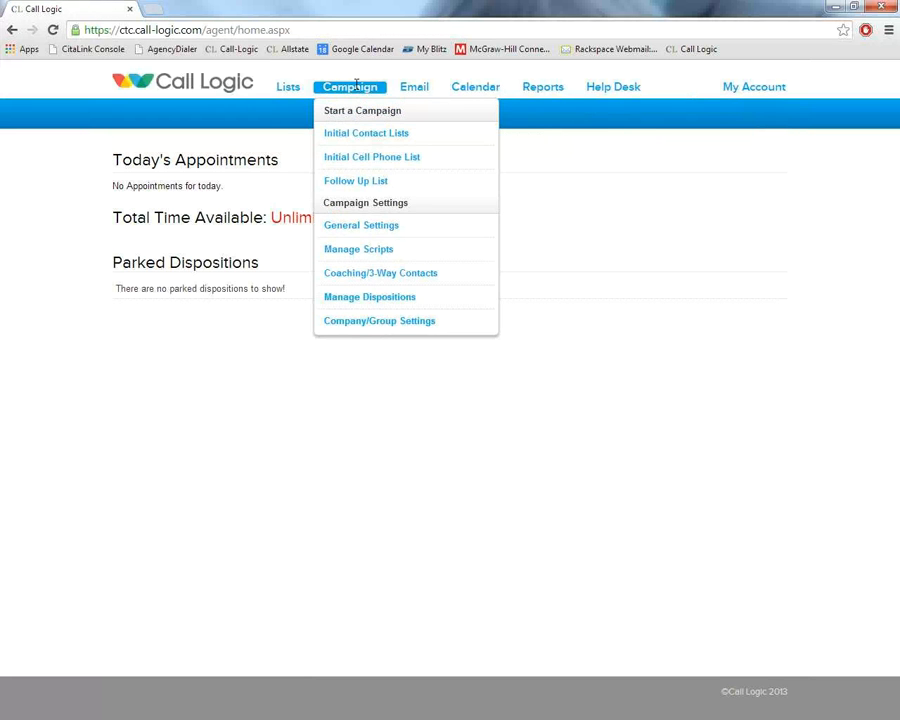
{"action": "left_click", "coordinate": [372, 156]}
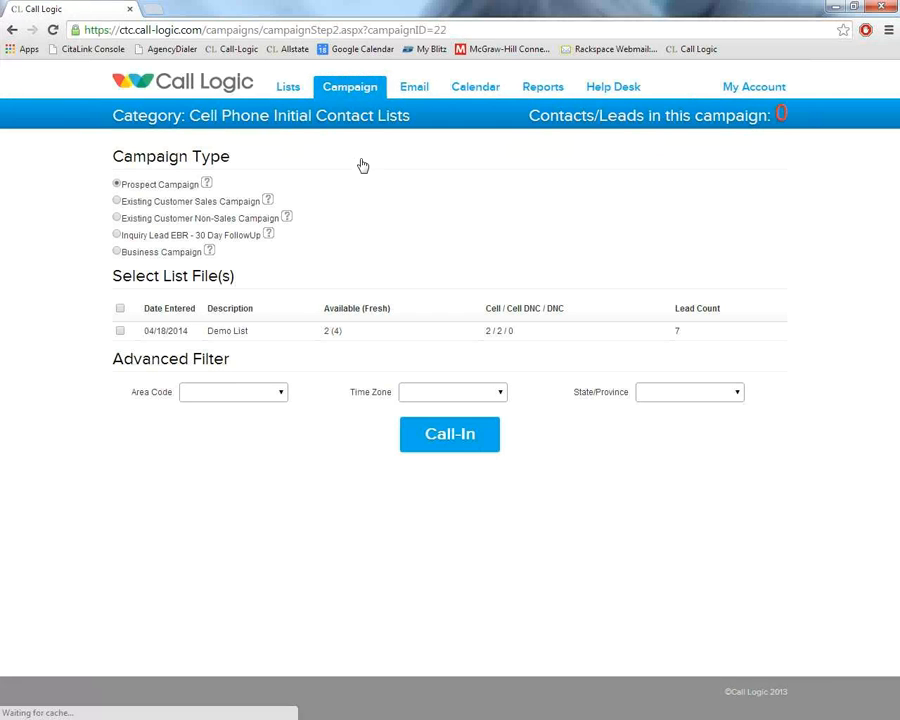
{"action": "mouse_move", "coordinate": [136, 236]}
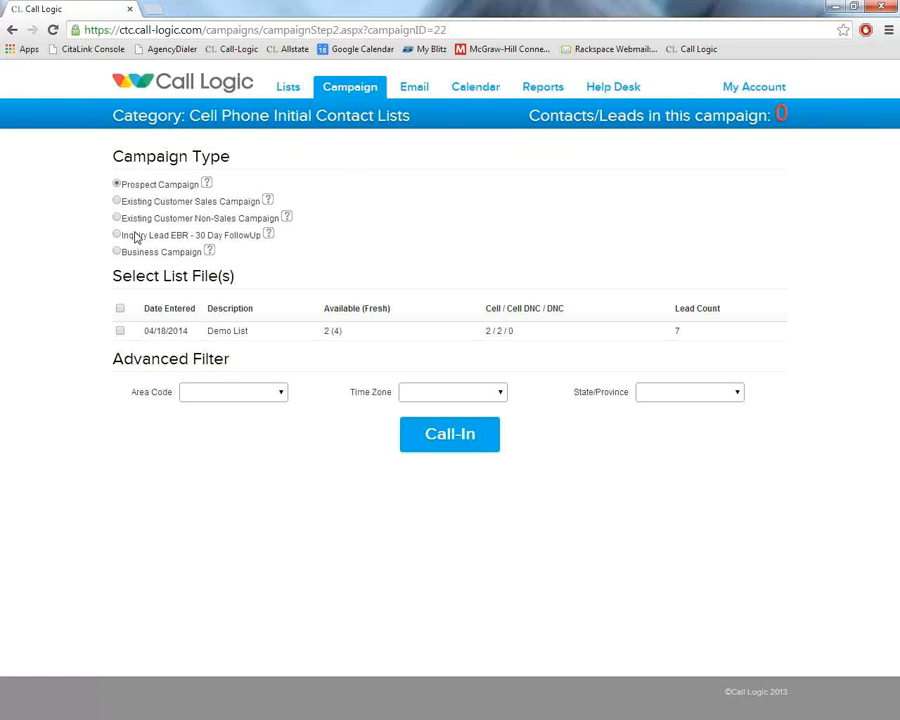
{"action": "left_click", "coordinate": [120, 332]}
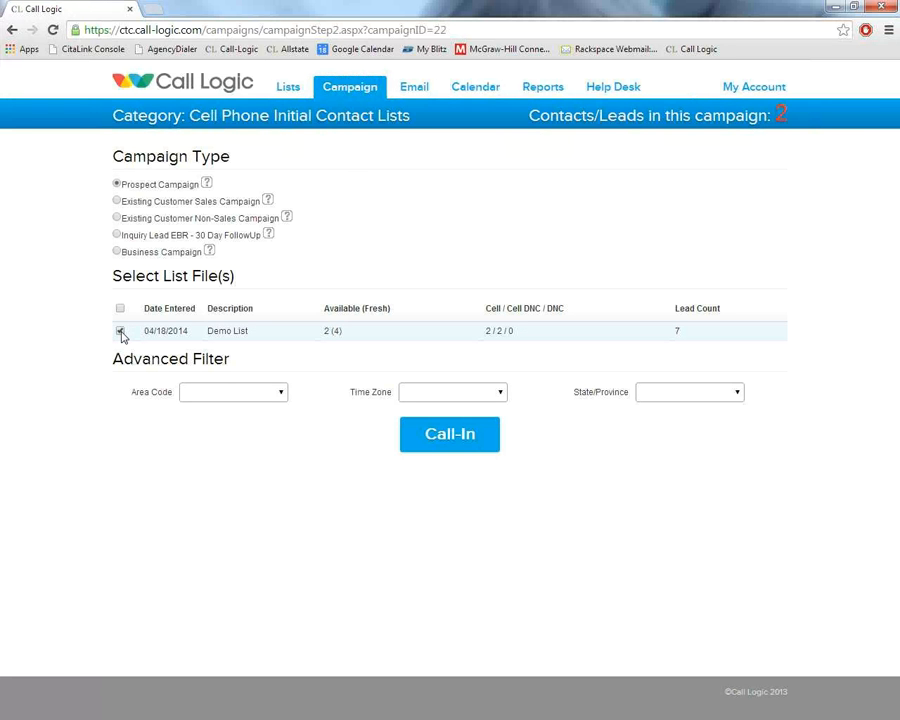
{"action": "left_click", "coordinate": [120, 332]}
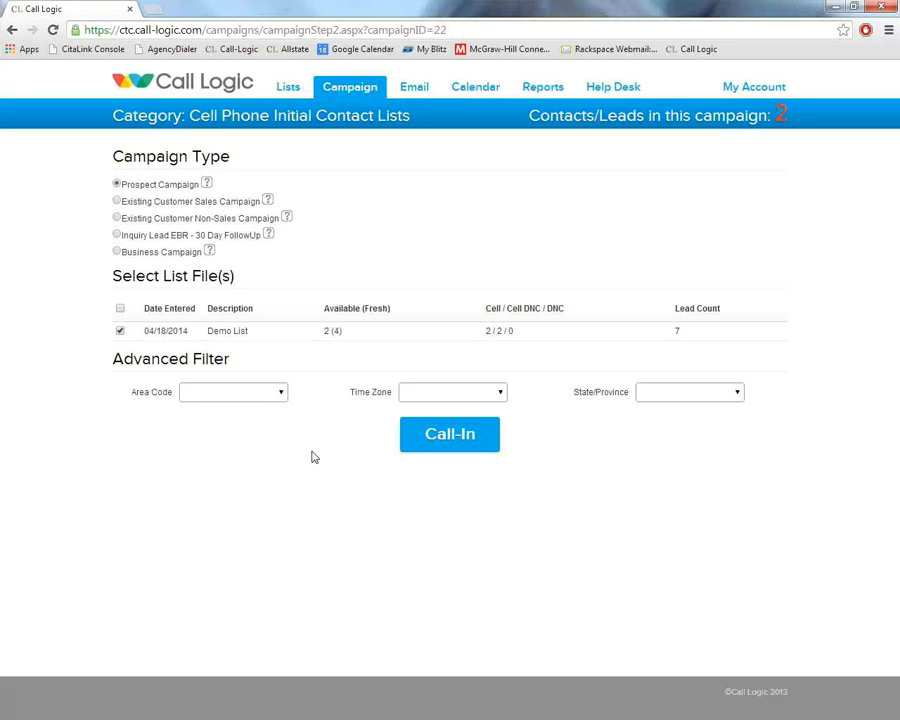
{"action": "mouse_move", "coordinate": [350, 290]}
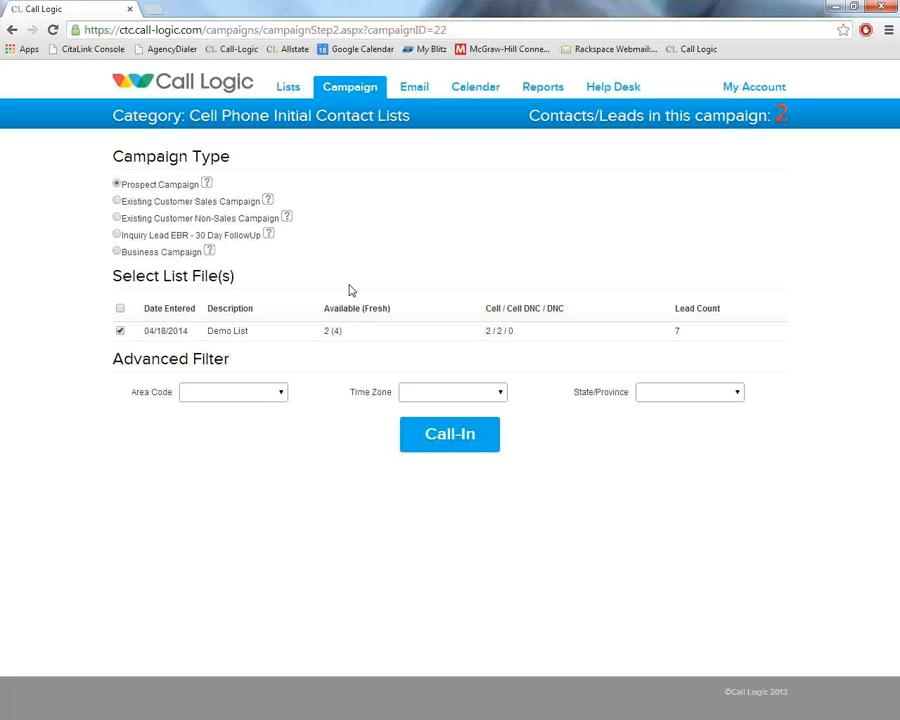
Step: Run the Campaign Report and review calls by Provided Information, Call Back/Not Avail, and all phone data
{"action": "left_click", "coordinate": [542, 86]}
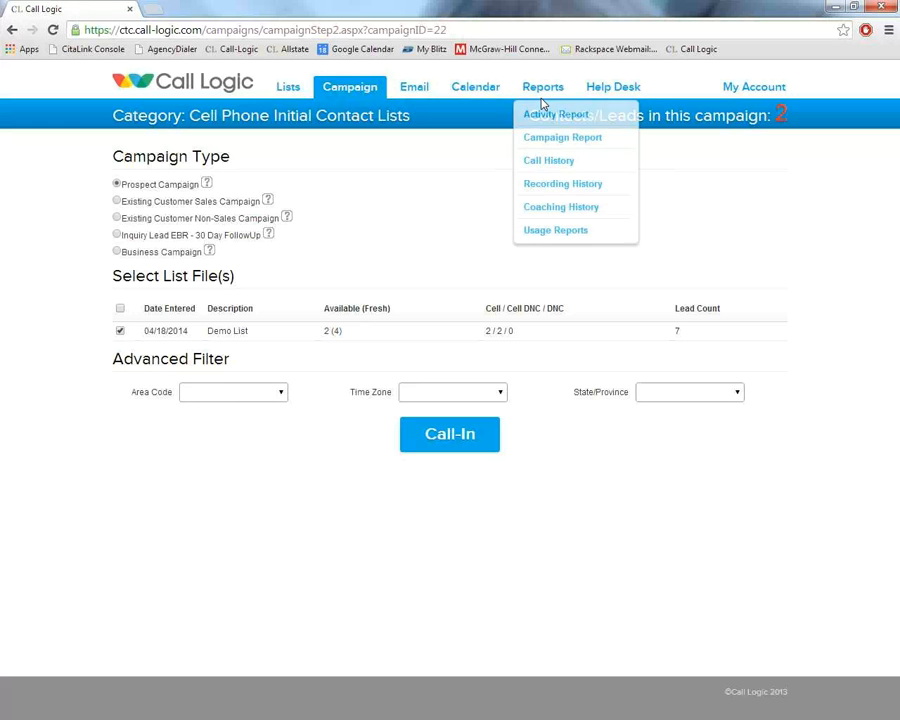
{"action": "left_click", "coordinate": [562, 136]}
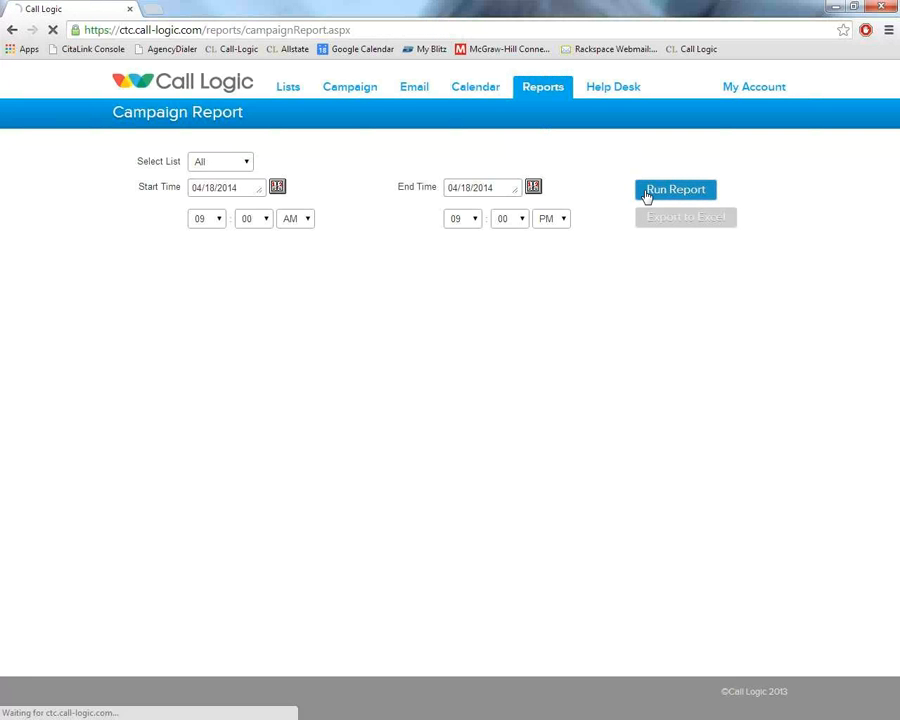
{"action": "left_click", "coordinate": [676, 188]}
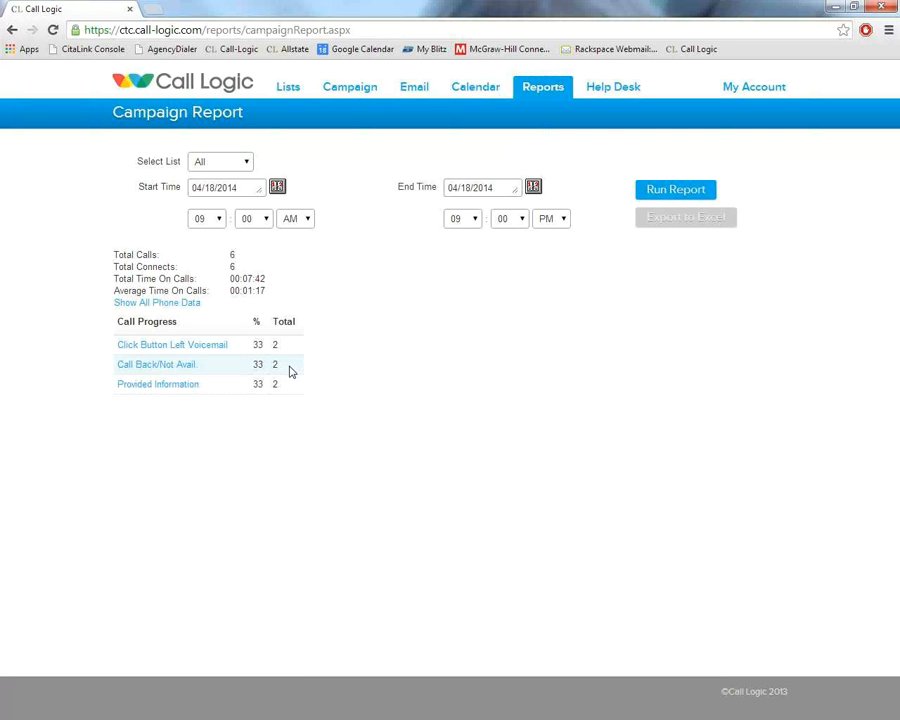
{"action": "mouse_move", "coordinate": [290, 396]}
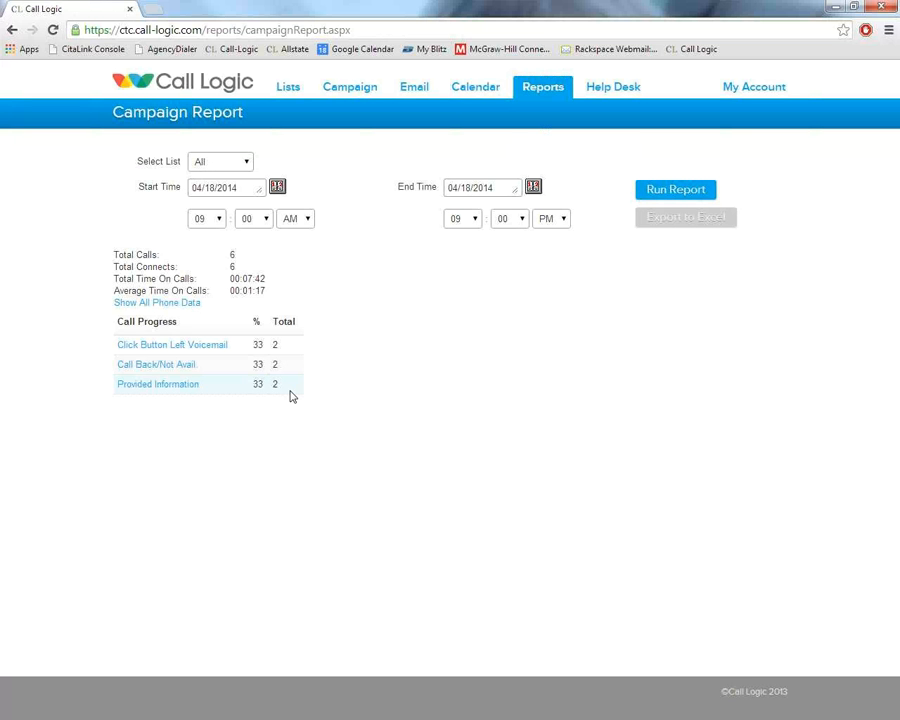
{"action": "left_click", "coordinate": [156, 384]}
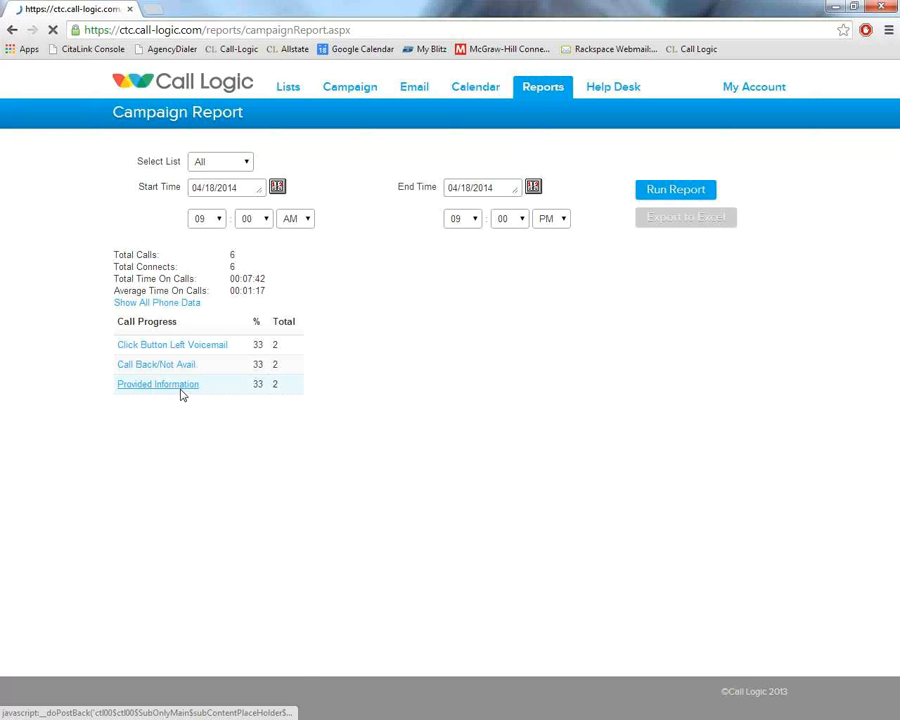
{"action": "left_click", "coordinate": [156, 384]}
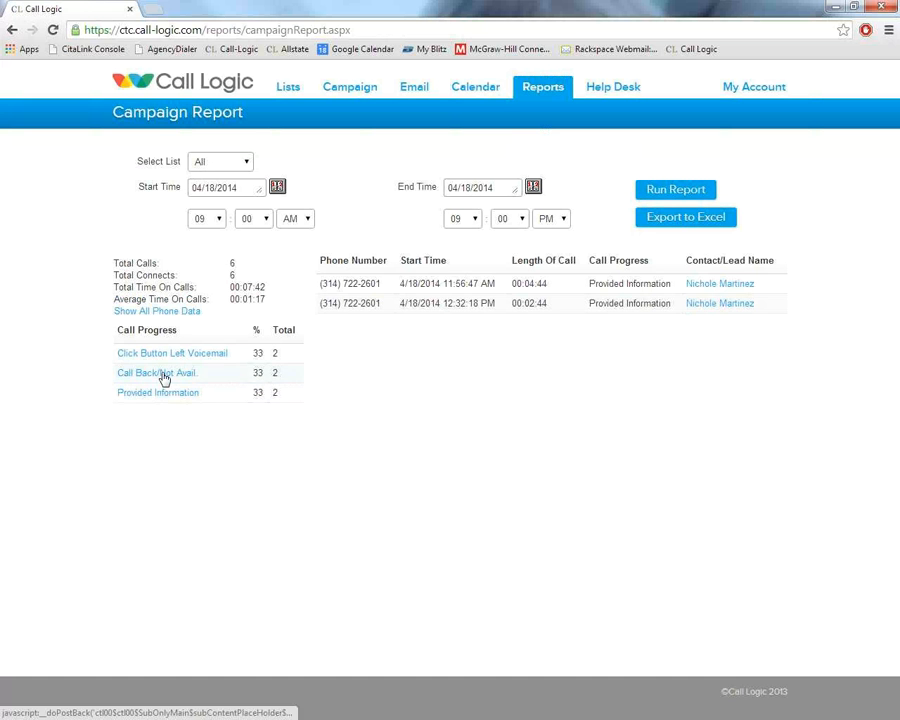
{"action": "left_click", "coordinate": [156, 372]}
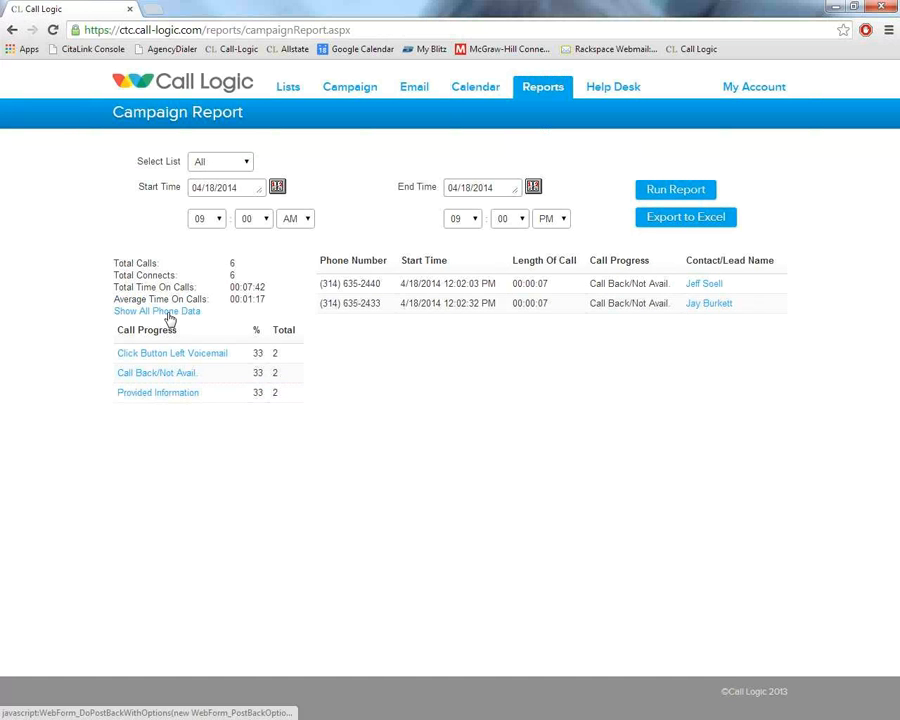
{"action": "left_click", "coordinate": [156, 312]}
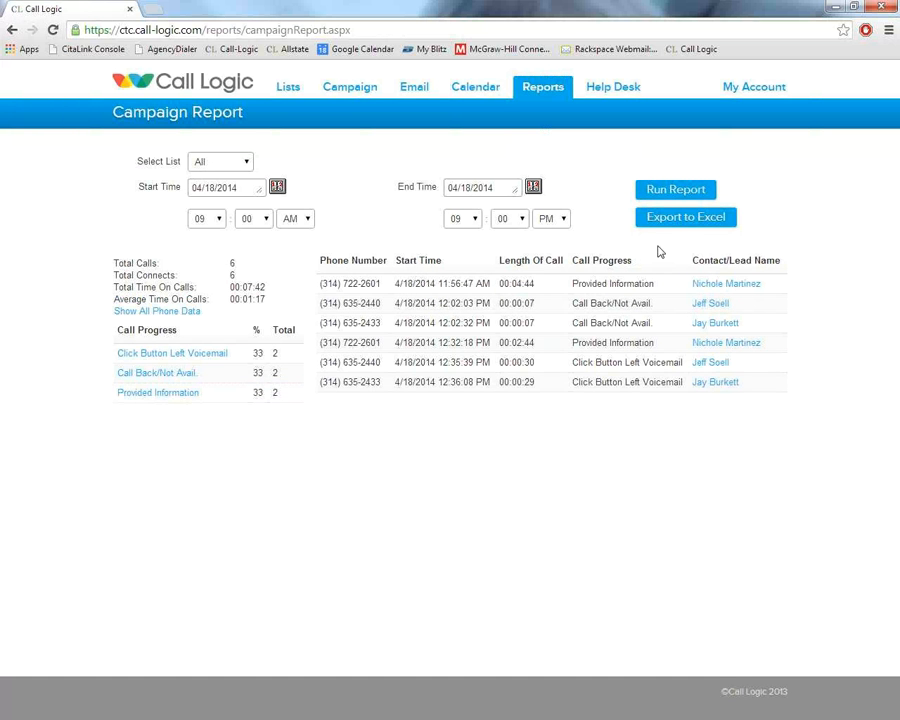
Step: Export the full campaign call list to an Excel file
{"action": "left_click", "coordinate": [684, 216]}
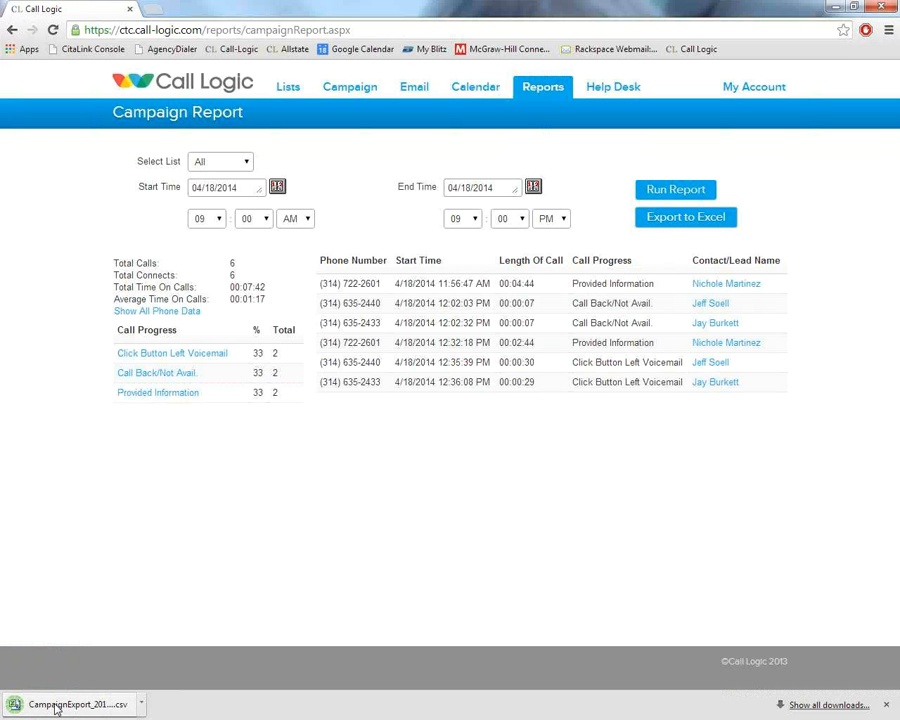
Step: Review the CampaignExport spreadsheet, close Excel without saving, and return to the Call Logic home page
{"action": "left_click", "coordinate": [76, 704]}
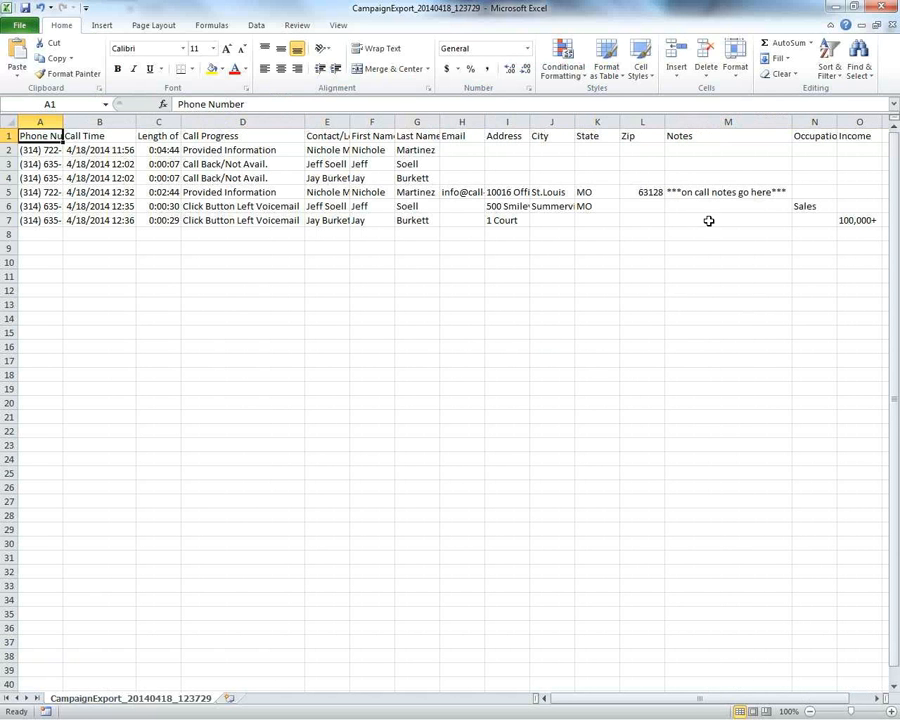
{"action": "left_click", "coordinate": [884, 8]}
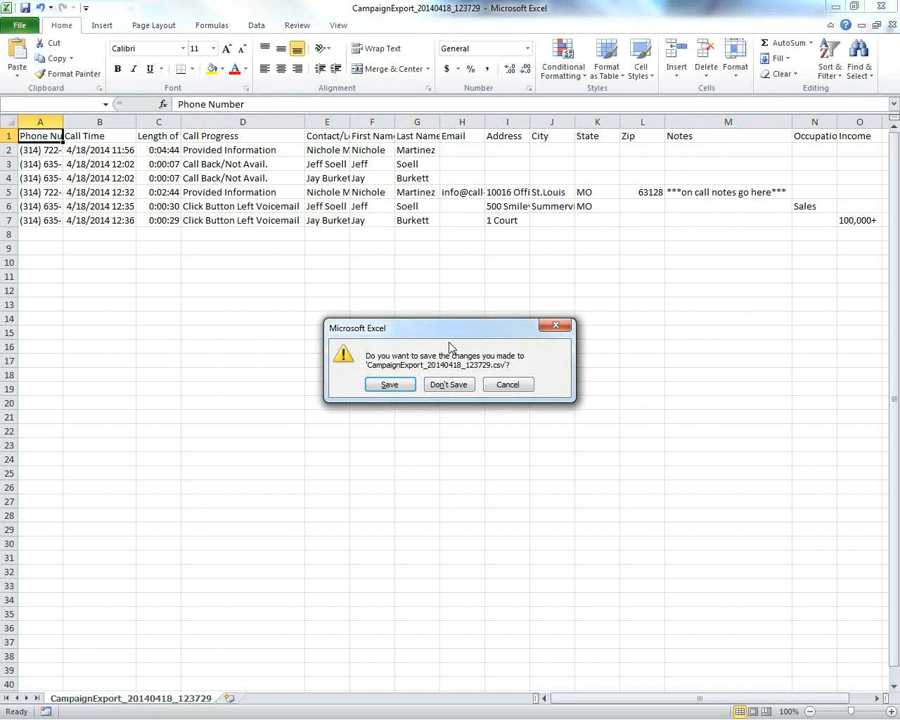
{"action": "left_click", "coordinate": [448, 384]}
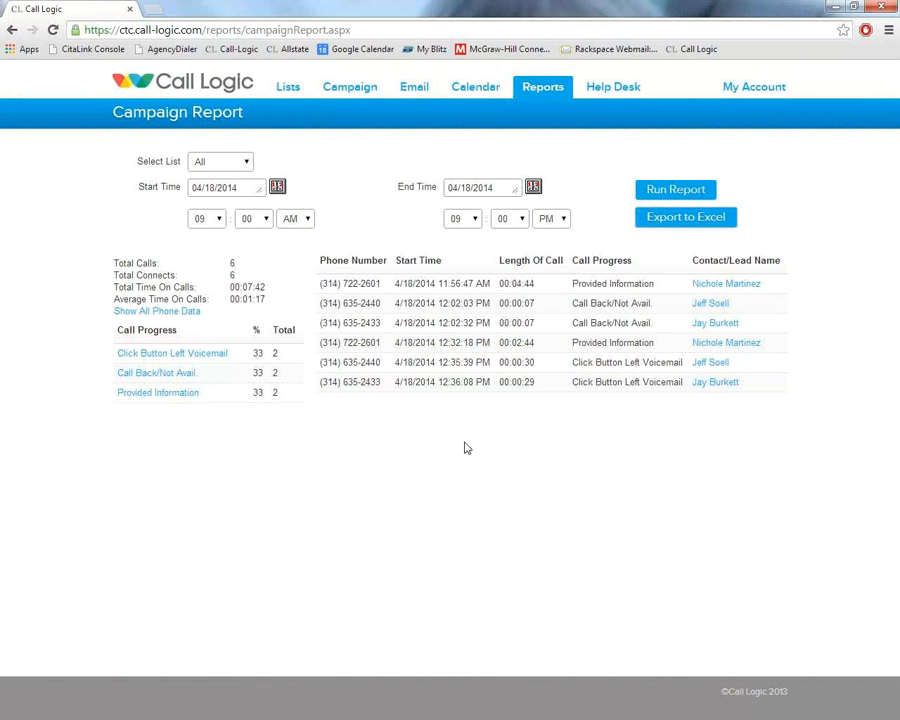
{"action": "left_click", "coordinate": [182, 82]}
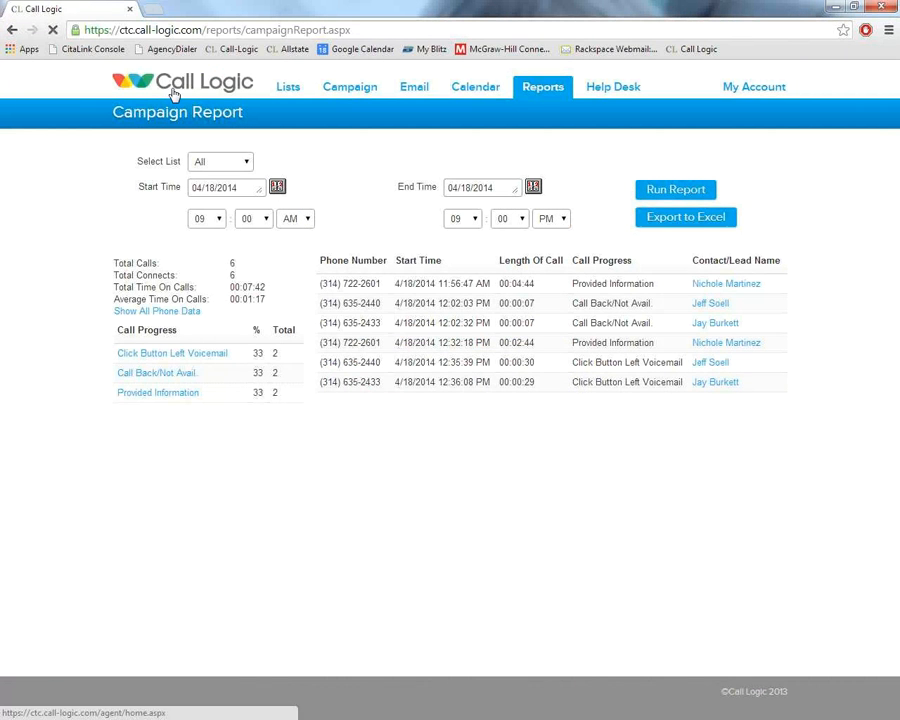
{"action": "left_click", "coordinate": [182, 82]}
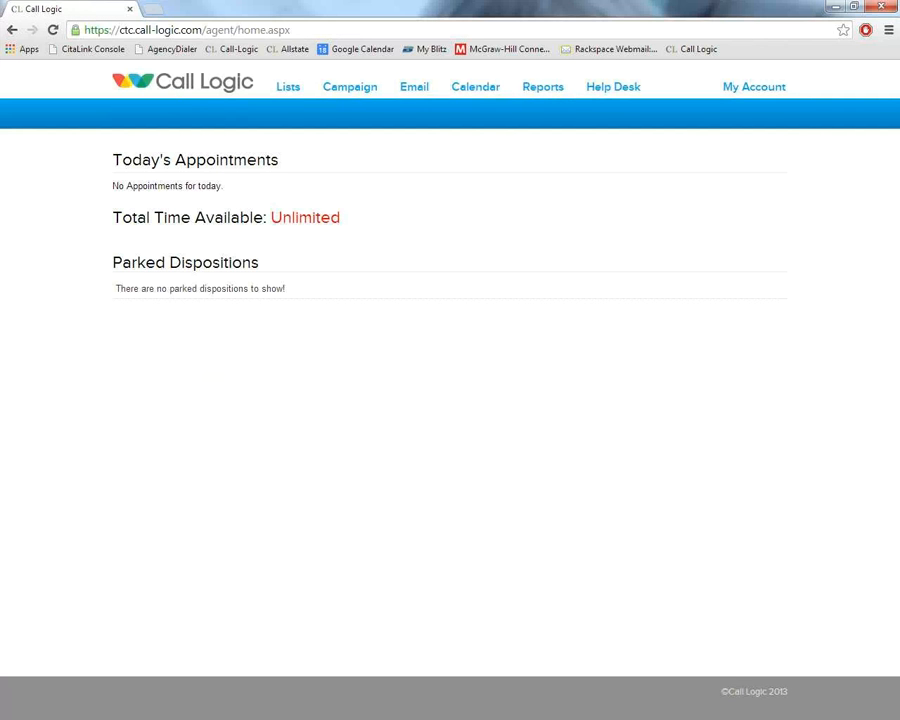